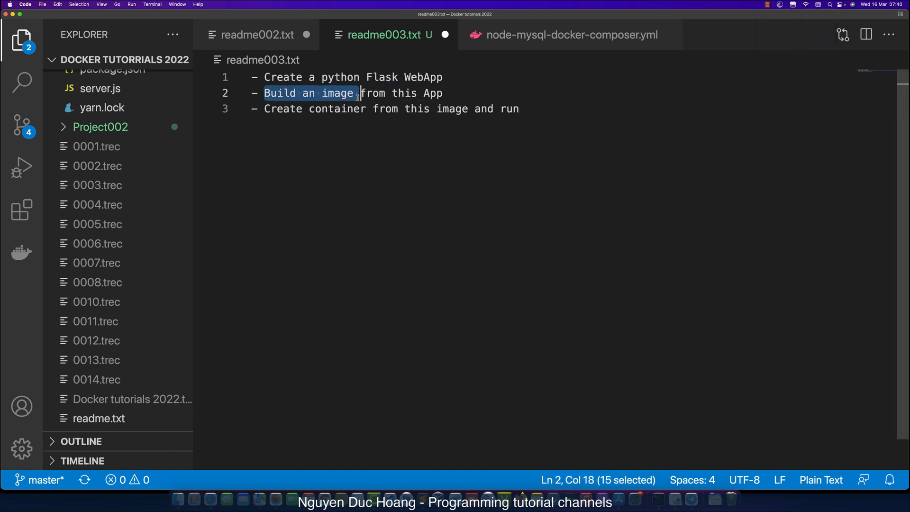
Clear the terminal, make a pythonWebApp folder and move into it
{"action": "left_click_drag", "start_coordinate": [358, 93], "coordinate": [443, 93]}
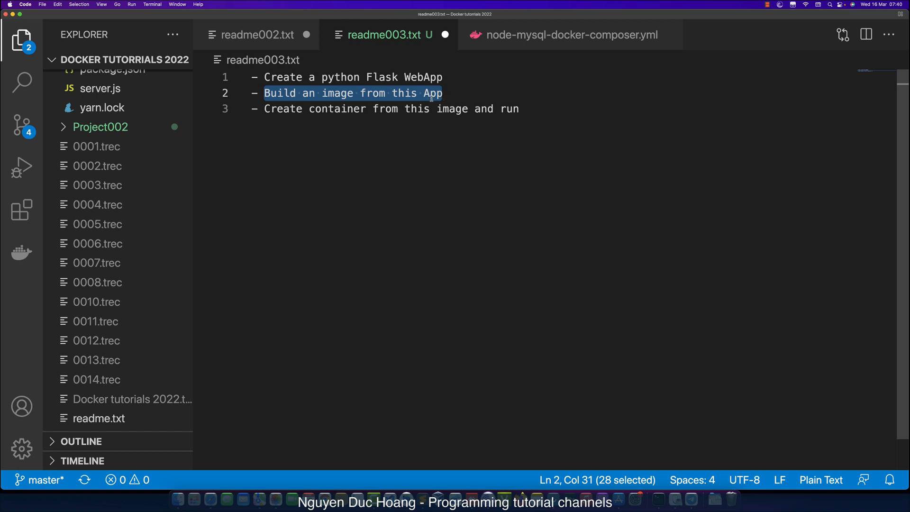
{"action": "mouse_move", "coordinate": [410, 119]}
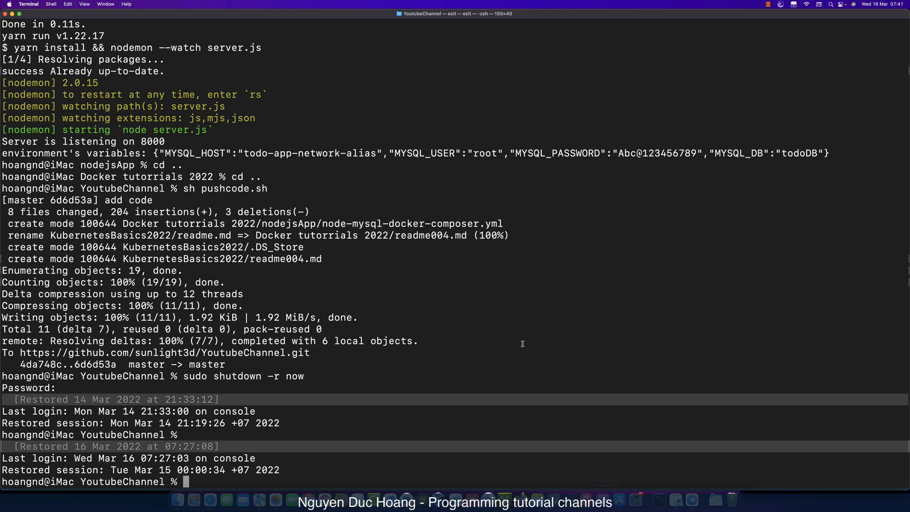
{"action": "type", "text": "clear"}
{"action": "type", "text": "ls"}
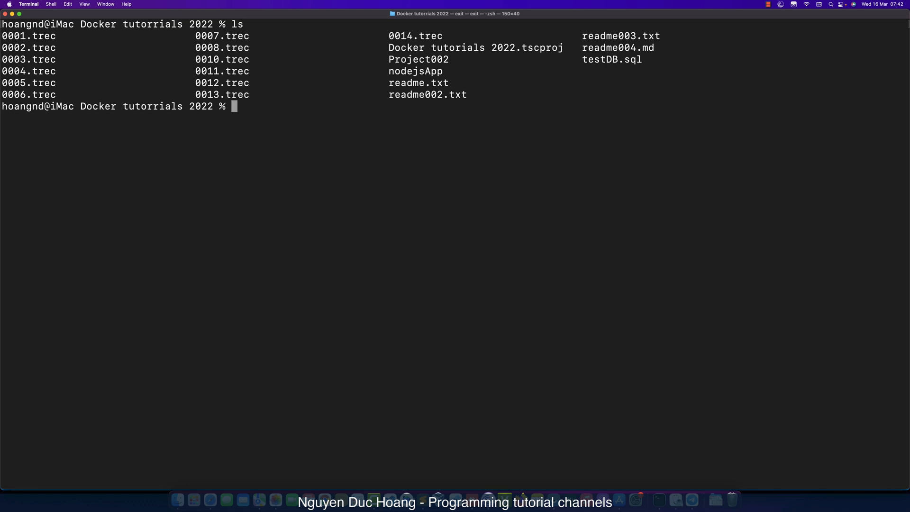
{"action": "type", "text": "mkd"}
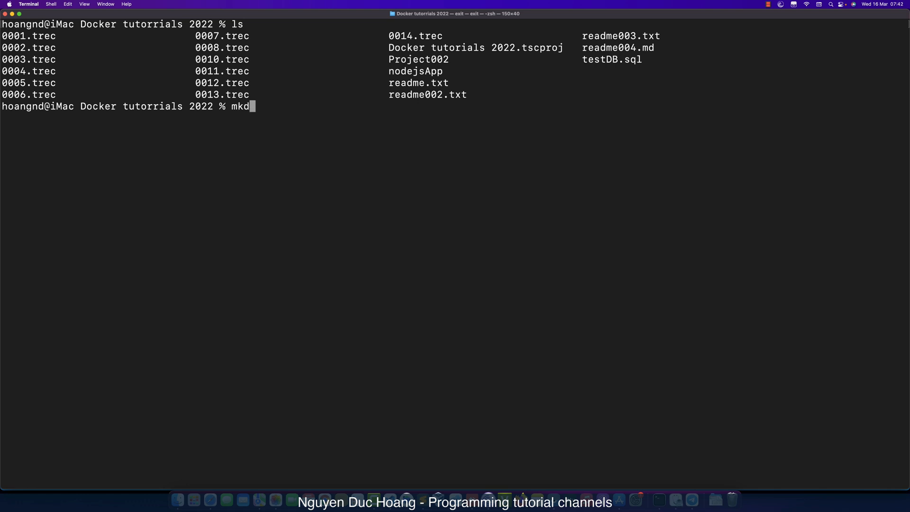
{"action": "type", "text": "ir pythonWebApp"}
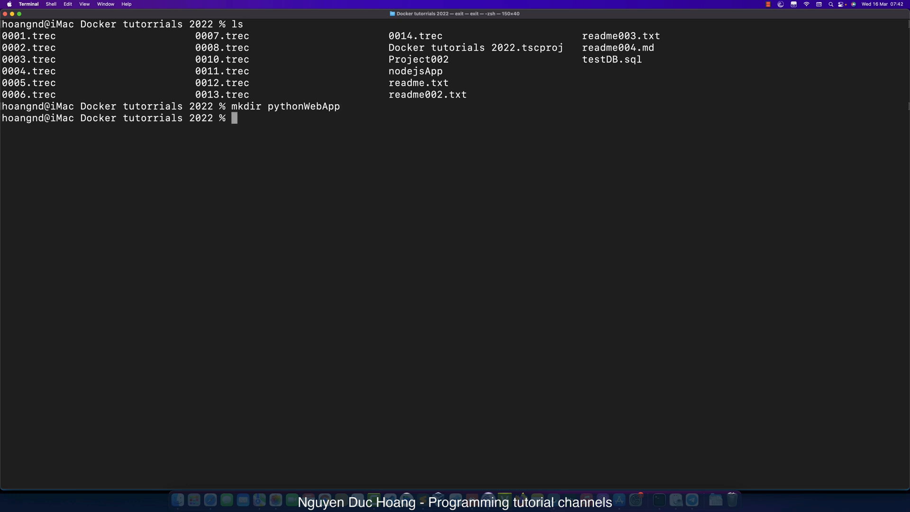
{"action": "type", "text": "cd pythonWebApp"}
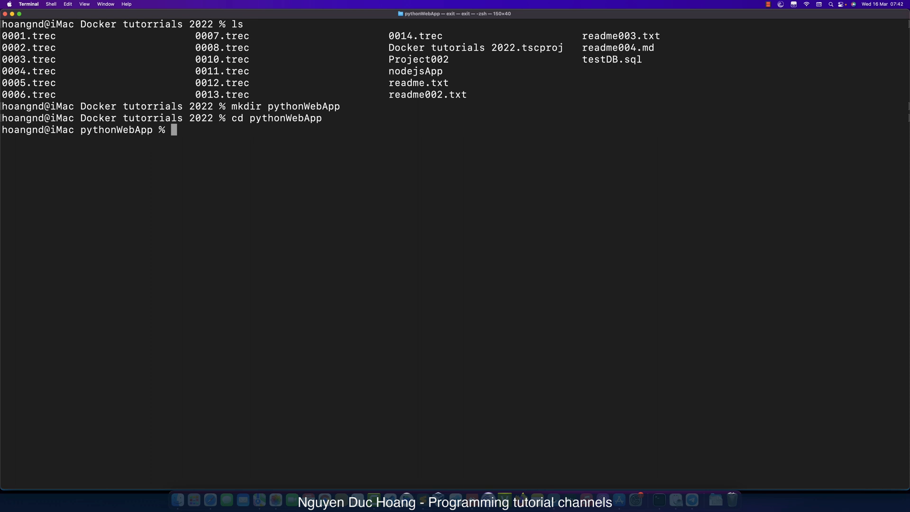
Run brew install python3, which reports Python 3.9.10 already installed
{"action": "type", "text": "brew inst"}
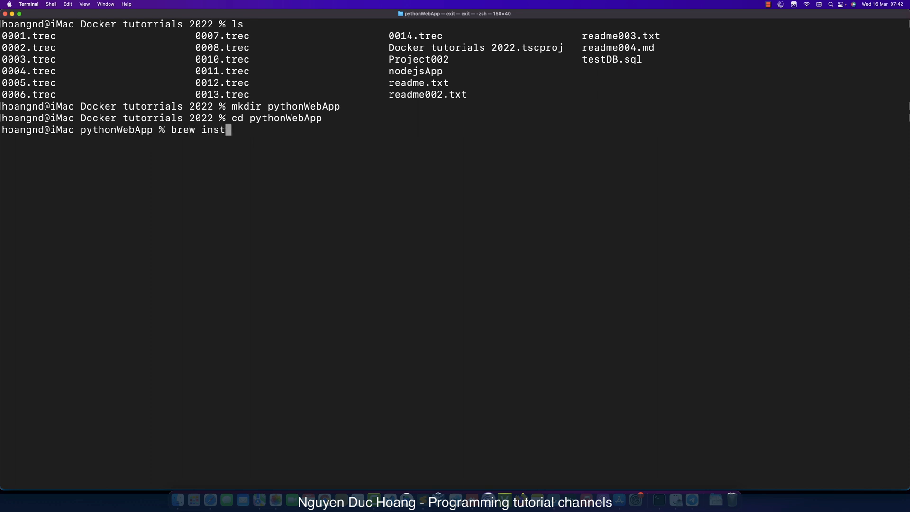
{"action": "type", "text": "all python3"}
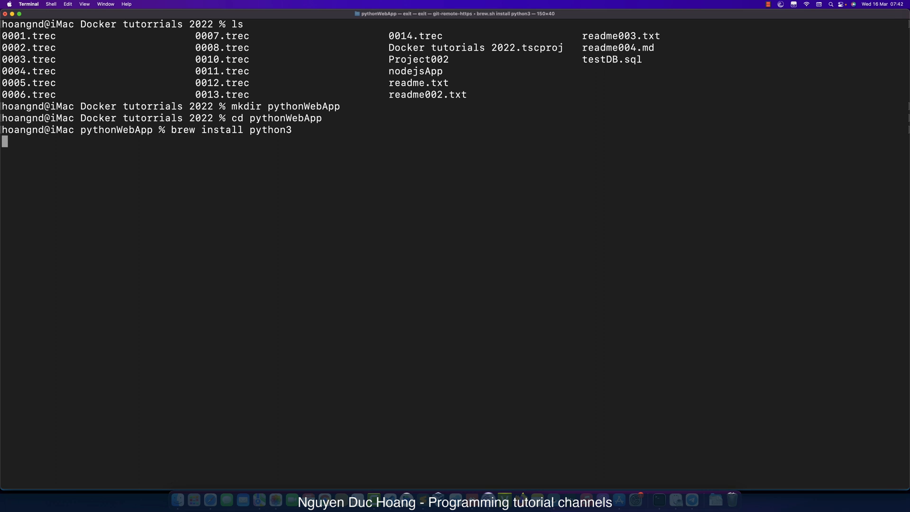
{"action": "key", "text": "enter"}
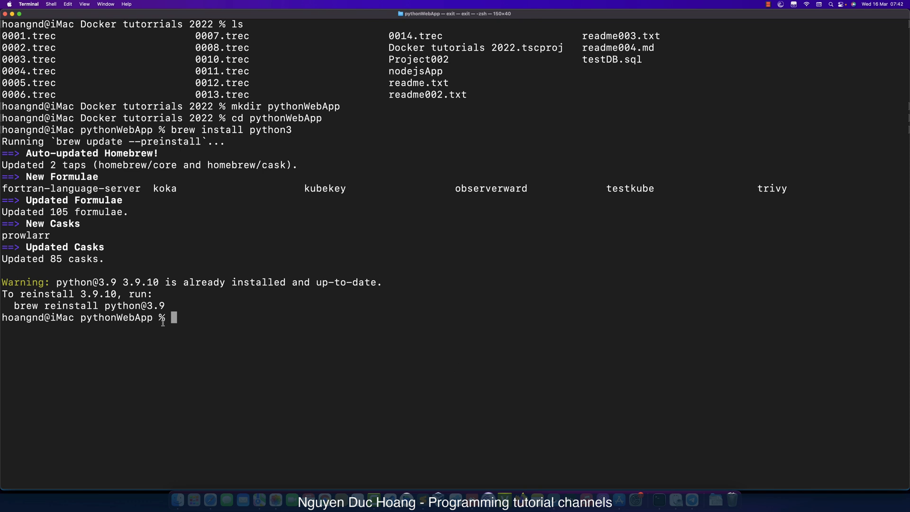
{"action": "left_click_drag", "start_coordinate": [164, 283], "coordinate": [372, 283]}
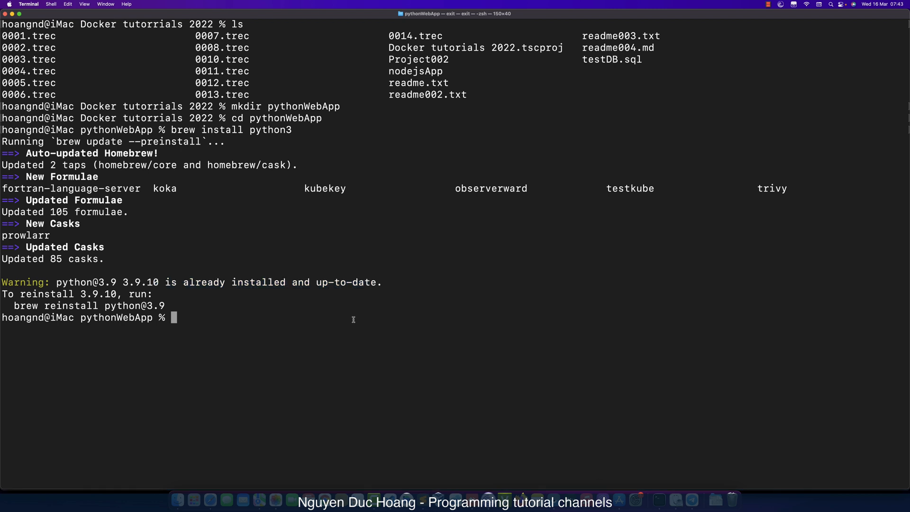
Note the pip3 freeze command in readme003.txt and select it for copying
{"action": "type", "text": "pip3 freeze"}
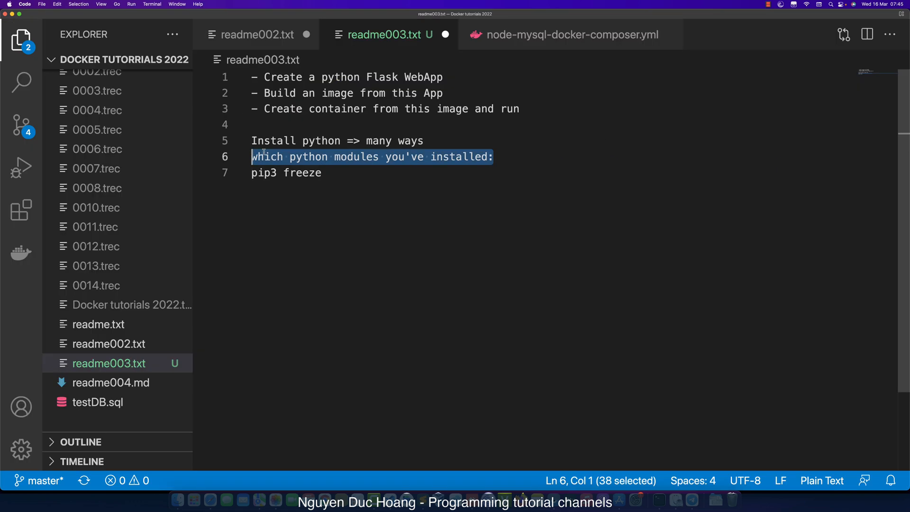
{"action": "mouse_move", "coordinate": [372, 184]}
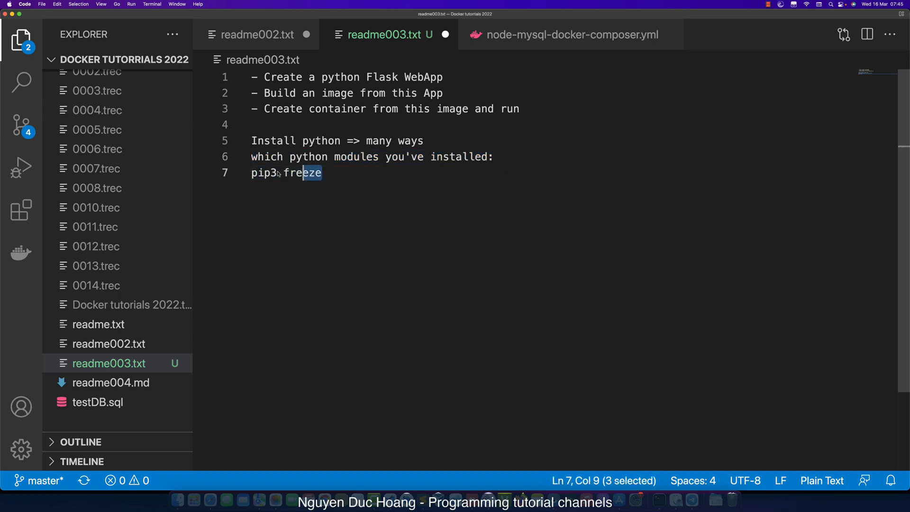
{"action": "triple_click", "coordinate": [285, 172]}
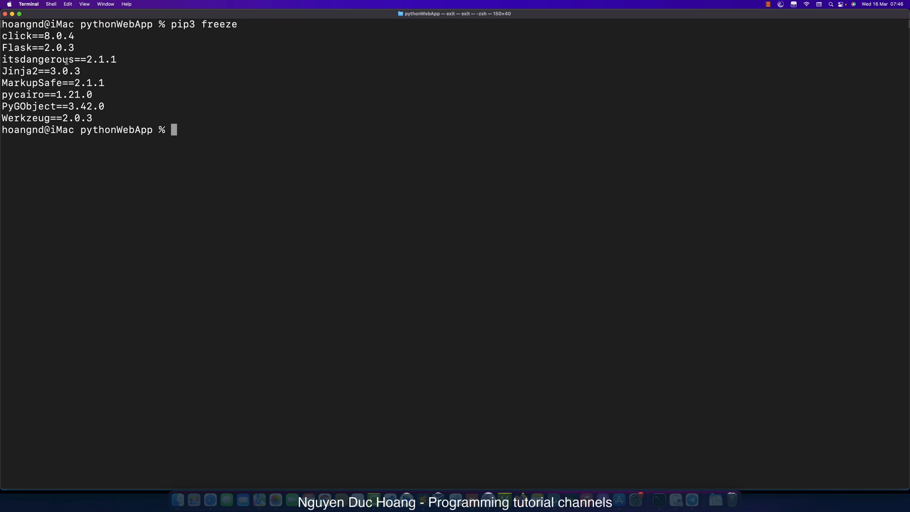
Copy the Flask==2.0.3 line from the pip3 freeze output
{"action": "right_click", "coordinate": [37, 47]}
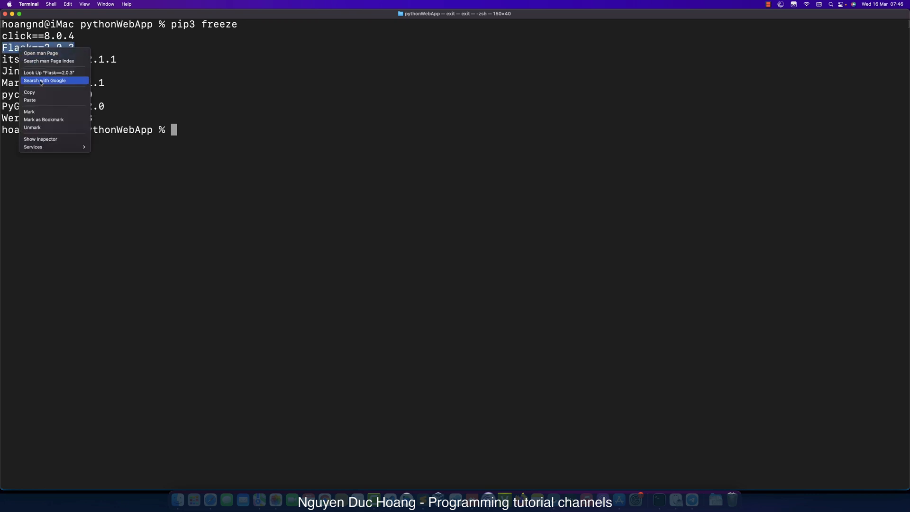
{"action": "left_click", "coordinate": [248, 146]}
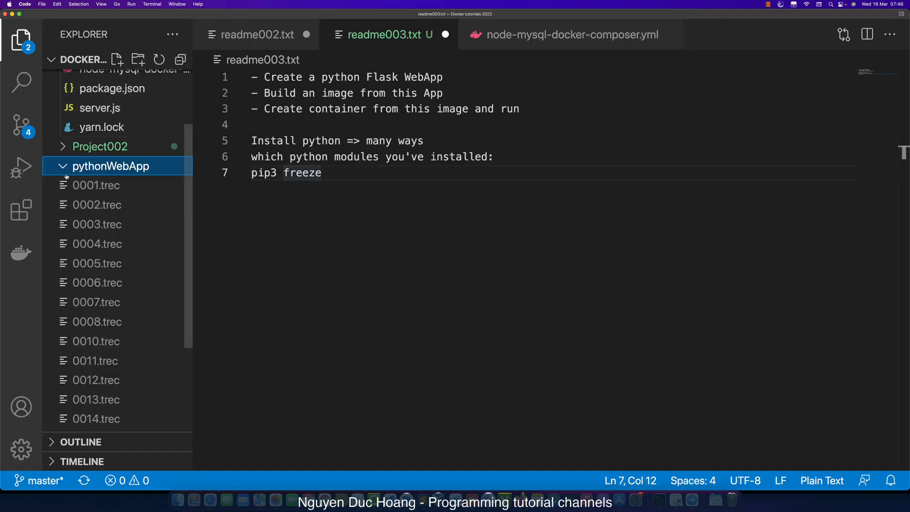
Create requirements.txt in pythonWebApp containing Flask==2.0.3
{"action": "right_click", "coordinate": [111, 166]}
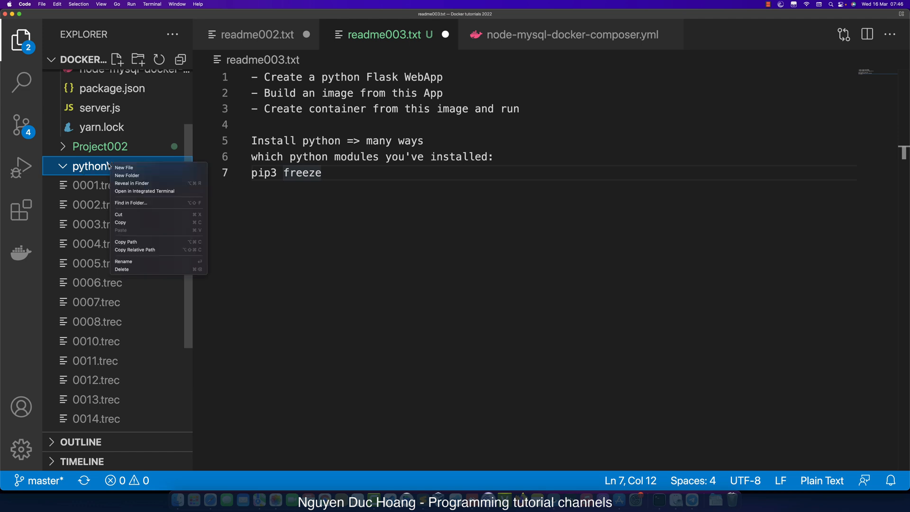
{"action": "left_click", "coordinate": [123, 168]}
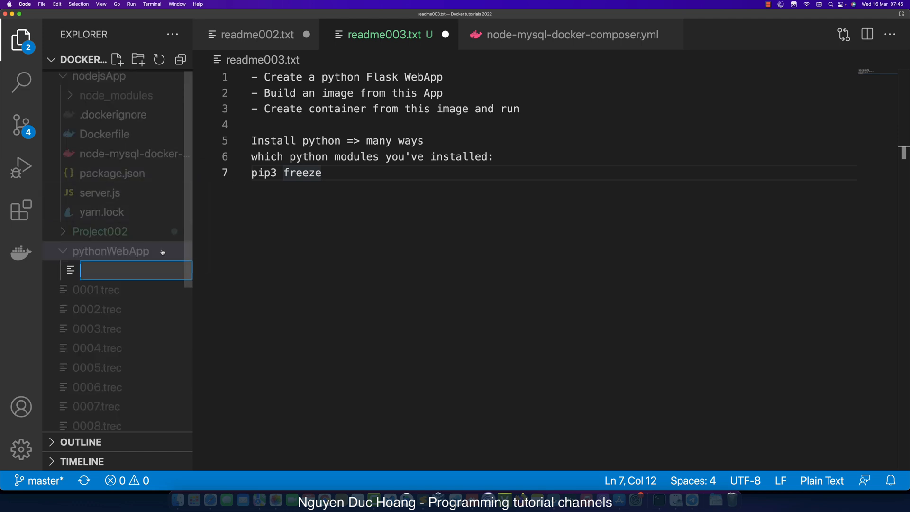
{"action": "type", "text": "r"}
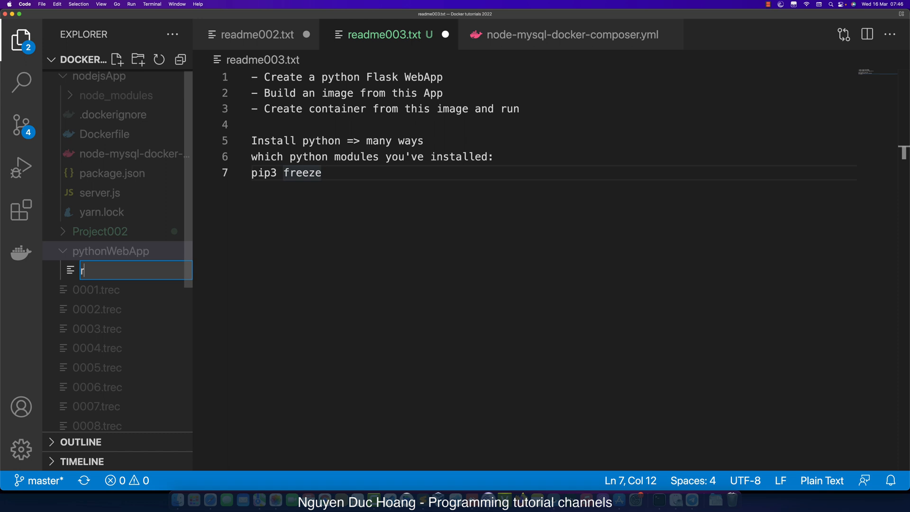
{"action": "type", "text": "equirements.txt"}
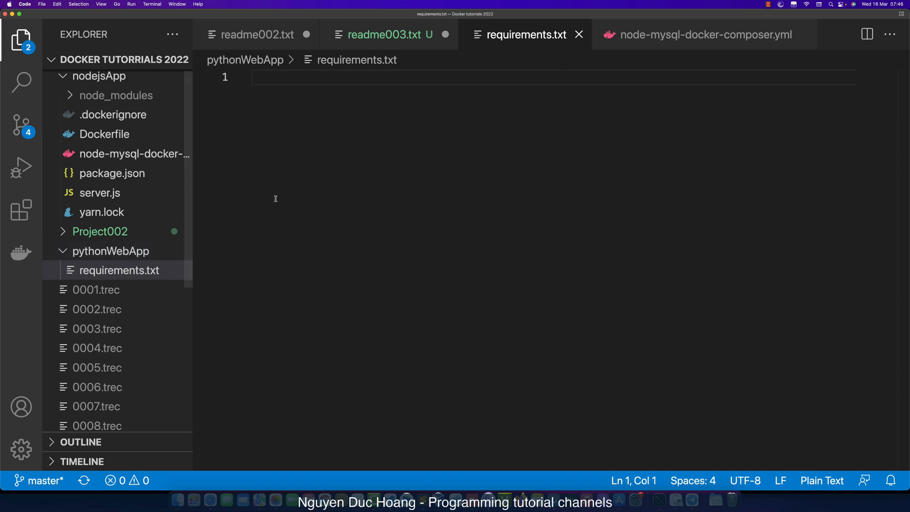
{"action": "type", "text": "Flask==2.0.3"}
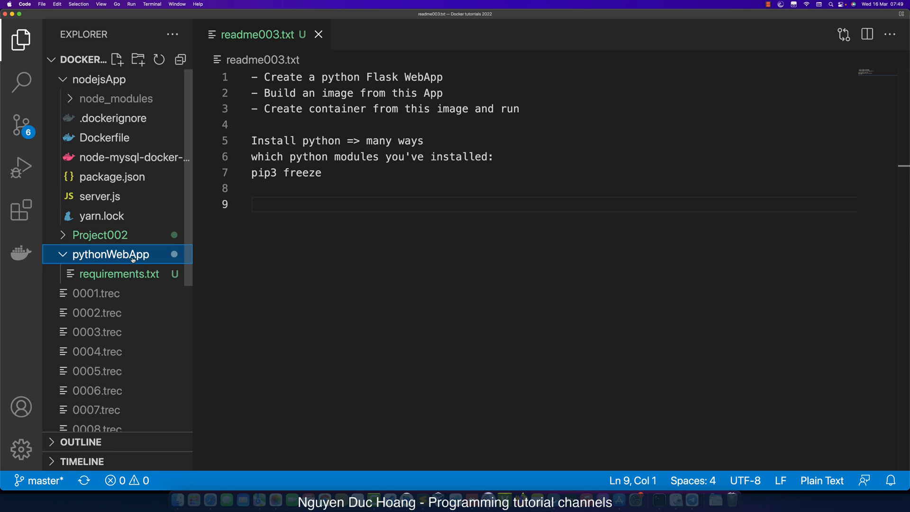
Start another new file inside the pythonWebApp folder
{"action": "right_click", "coordinate": [110, 254]}
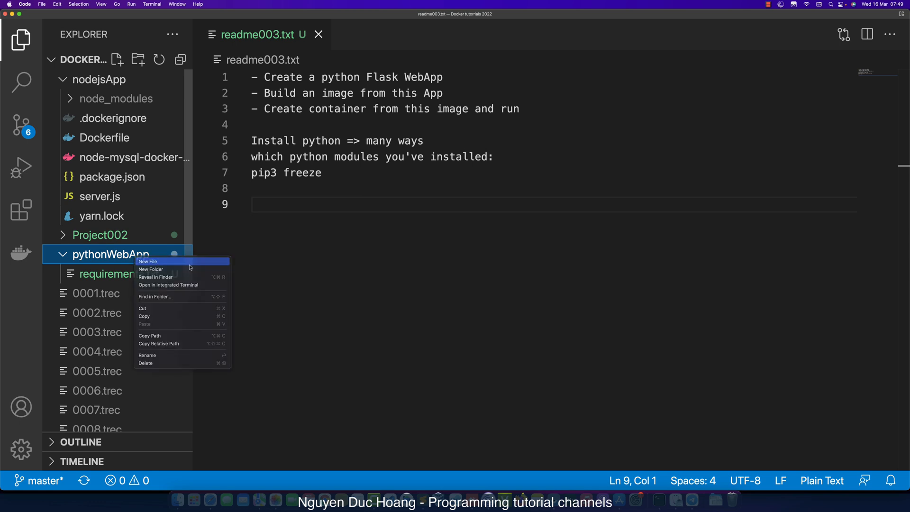
{"action": "left_click", "coordinate": [148, 262]}
{"action": "type", "text": "app.js"}
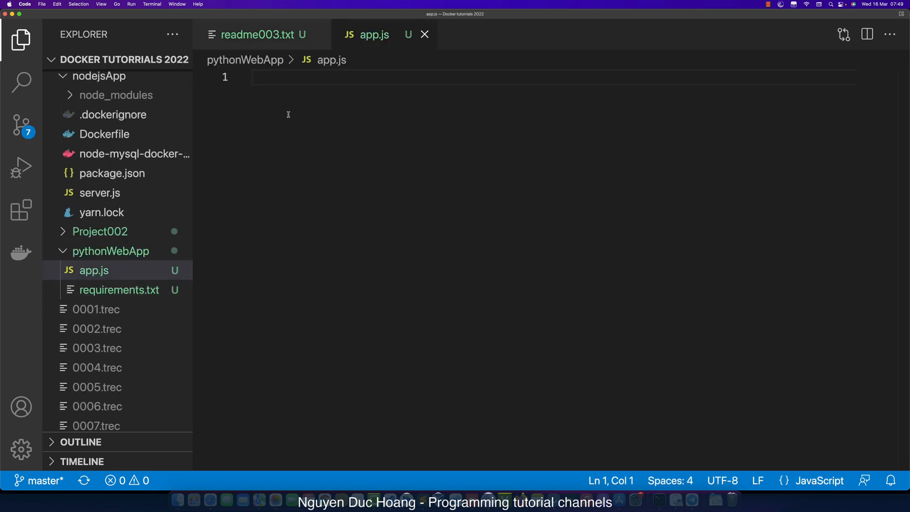
Write 'from Flask import Flask' as the first line of the app file
{"action": "type", "text": "FormData,"}
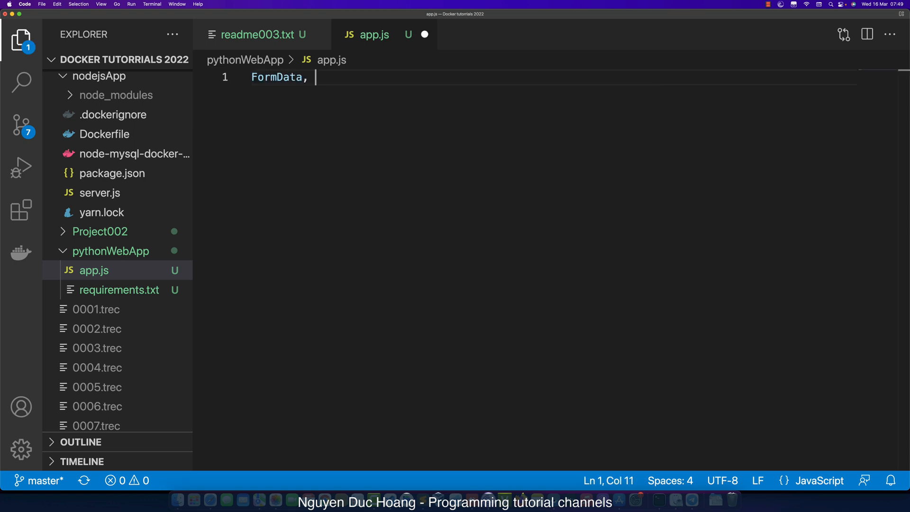
{"action": "type", "text": "from F"}
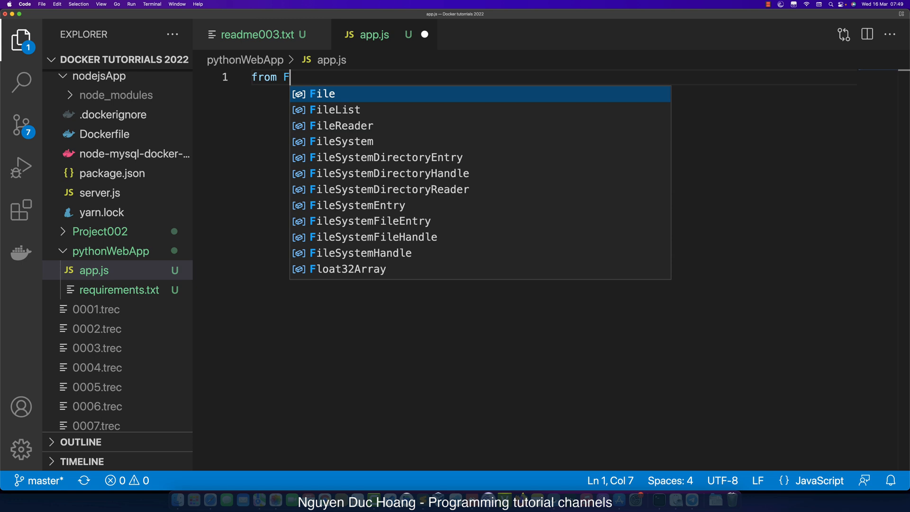
{"action": "type", "text": "lask"}
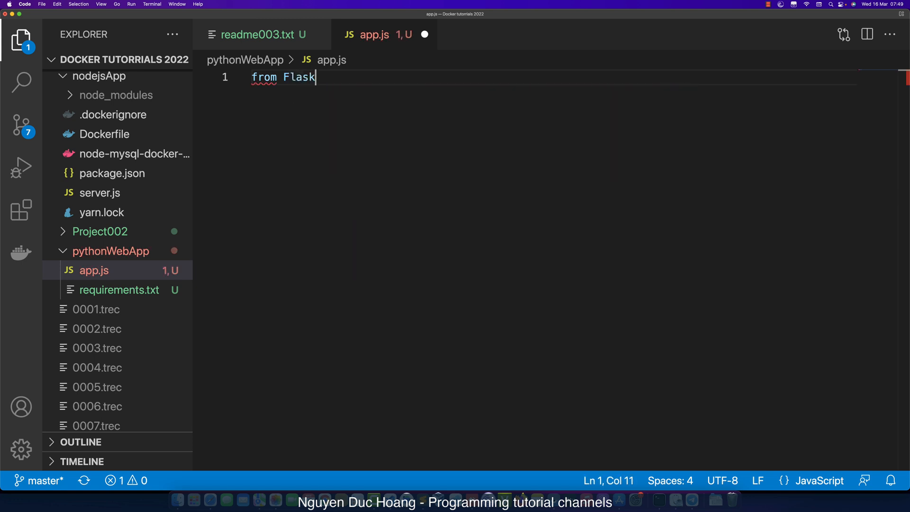
{"action": "type", "text": "import"}
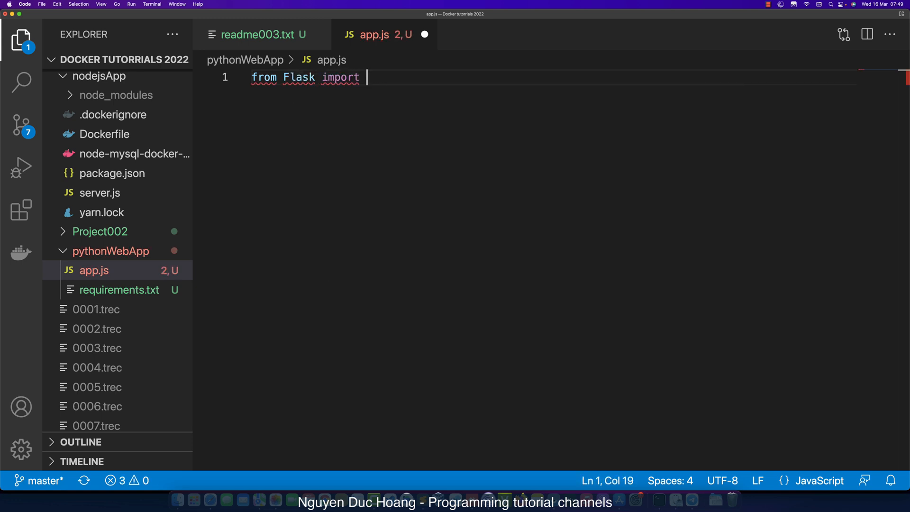
{"action": "type", "text": "Flask"}
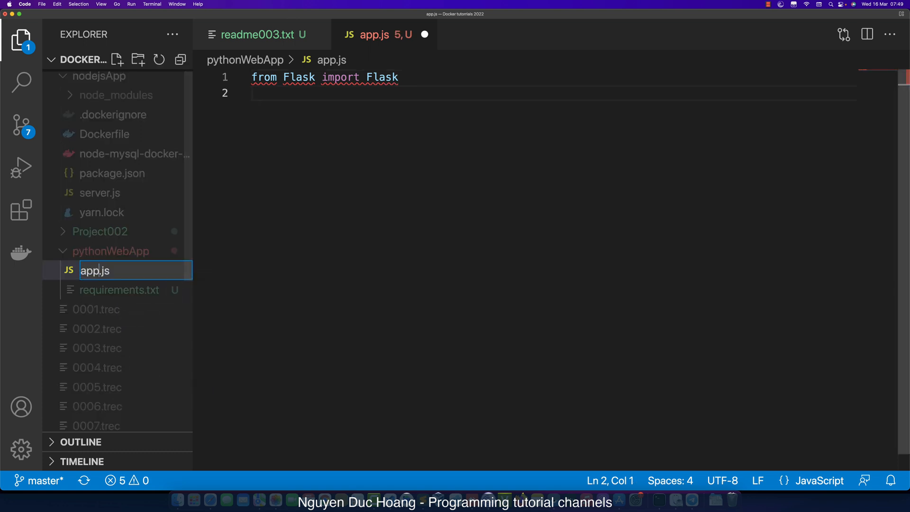
Rename the file to app.py and install the recommended Python extension
{"action": "key", "text": "Backspace"}
{"action": "type", "text": "py"}
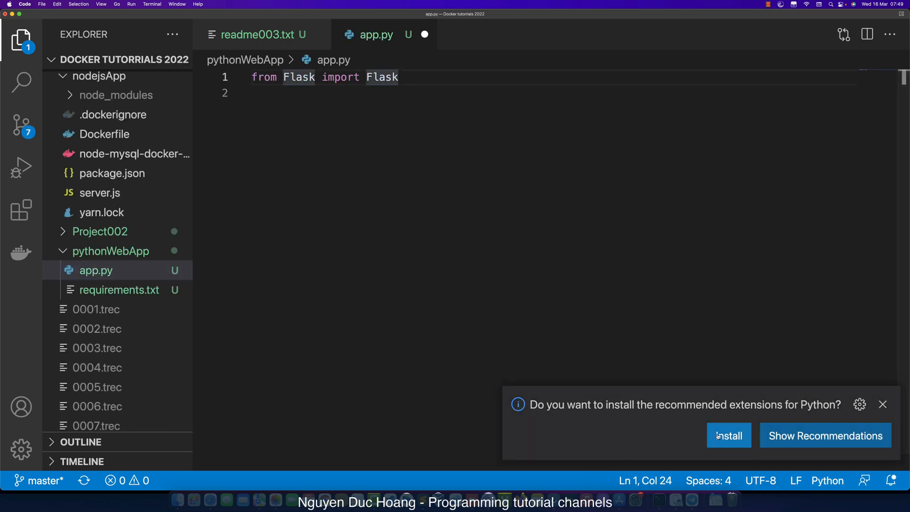
{"action": "left_click", "coordinate": [728, 435]}
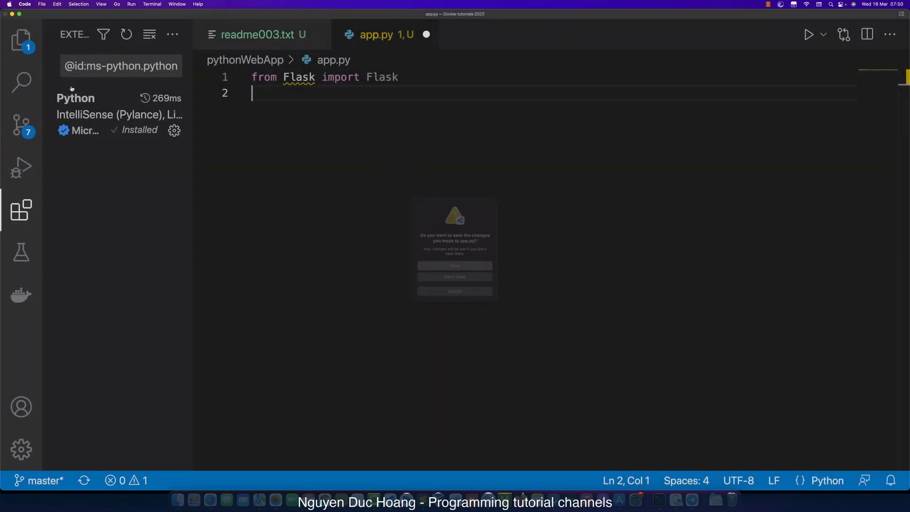
Reopen app.py and add app = Flask(__name__)
{"action": "left_click", "coordinate": [454, 276]}
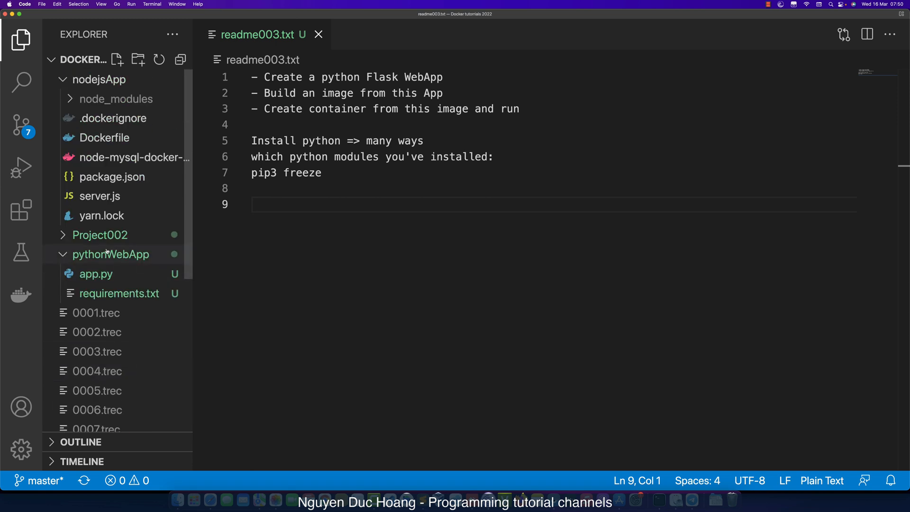
{"action": "left_click", "coordinate": [95, 273]}
{"action": "type", "text": "app ="}
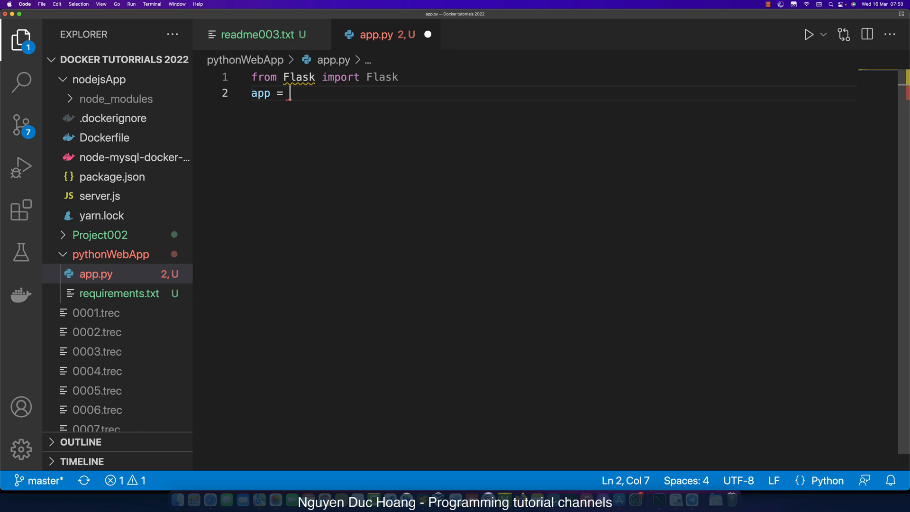
{"action": "type", "text": "Fa"}
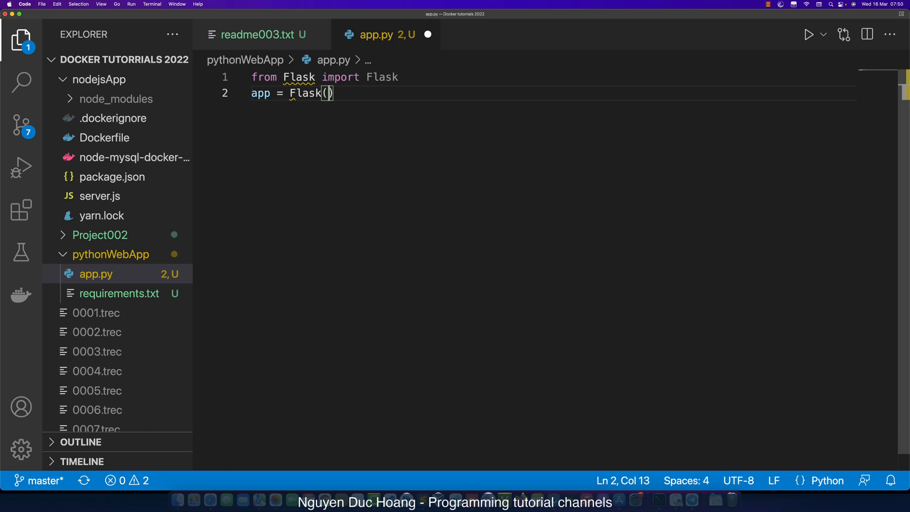
{"action": "type", "text": "__"}
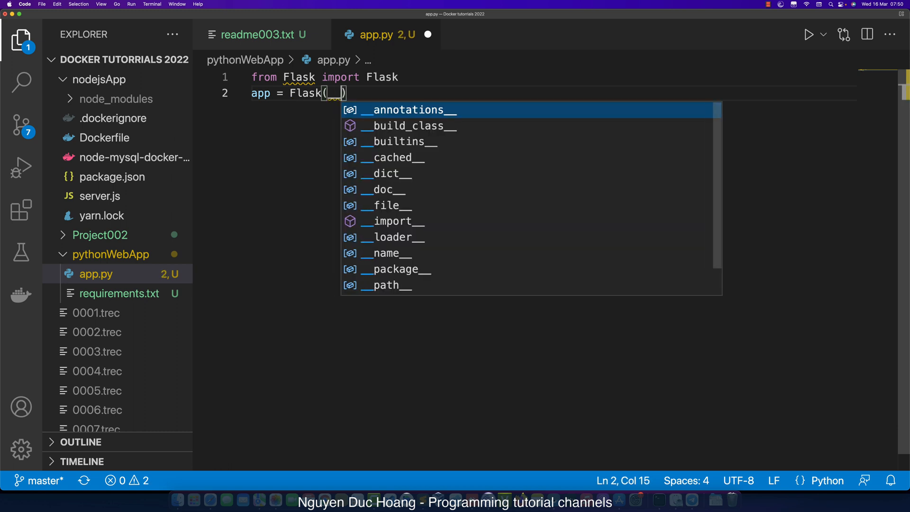
{"action": "type", "text": "__name__"}
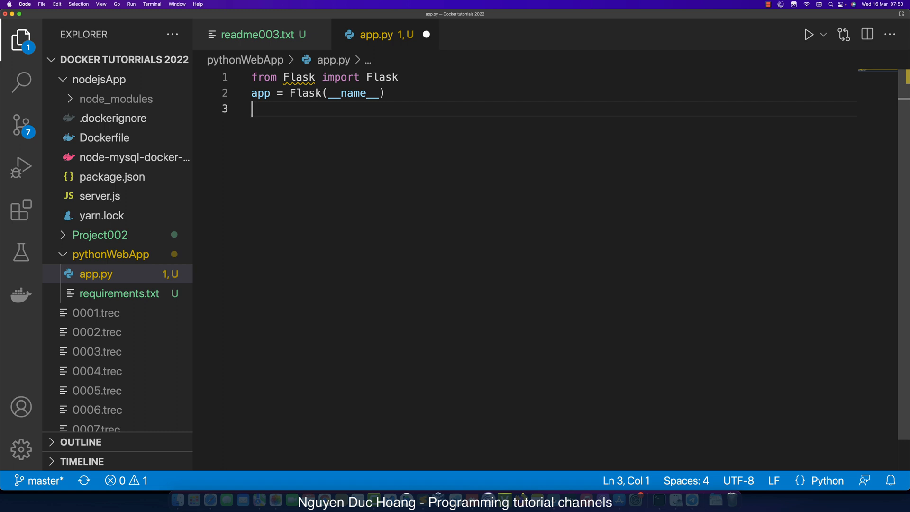
{"action": "type", "text": "@"}
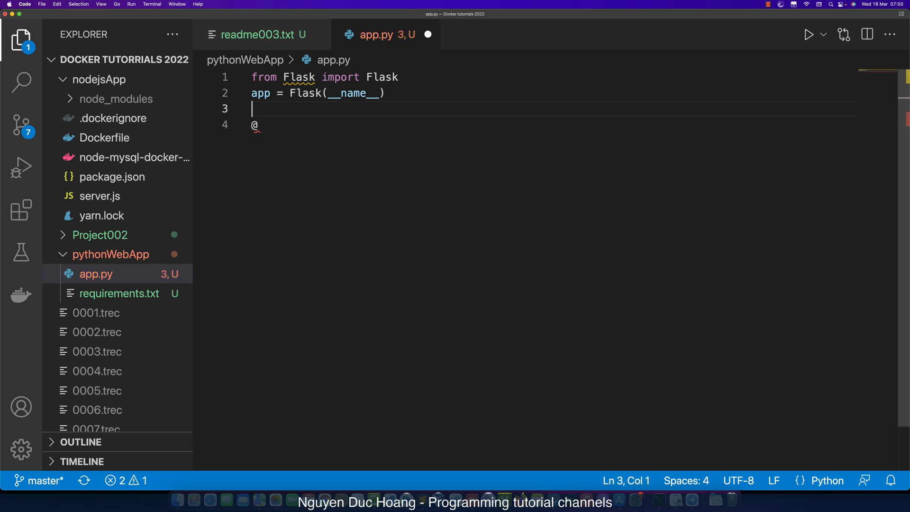
{"action": "type", "text": "#Define root route"}
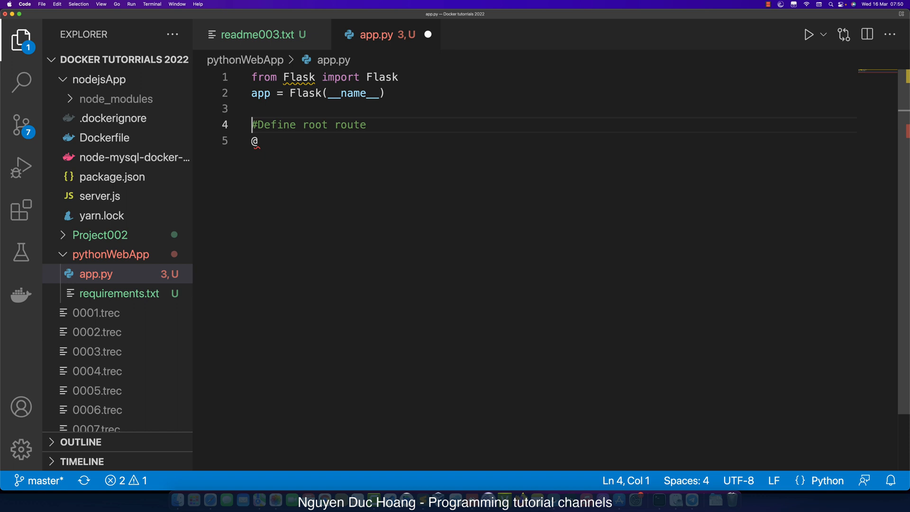
{"action": "left_click", "coordinate": [258, 142]}
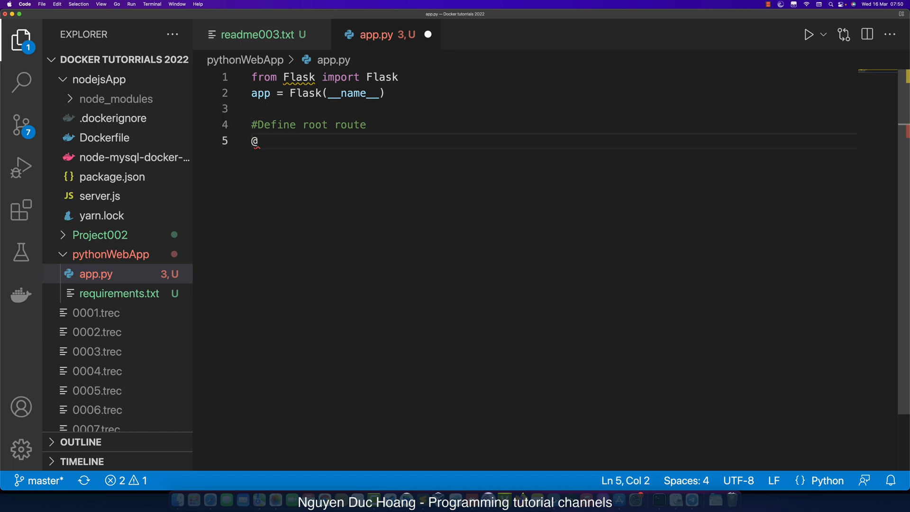
{"action": "type", "text": "app"}
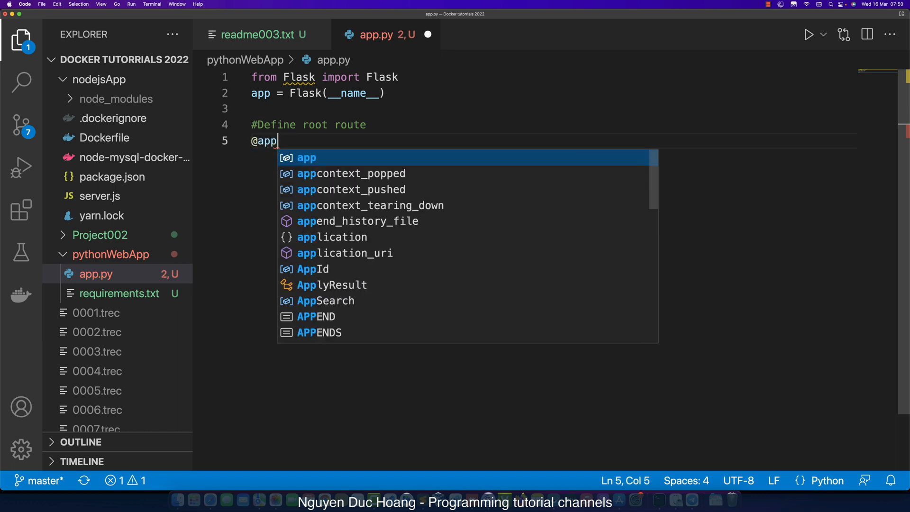
{"action": "type", "text": ".rou"}
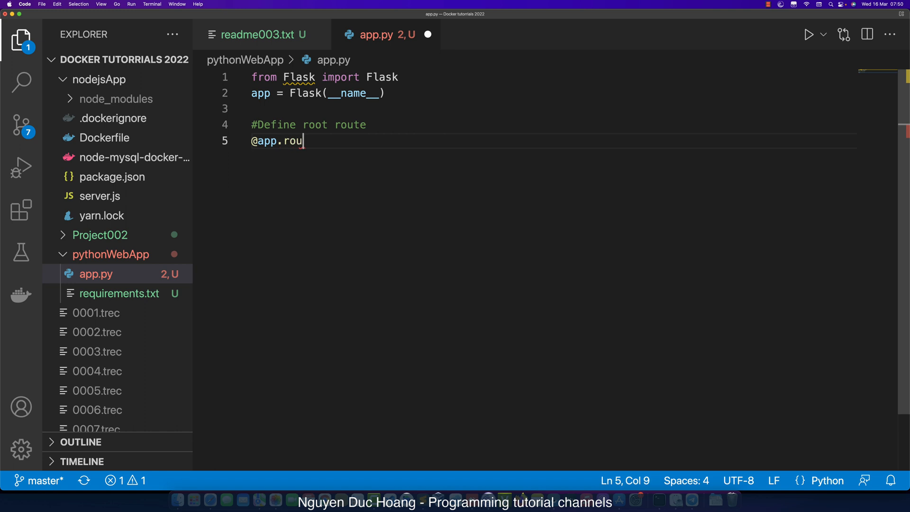
{"action": "type", "text": "te()"}
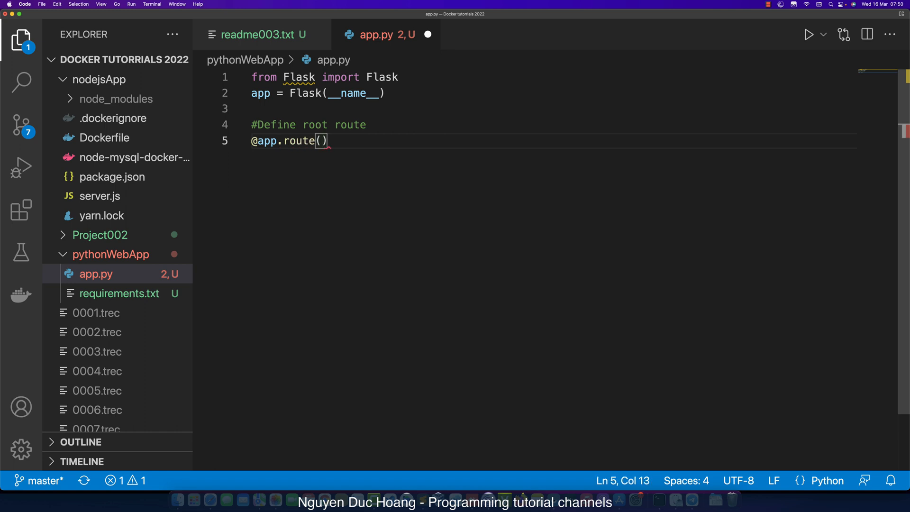
{"action": "type", "text": "'/'"}
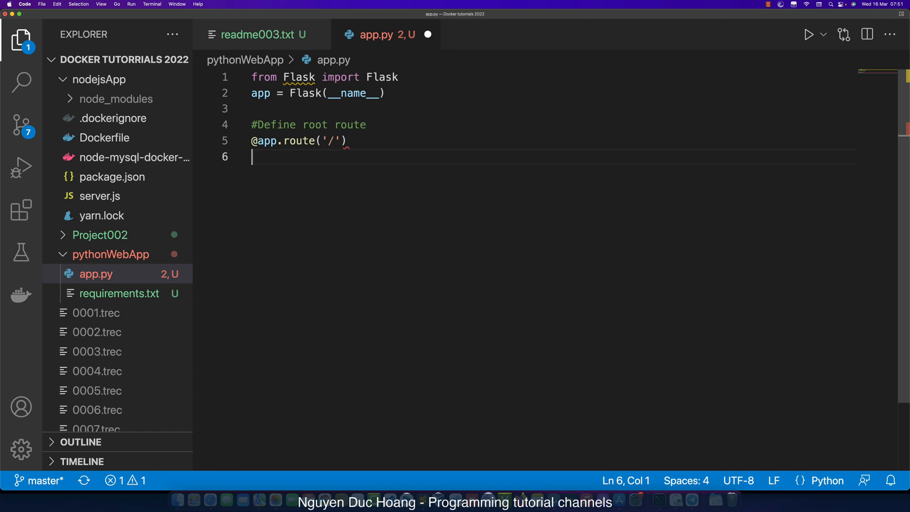
{"action": "left_click", "coordinate": [264, 140]}
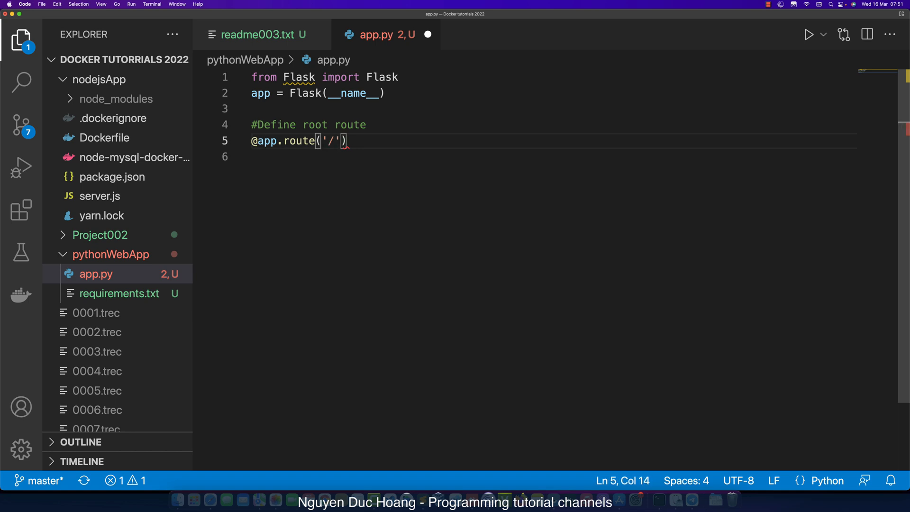
Define hello_world returning 'Hello, how are you ?'
{"action": "type", "text": "def"}
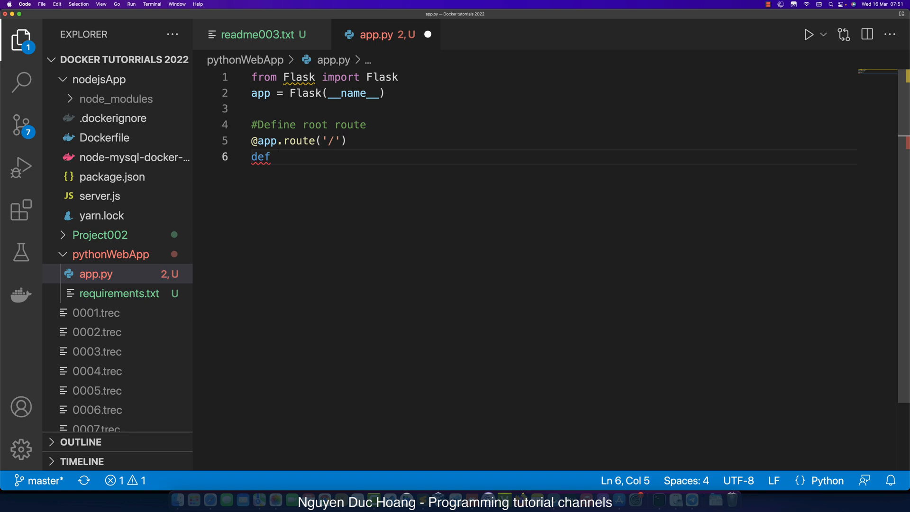
{"action": "type", "text": "hello_world"}
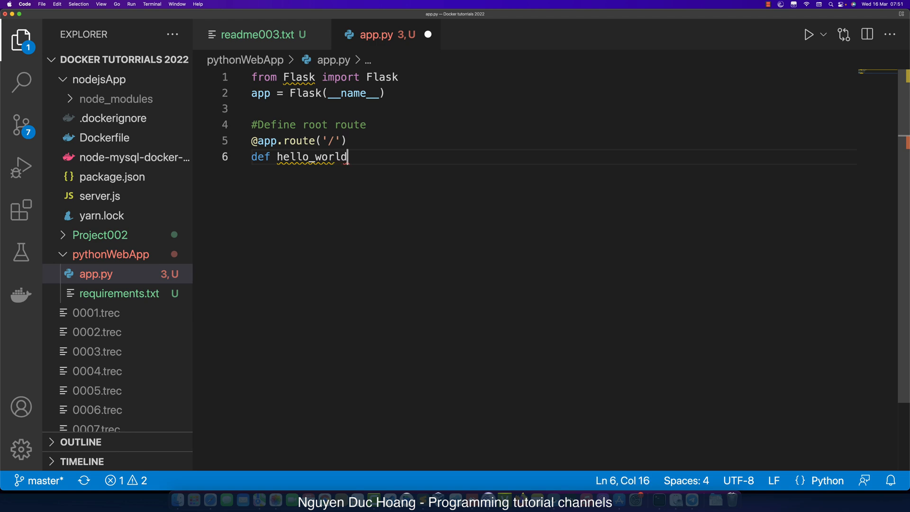
{"action": "type", "text": ":"}
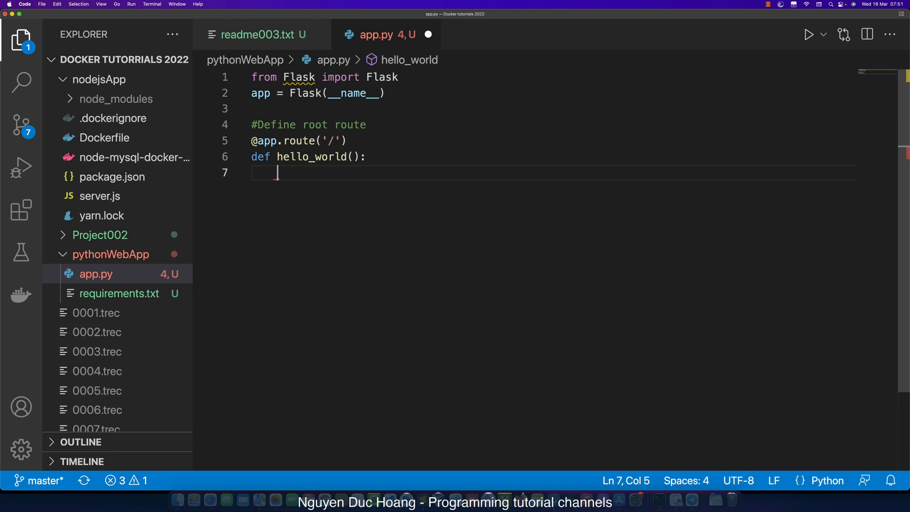
{"action": "type", "text": "retu"}
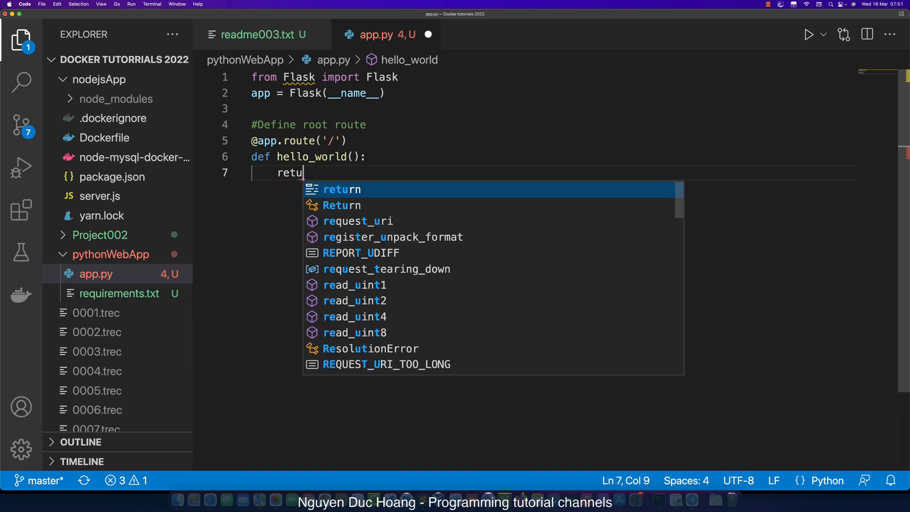
{"action": "key", "text": "Tab"}
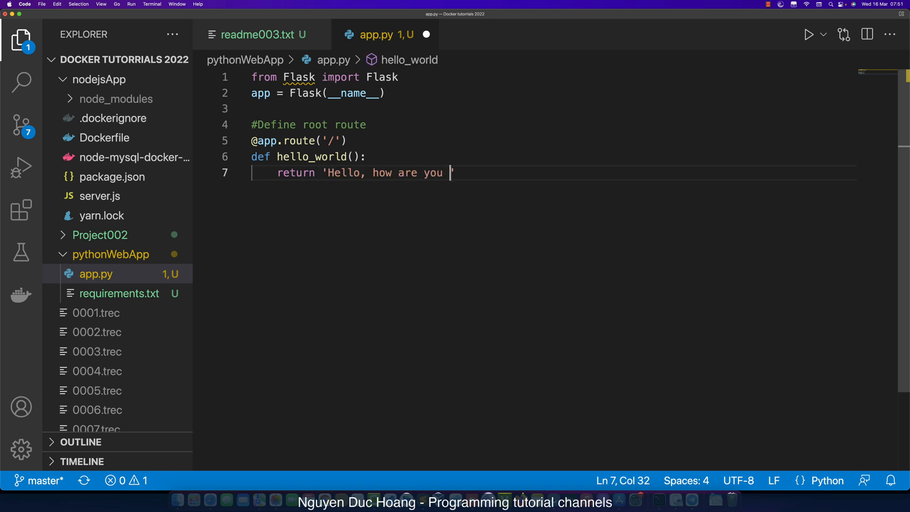
{"action": "type", "text": "?'"}
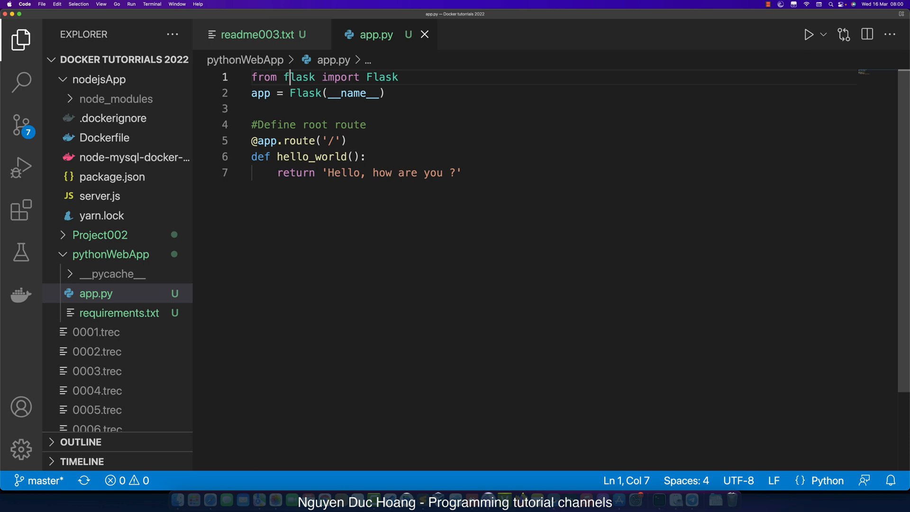
Add a commented '#run app: python3 -m flask run' note and select the command
{"action": "type", "text": "#run app:"}
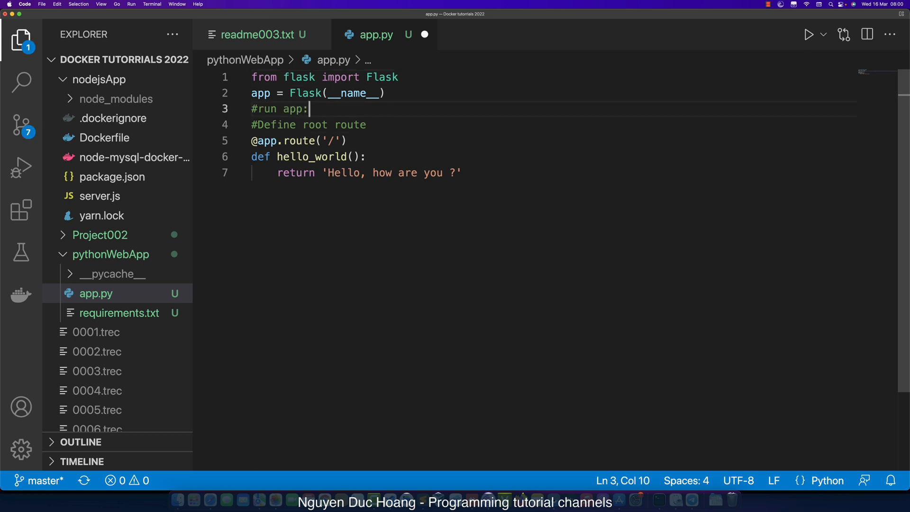
{"action": "type", "text": "pyth"}
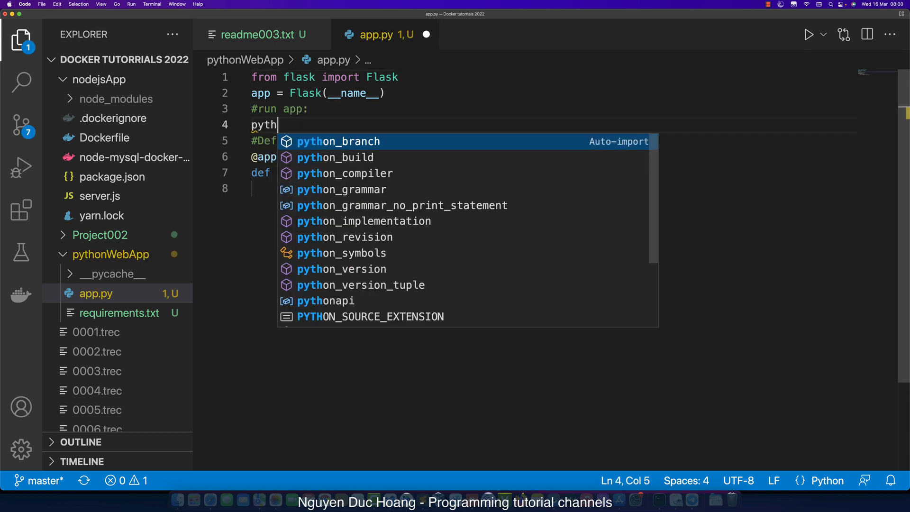
{"action": "type", "text": "3"}
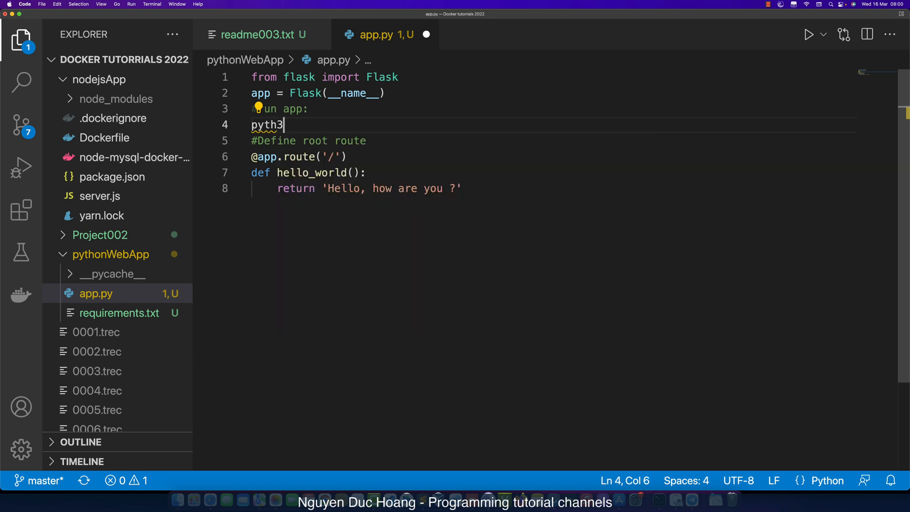
{"action": "type", "text": "-m"}
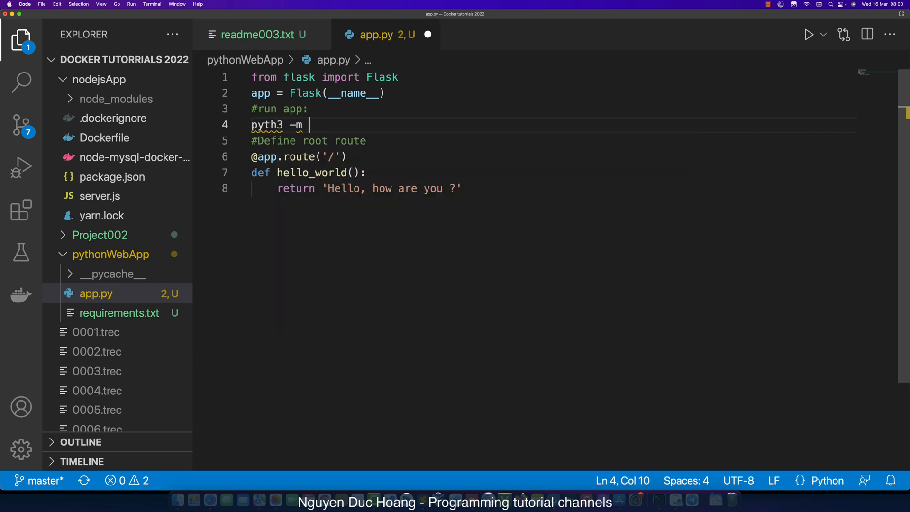
{"action": "type", "text": "flask run"}
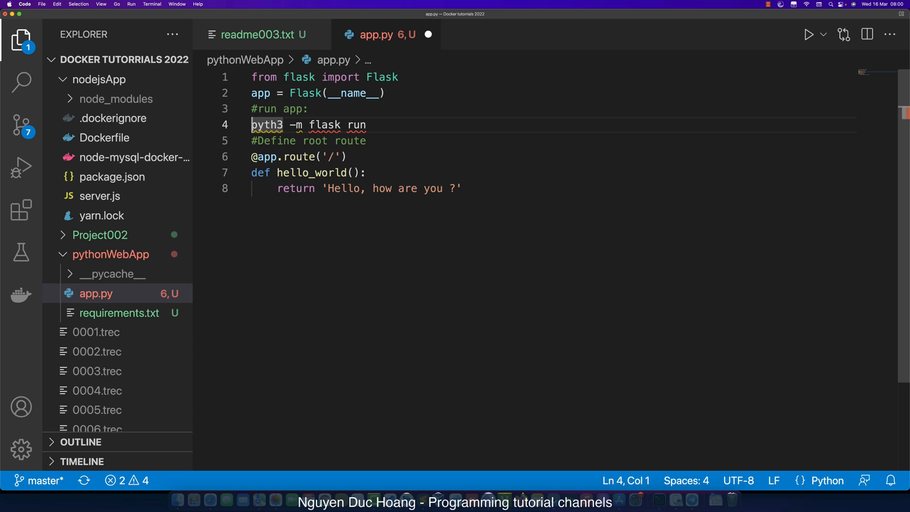
{"action": "key", "text": "cmd+/"}
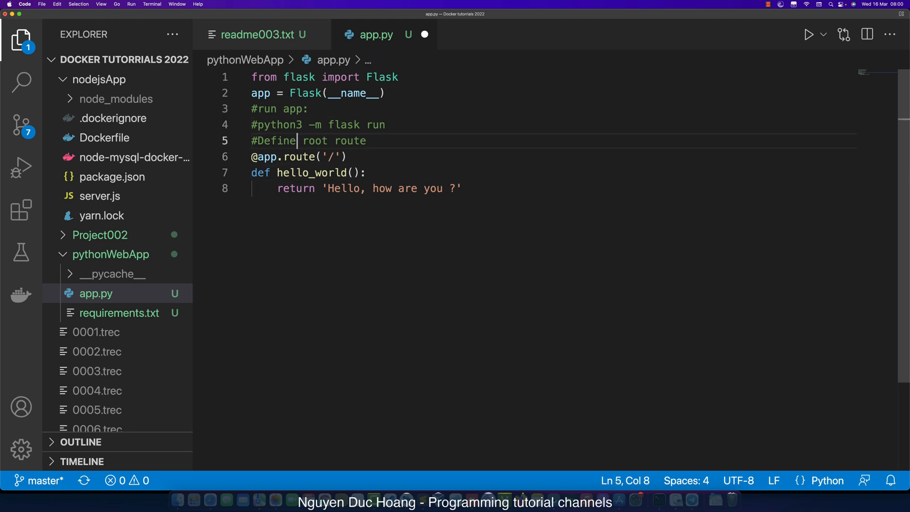
{"action": "left_click_drag", "start_coordinate": [260, 125], "coordinate": [386, 125]}
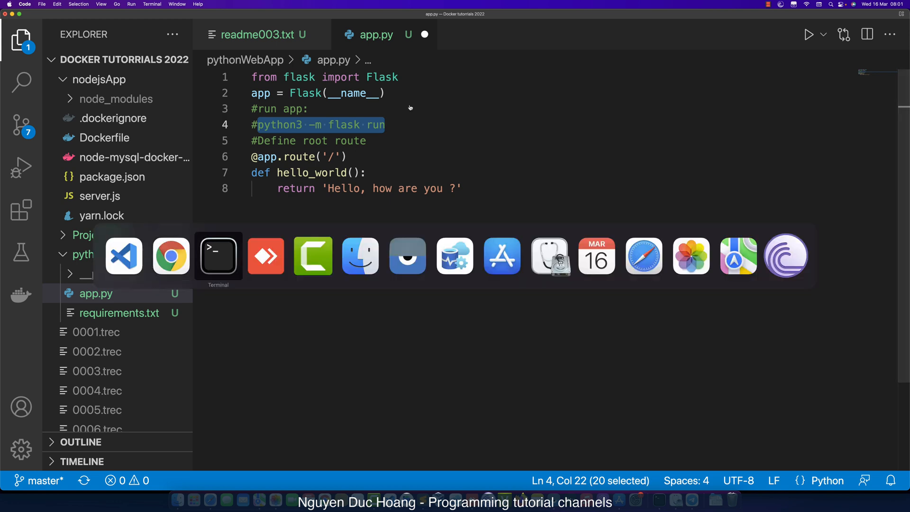
Run the Flask server in Terminal and select the 127.0.0.1:5000 address
{"action": "left_click", "coordinate": [218, 255]}
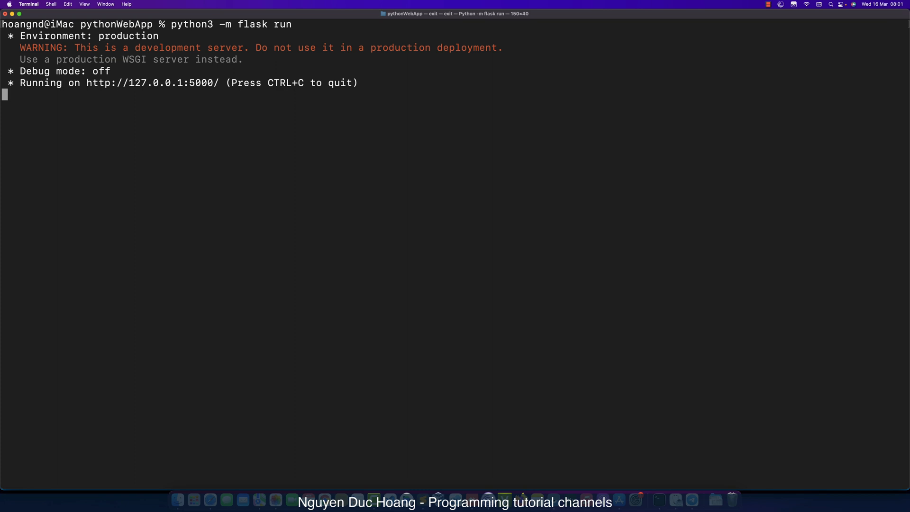
{"action": "mouse_move", "coordinate": [204, 121]}
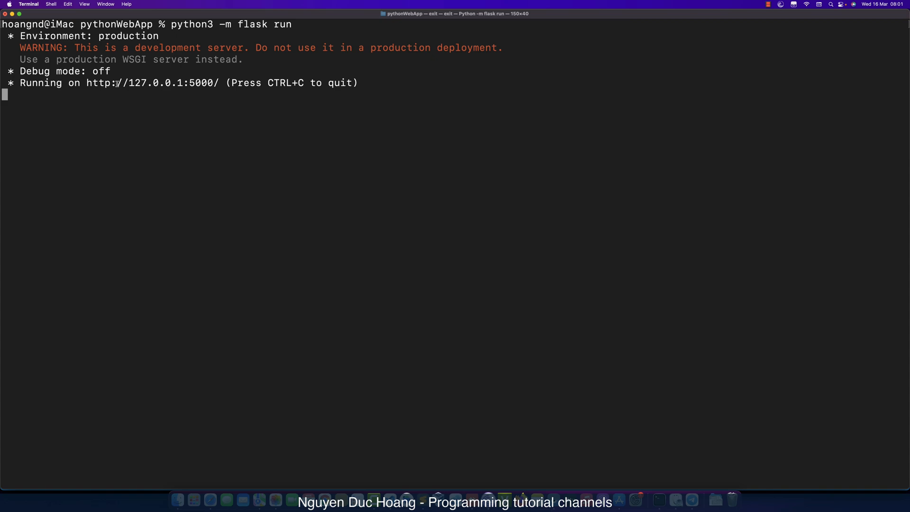
{"action": "double_click", "coordinate": [151, 83]}
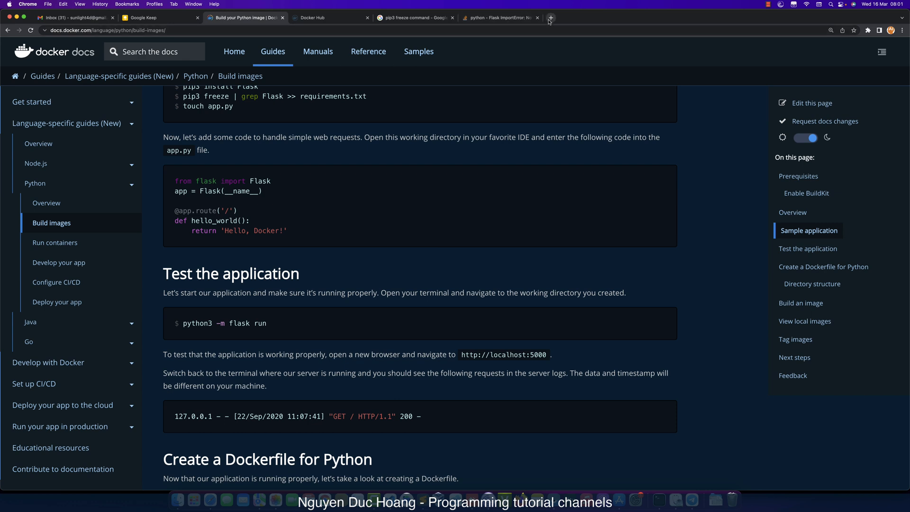
View 'Hello, how are you ?' at 127.0.0.1:5000 zoomed in, then return to the editor
{"action": "left_click", "coordinate": [550, 17]}
{"action": "type", "text": "127.0.0.1:5000"}
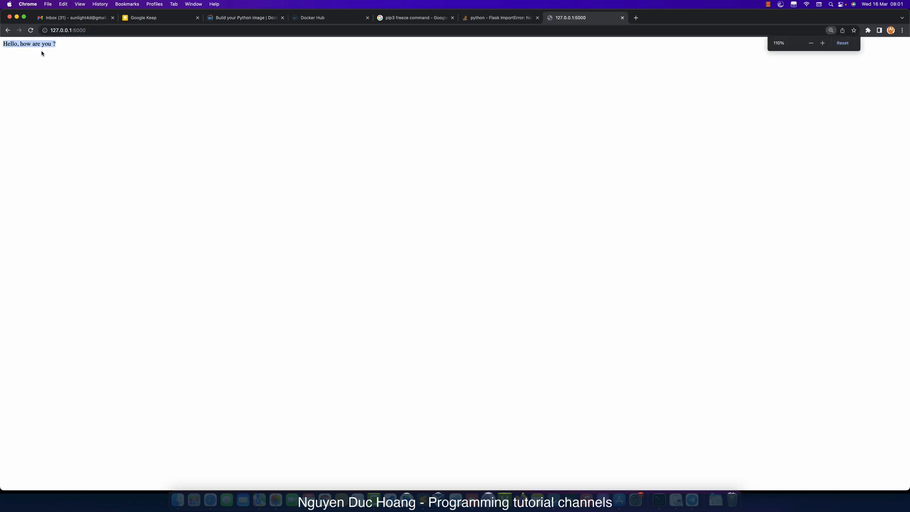
{"action": "left_click", "coordinate": [823, 42]}
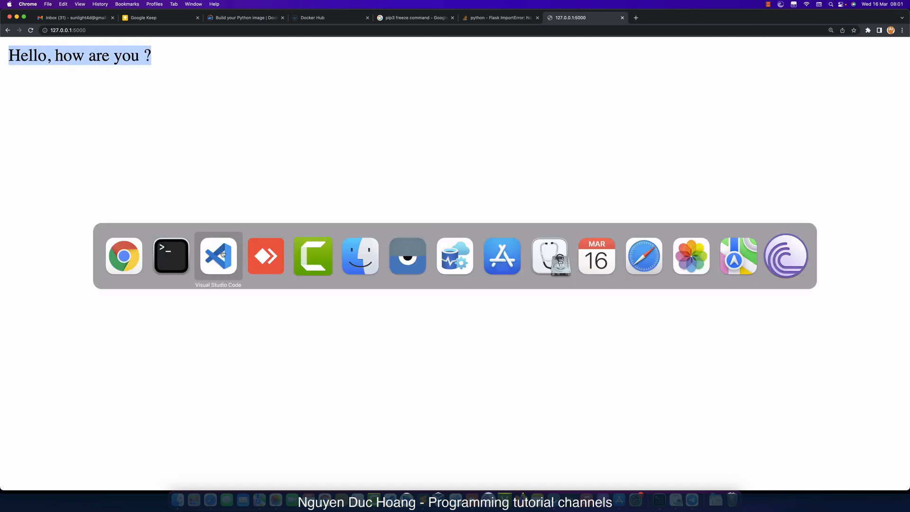
{"action": "left_click", "coordinate": [218, 255]}
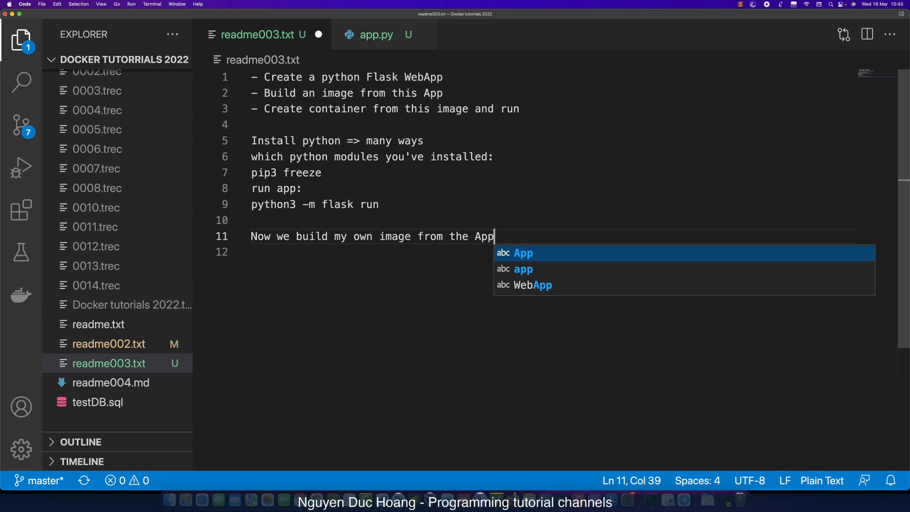
Save readme003.txt, browse the nodejsApp Dockerfile files, and select all of app.py
{"action": "key", "text": "escape"}
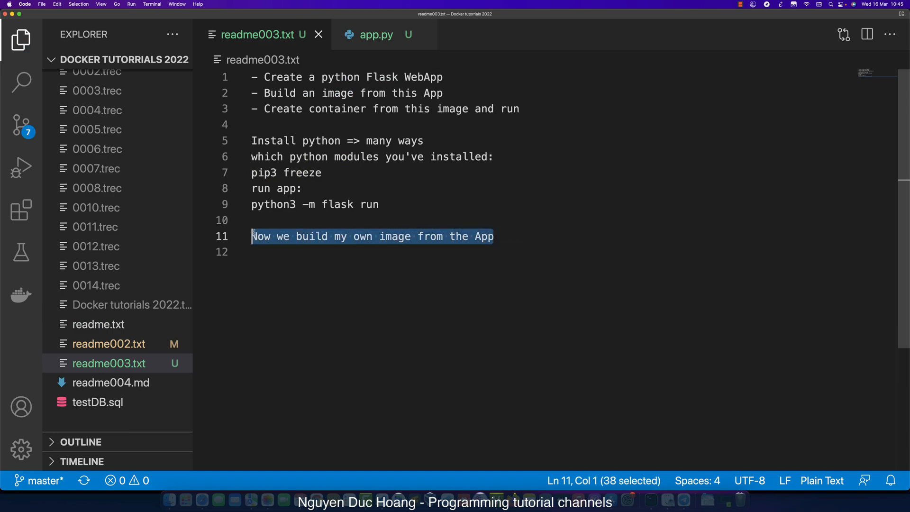
{"action": "left_click", "coordinate": [322, 205]}
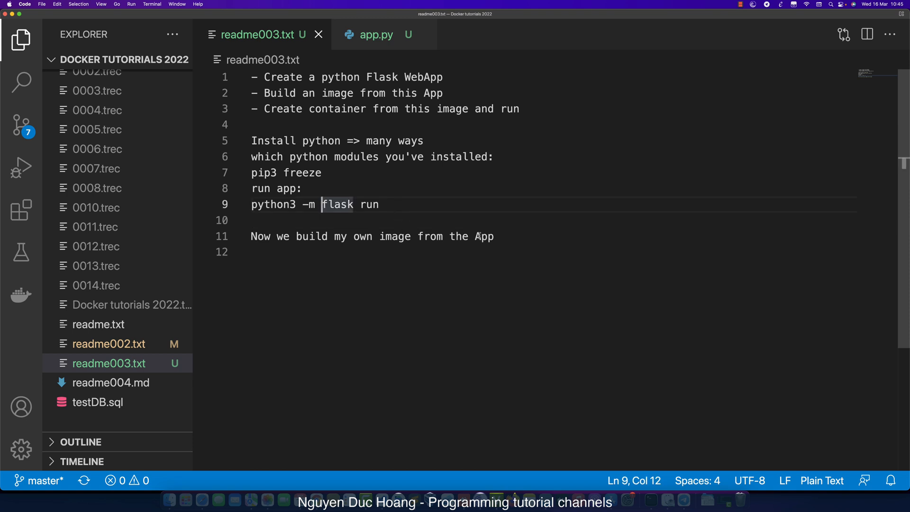
{"action": "double_click", "coordinate": [312, 236]}
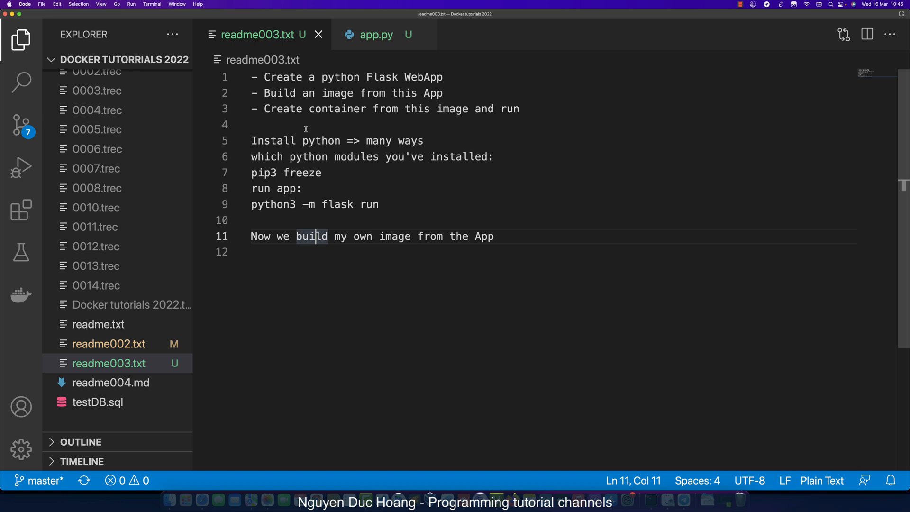
{"action": "left_click", "coordinate": [376, 35]}
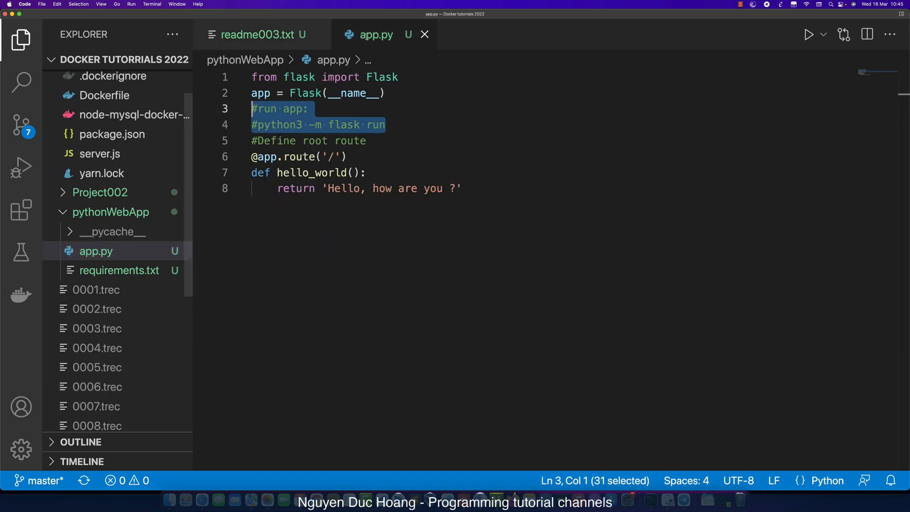
{"action": "key", "text": "cmd+a"}
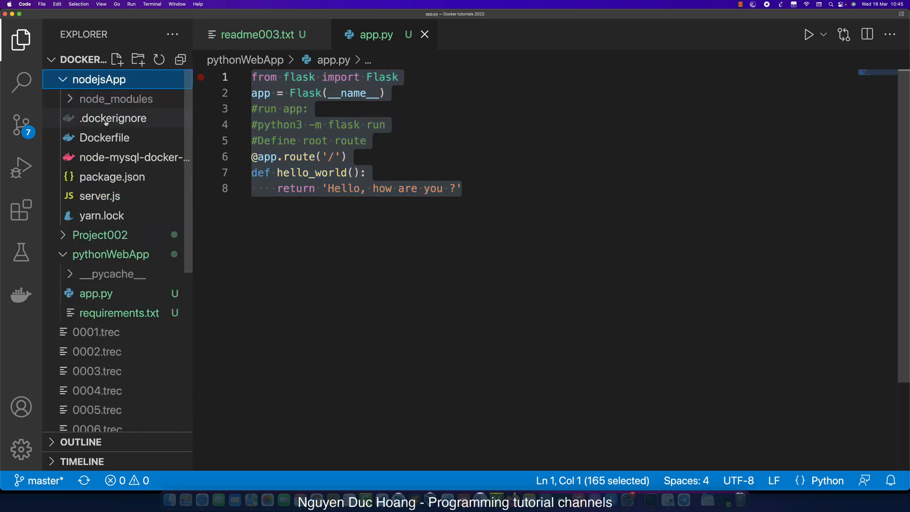
Start a new file named Dockerfile, first under nodejsApp, then under the pythonWebApp folder
{"action": "right_click", "coordinate": [99, 79]}
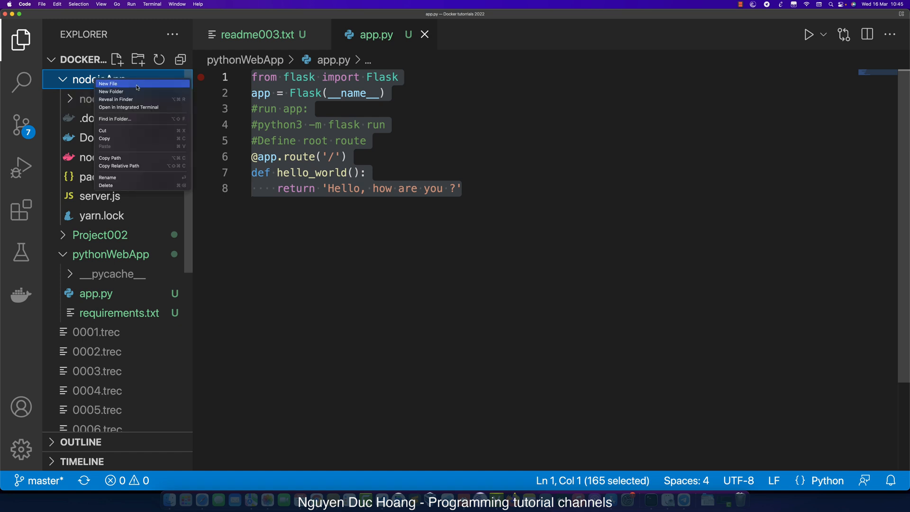
{"action": "left_click", "coordinate": [109, 84]}
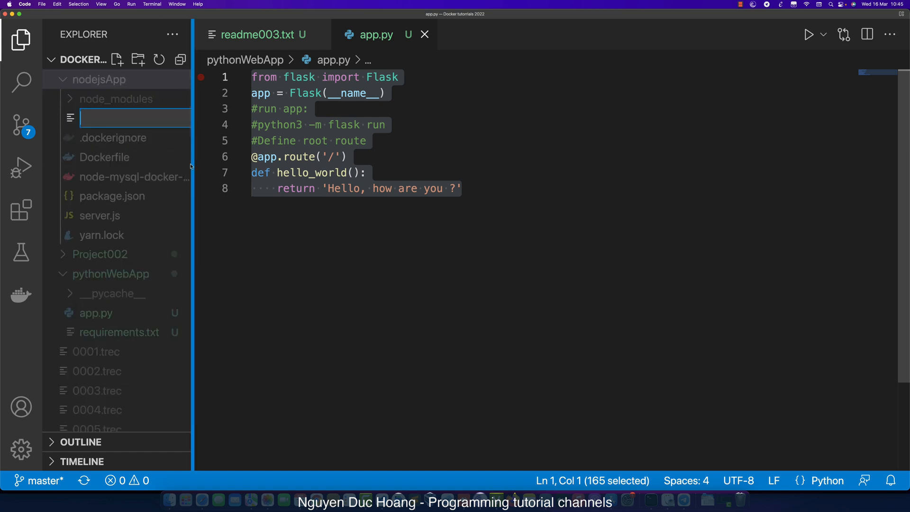
{"action": "type", "text": "Dcok"}
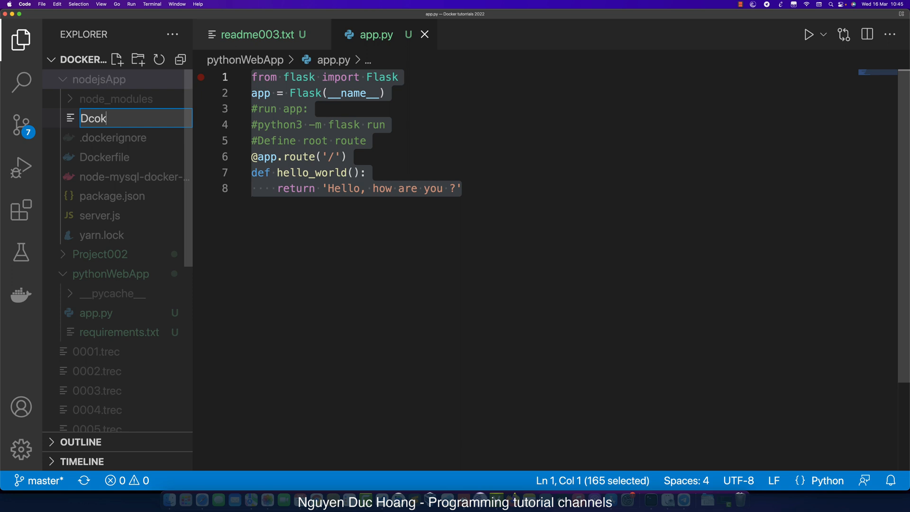
{"action": "type", "text": "Docker"}
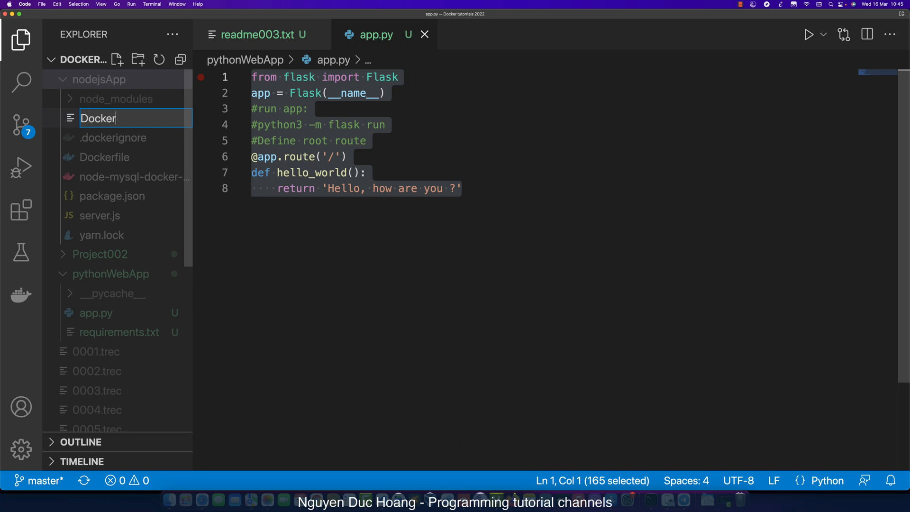
{"action": "type", "text": "file"}
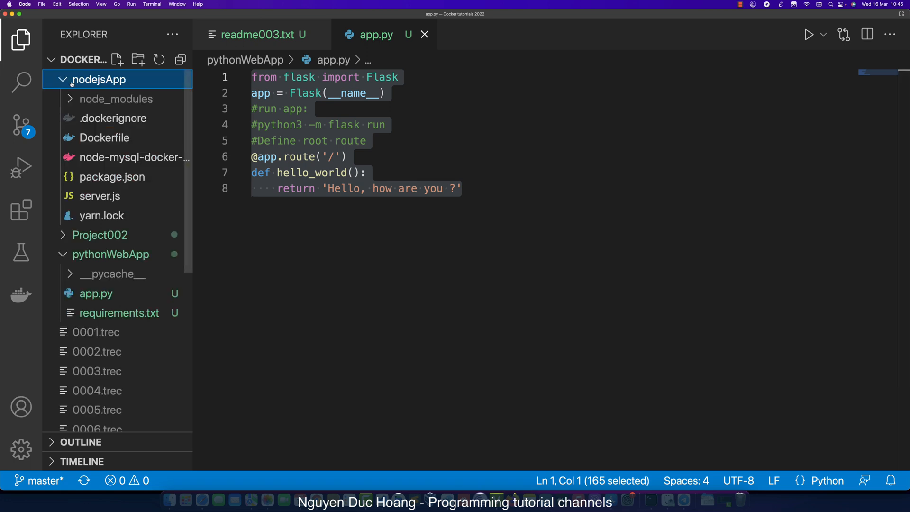
{"action": "right_click", "coordinate": [110, 118]}
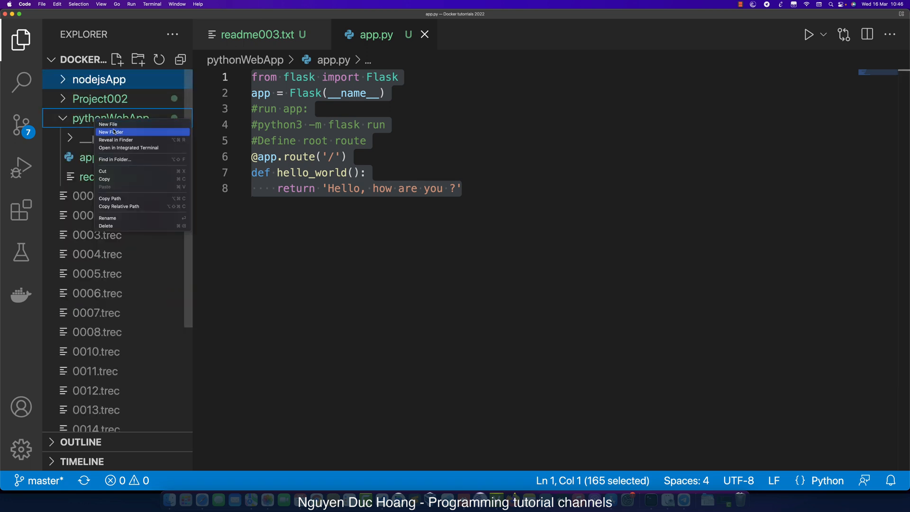
{"action": "left_click", "coordinate": [108, 124]}
{"action": "type", "text": "Dockerfile"}
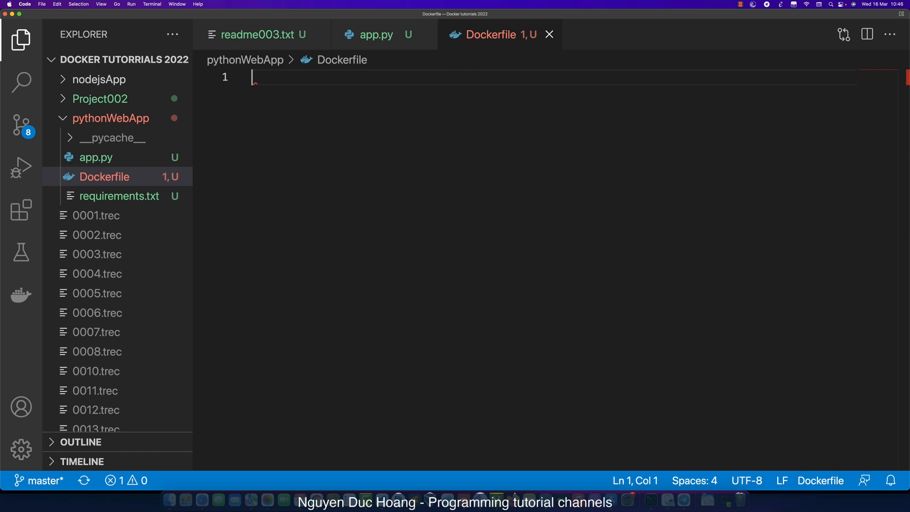
{"action": "mouse_move", "coordinate": [312, 176]}
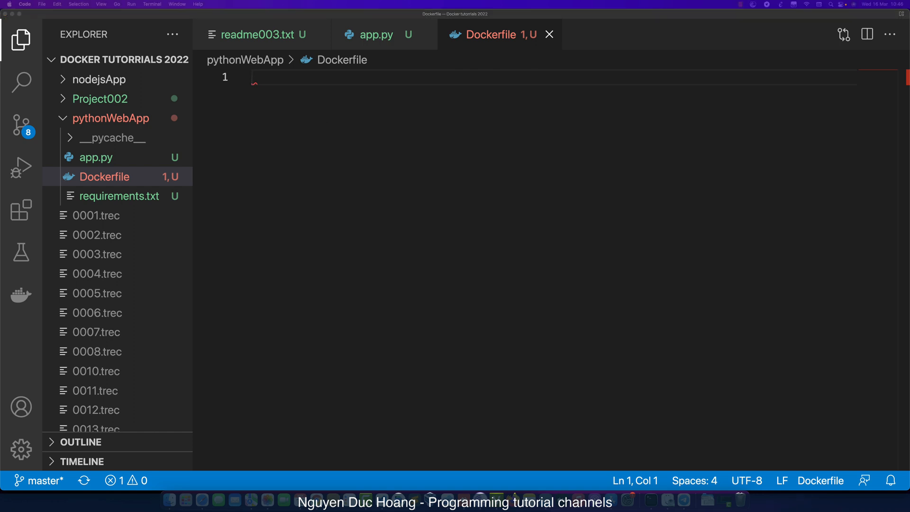
Write '# syntax=docker/dockerfile:1', a comment about inheriting from the "python" image, and 'FROM python:'
{"action": "type", "text": "# syntax=docker/dockerfile:1"}
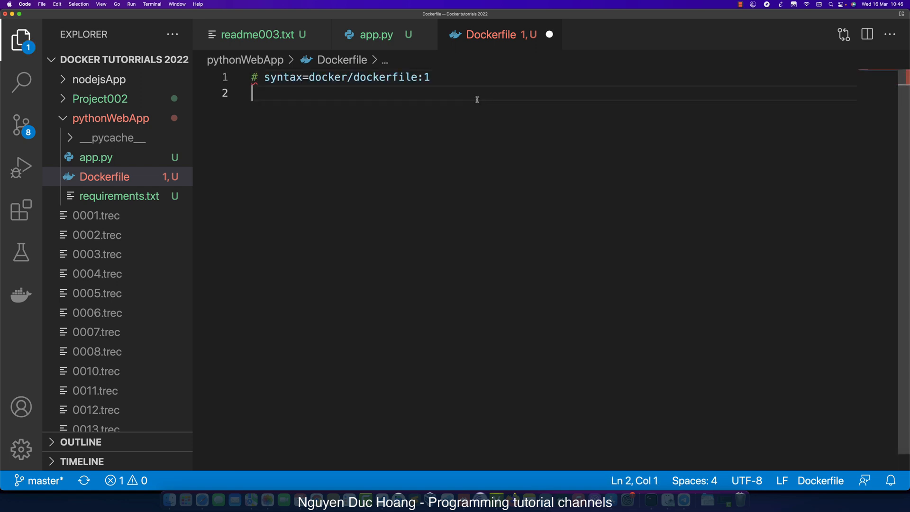
{"action": "type", "text": "#My image inherites from \"python\" image"}
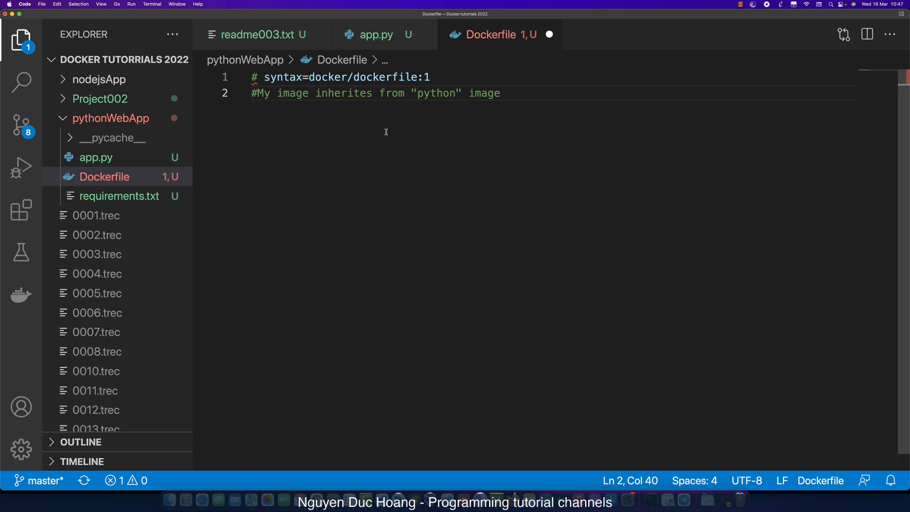
{"action": "left_click_drag", "start_coordinate": [449, 93], "coordinate": [501, 93]}
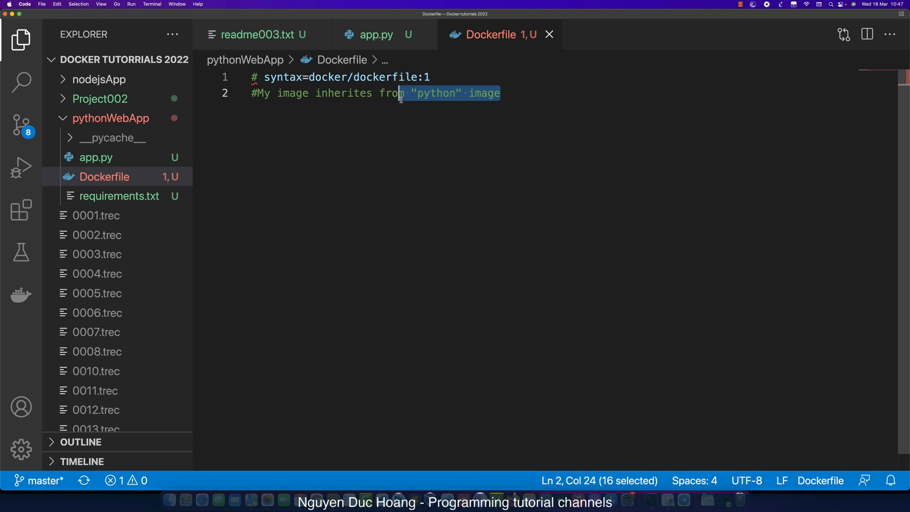
{"action": "key", "text": "Enter"}
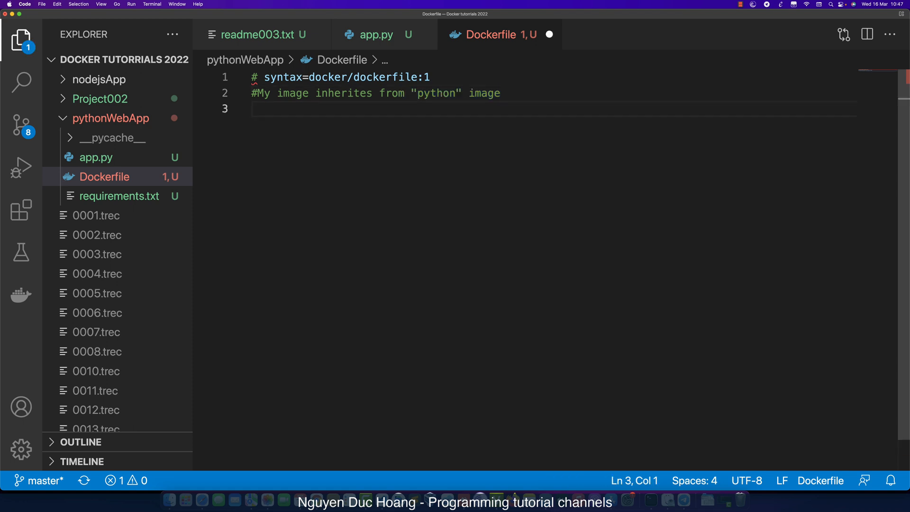
{"action": "type", "text": "FROM"}
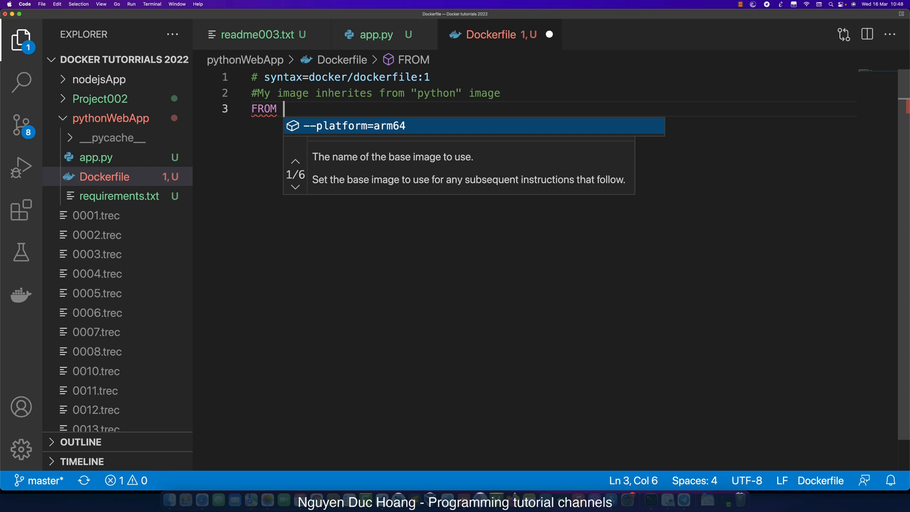
{"action": "type", "text": "python:"}
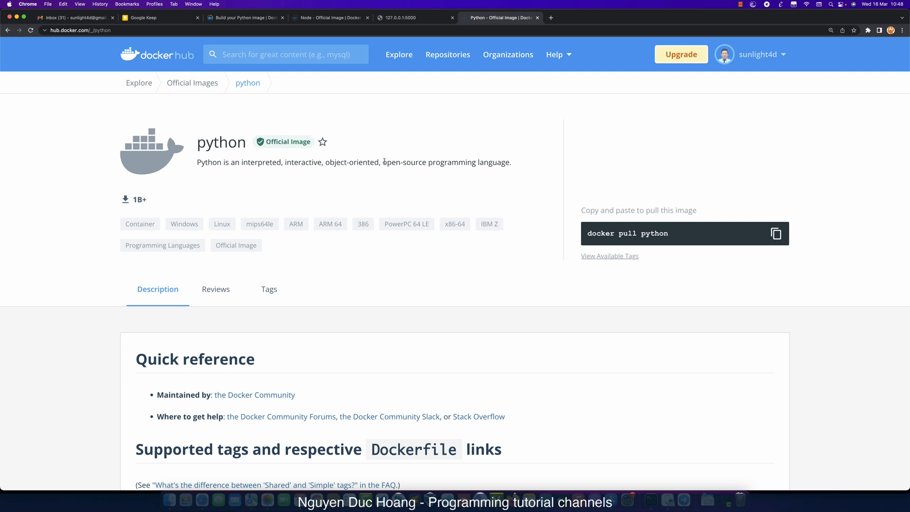
{"action": "mouse_move", "coordinate": [292, 156]}
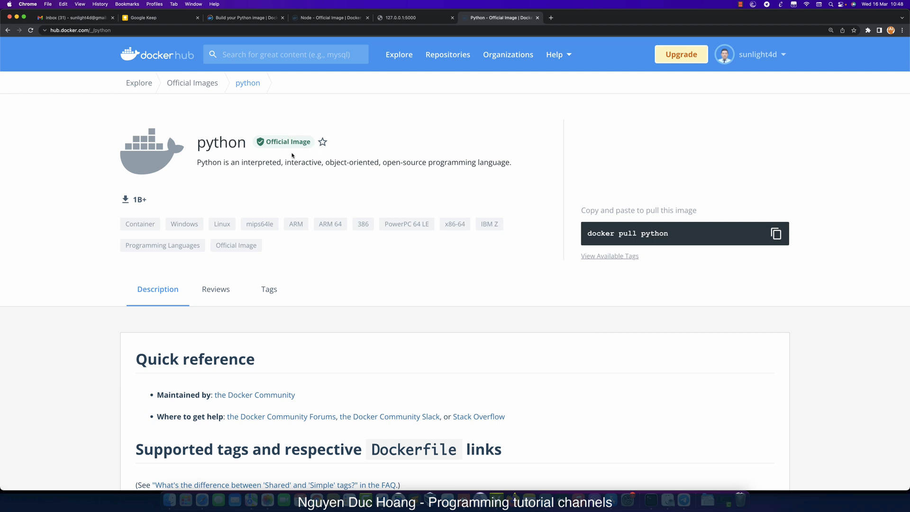
{"action": "mouse_move", "coordinate": [203, 148]}
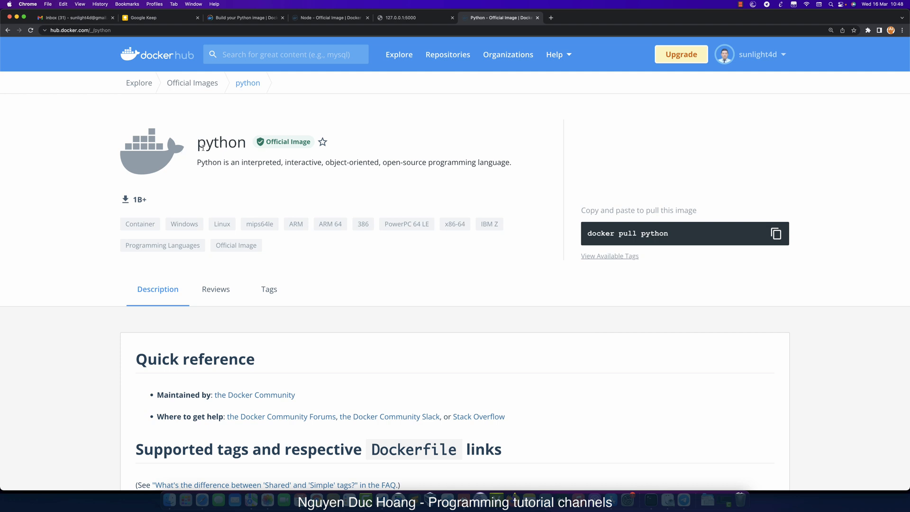
Select the official python image name on Docker Hub and scroll down to its Simple Tags list
{"action": "double_click", "coordinate": [221, 142]}
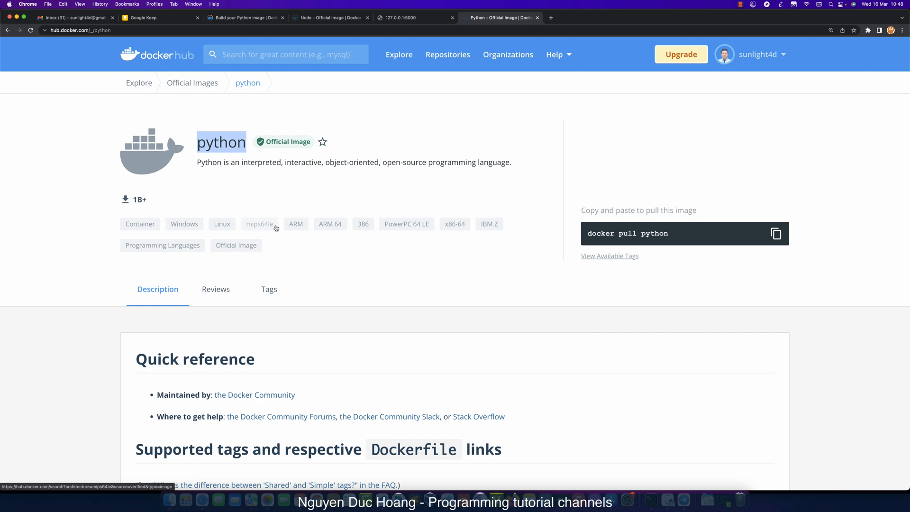
{"action": "scroll", "scroll_direction": "down", "scroll_amount": 3}
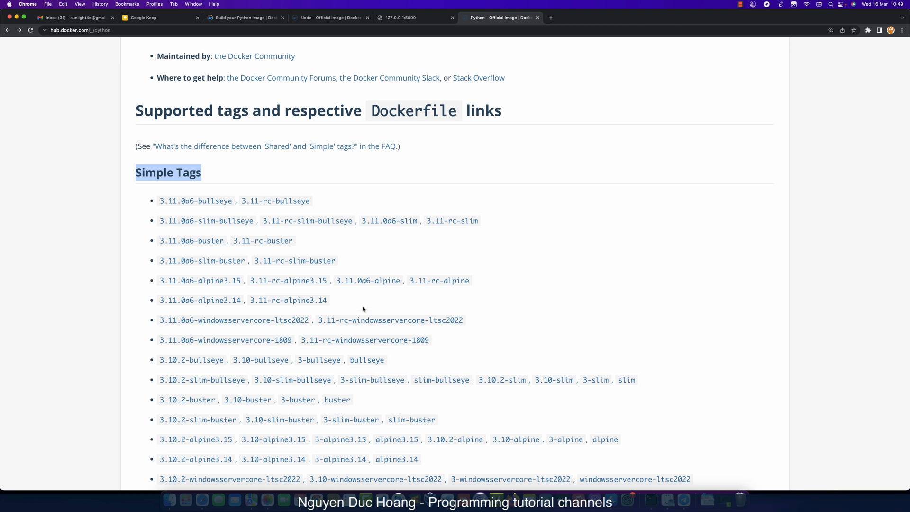
{"action": "scroll", "scroll_direction": "down", "scroll_amount": 3}
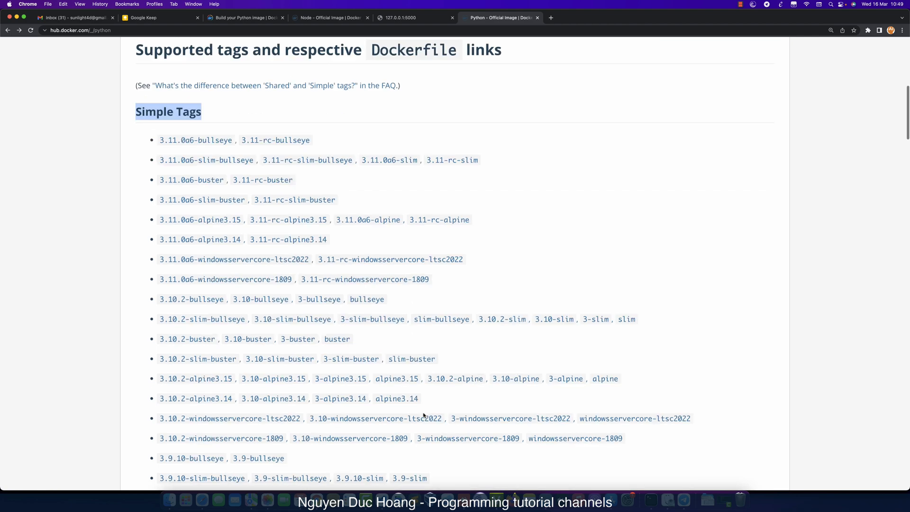
{"action": "scroll", "scroll_direction": "down", "scroll_amount": 3}
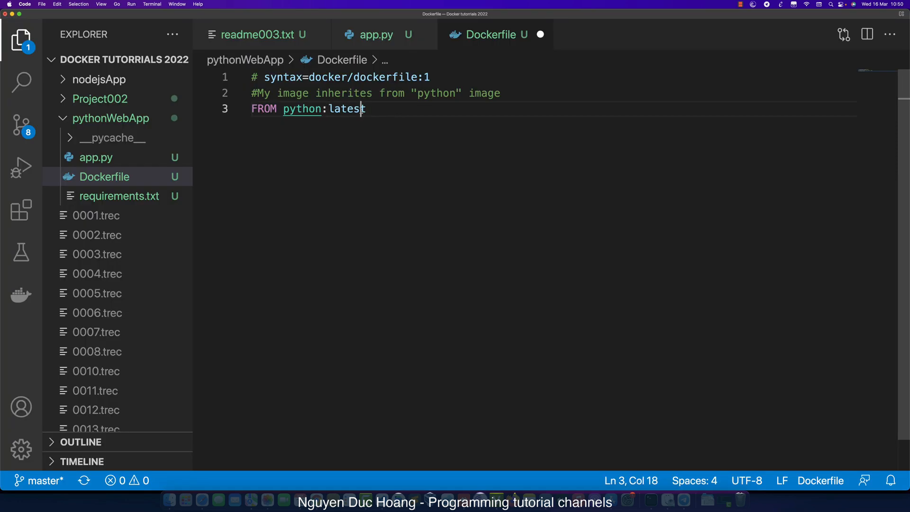
Complete the FROM line as python:3.10.2-bullseye and add WORKDIR /app
{"action": "type", "text": "3.10.2-bullseye"}
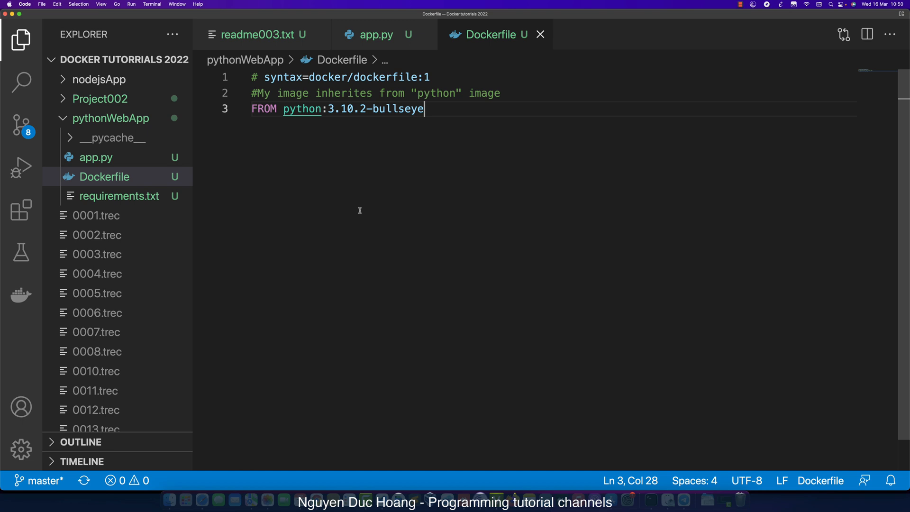
{"action": "type", "text": "WR"}
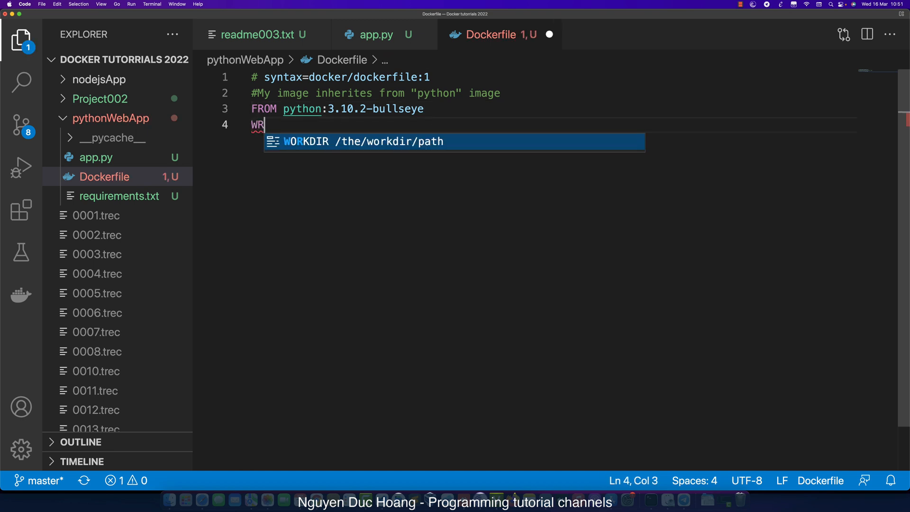
{"action": "type", "text": "OK"}
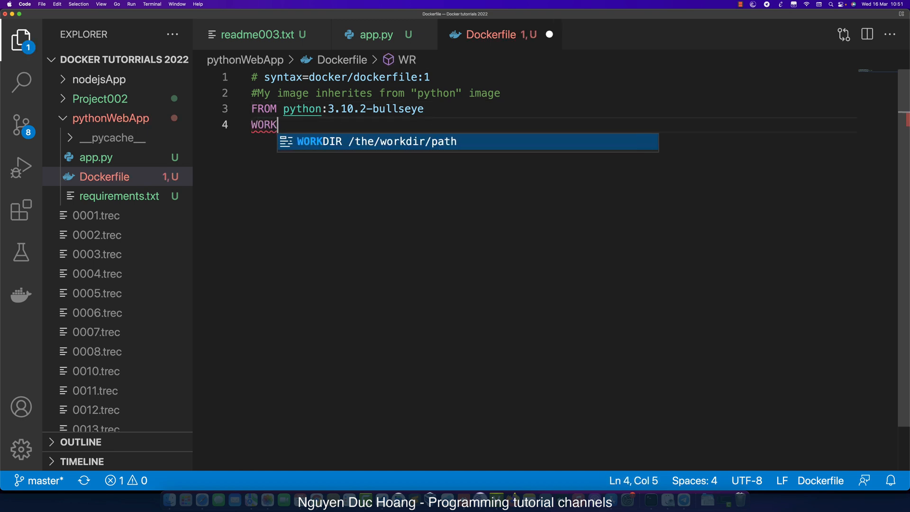
{"action": "key", "text": "Tab"}
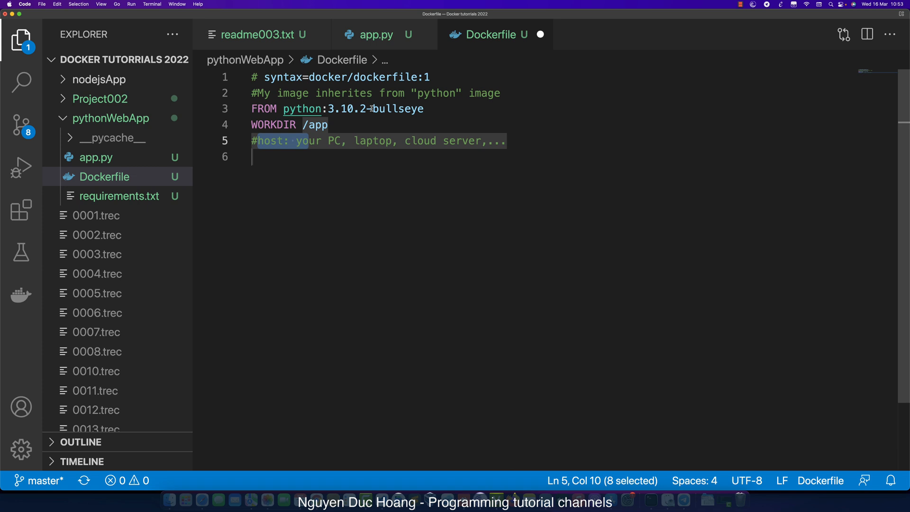
{"action": "mouse_move", "coordinate": [441, 195]}
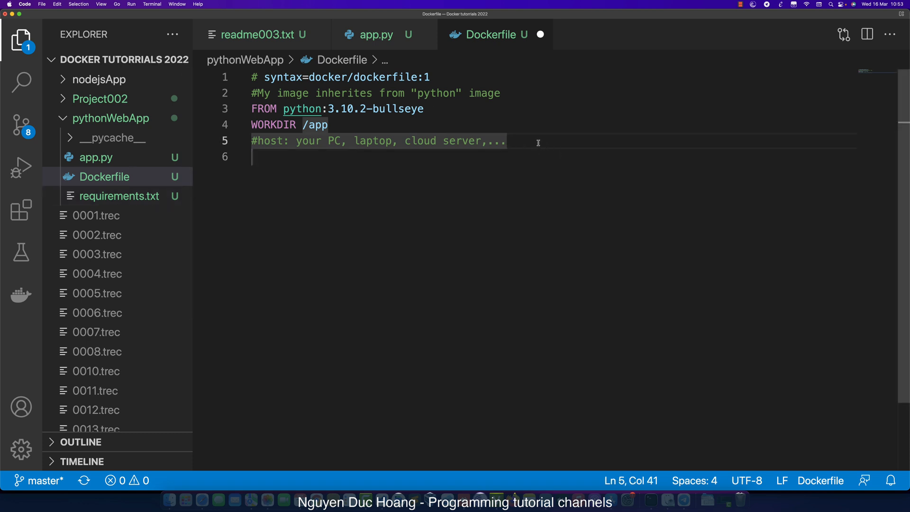
Add COPY requirements.txt requirements.txt with a '#Copy from "host" to "container"' comment
{"action": "type", "text": "COPY"}
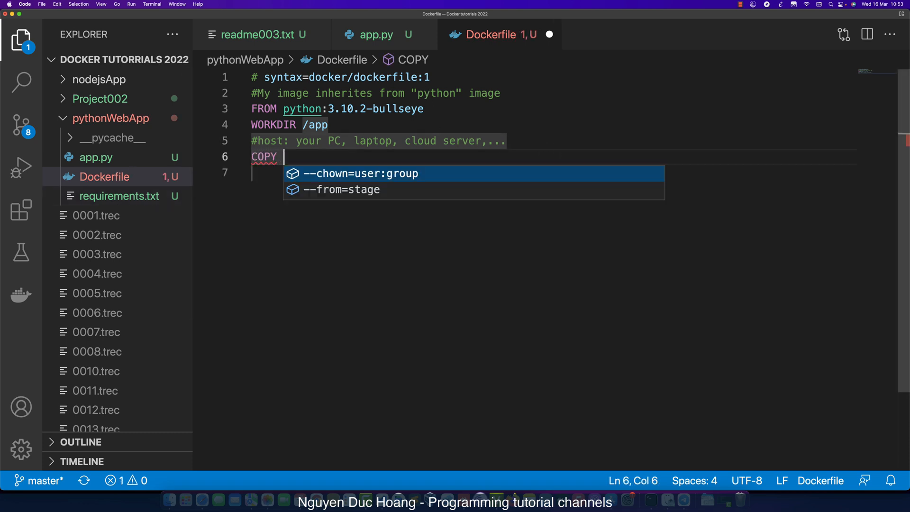
{"action": "type", "text": "require"}
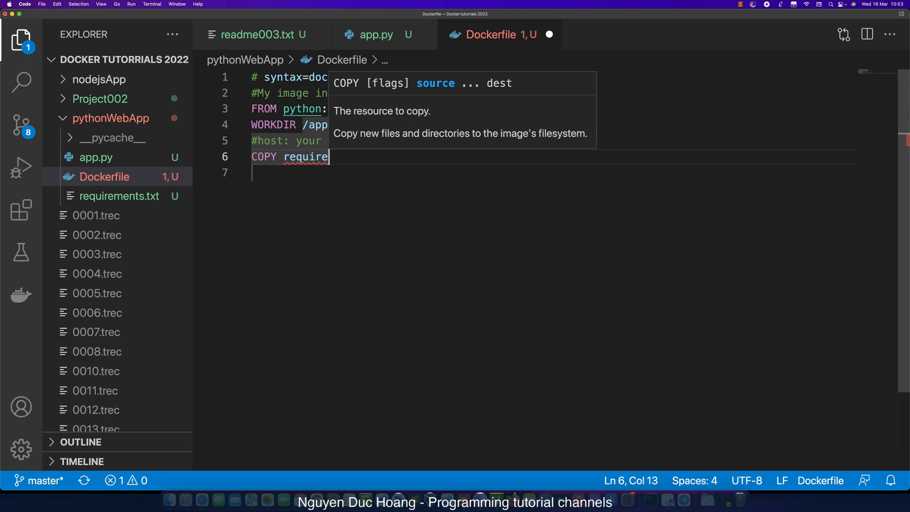
{"action": "type", "text": "ments"}
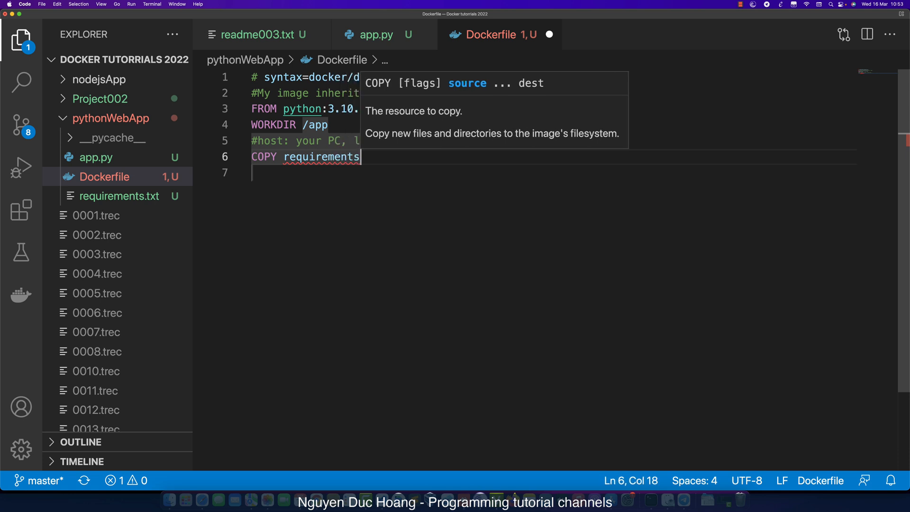
{"action": "type", "text": ".t"}
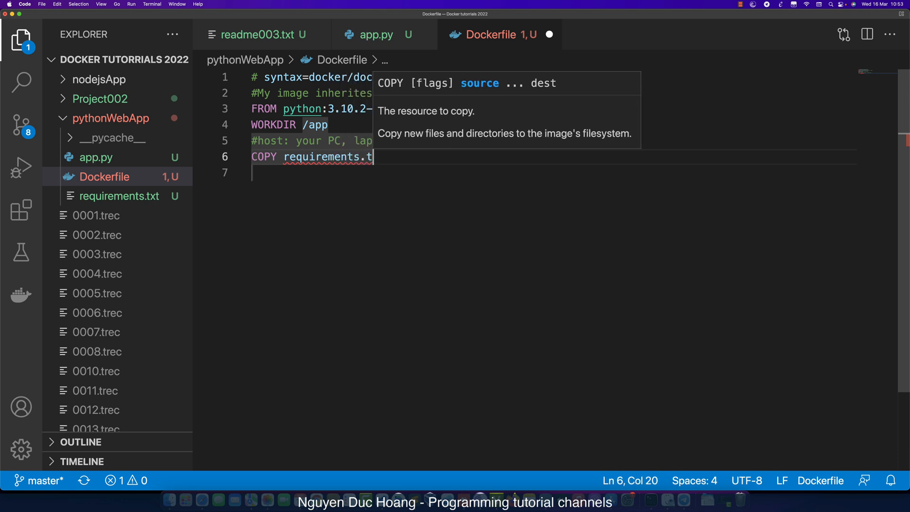
{"action": "type", "text": "xt"}
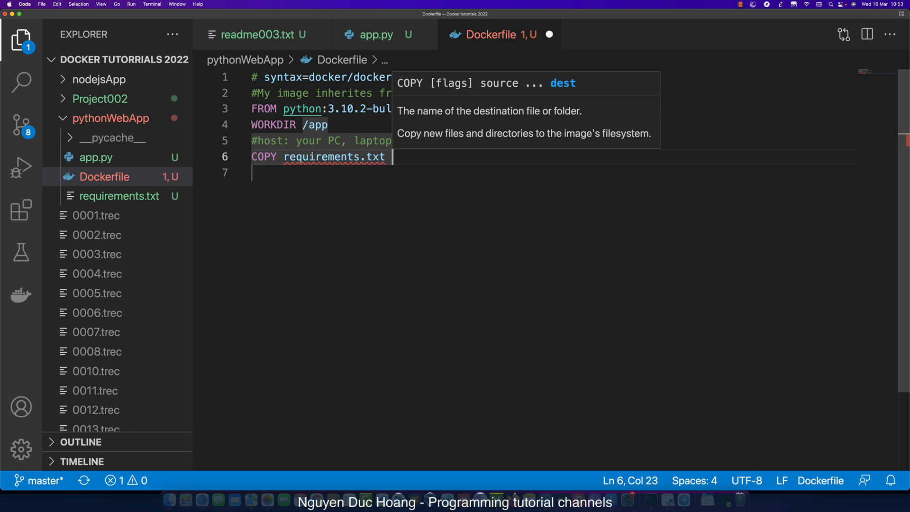
{"action": "type", "text": "requirements.txt"}
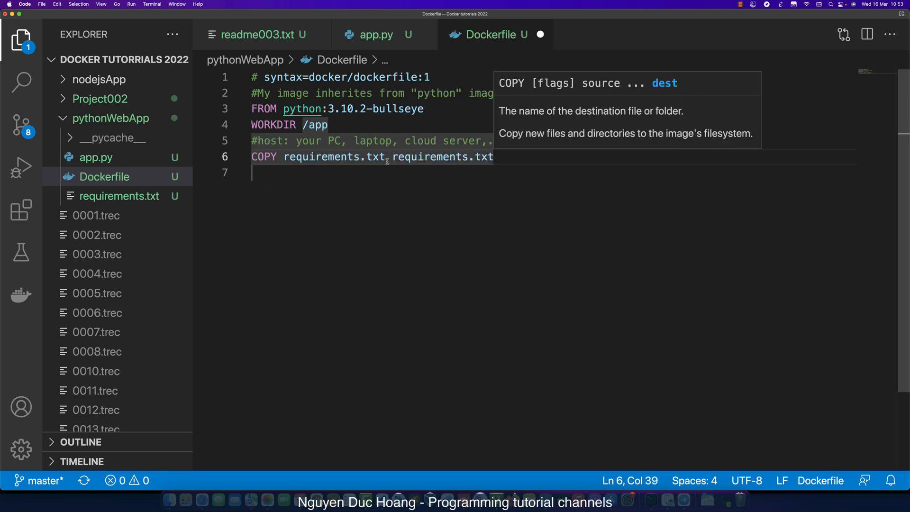
{"action": "double_click", "coordinate": [322, 156]}
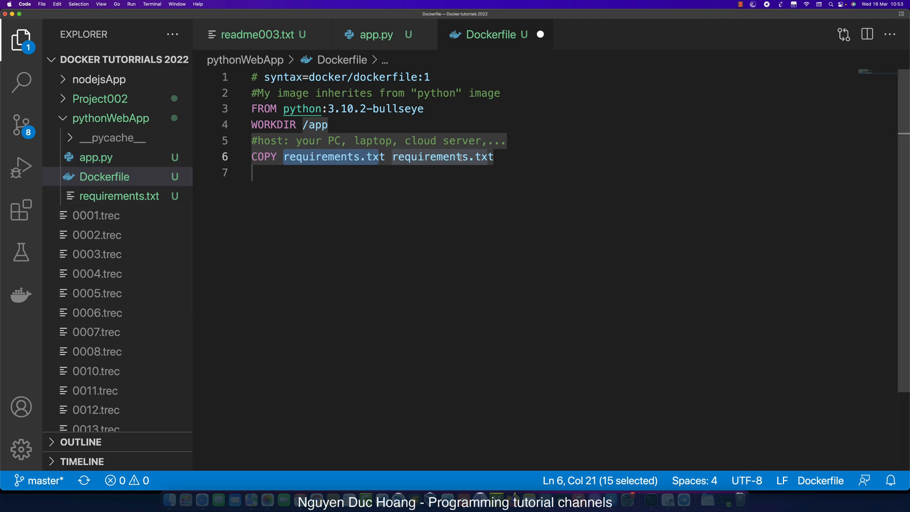
{"action": "type", "text": "#Copy from \"host\" to \"container\""}
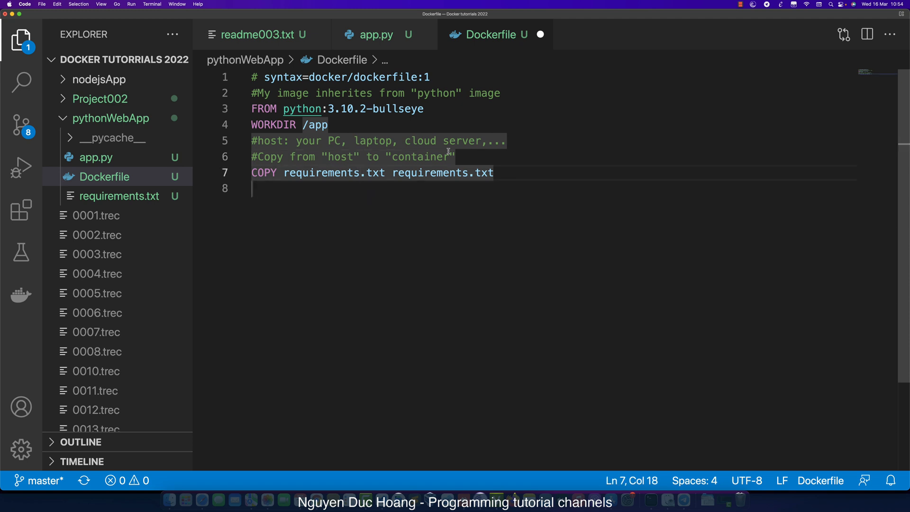
Add a '#Run this command in the container' comment and RUN pip3 install -r requirements.txt, then save
{"action": "type", "text": "#Run this command in the container"}
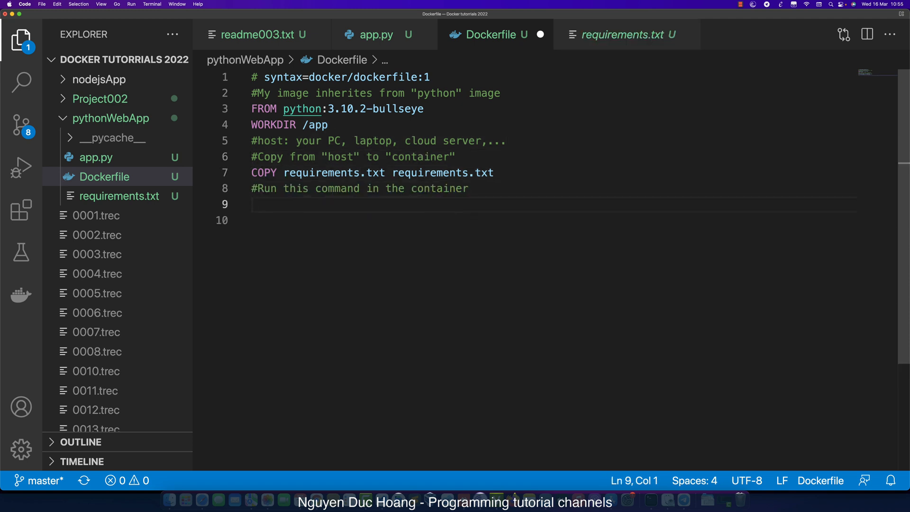
{"action": "type", "text": "pip3 install"}
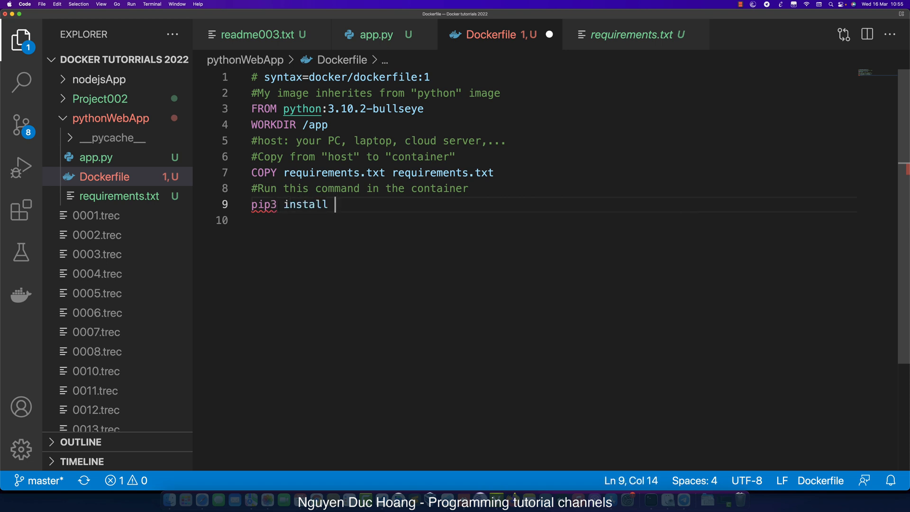
{"action": "type", "text": "-r"}
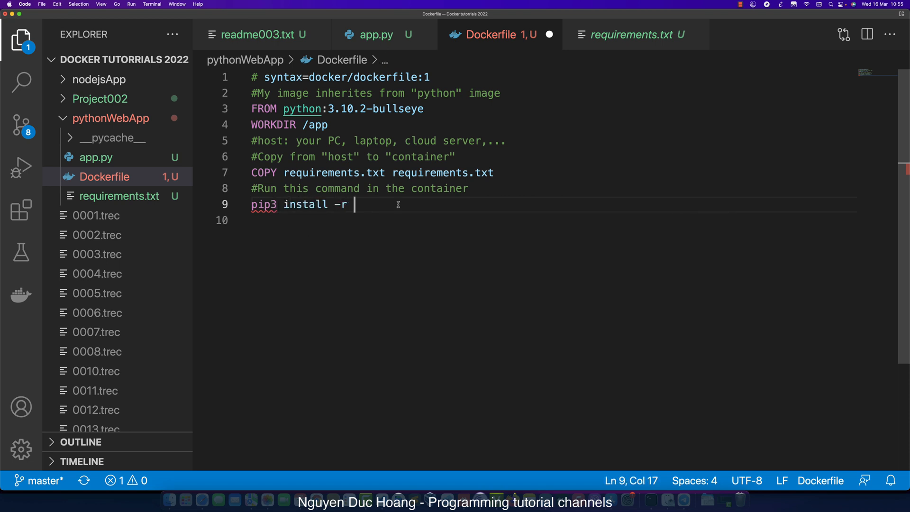
{"action": "type", "text": "requirements.txt"}
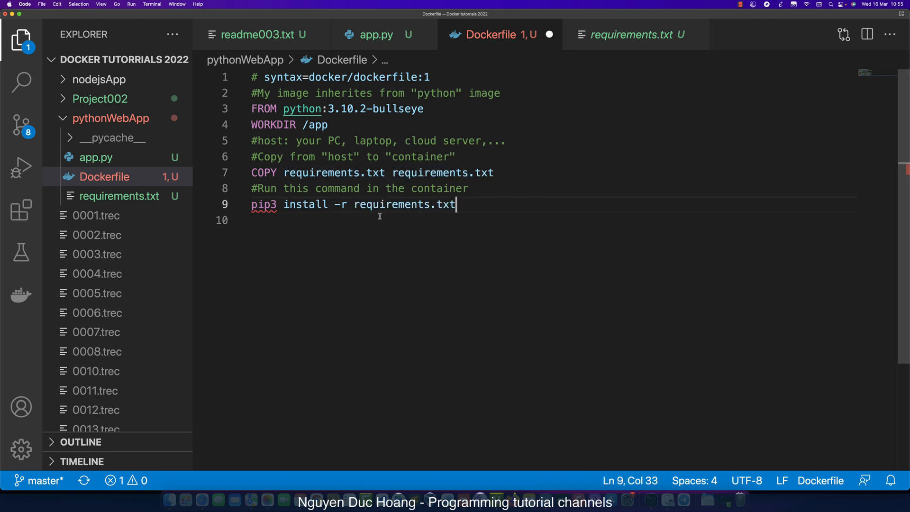
{"action": "mouse_move", "coordinate": [372, 215]}
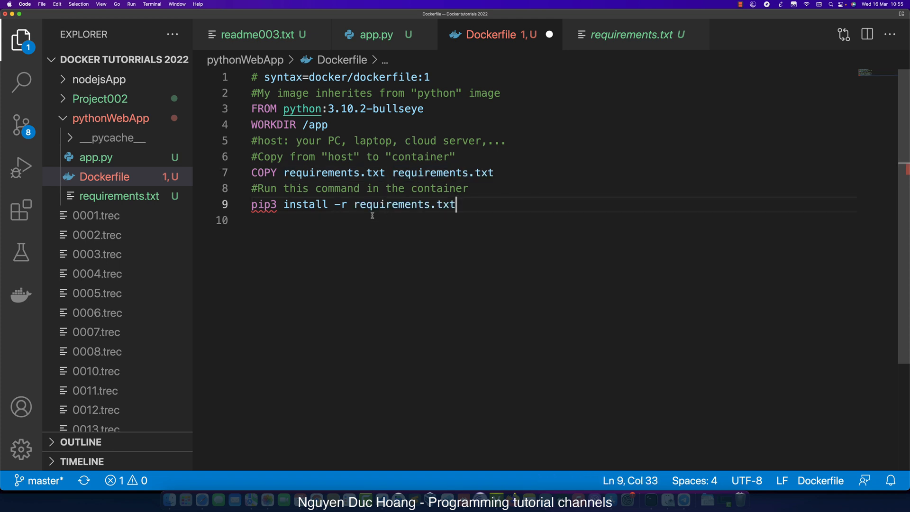
{"action": "double_click", "coordinate": [262, 204]}
{"action": "type", "text": "RUN "}
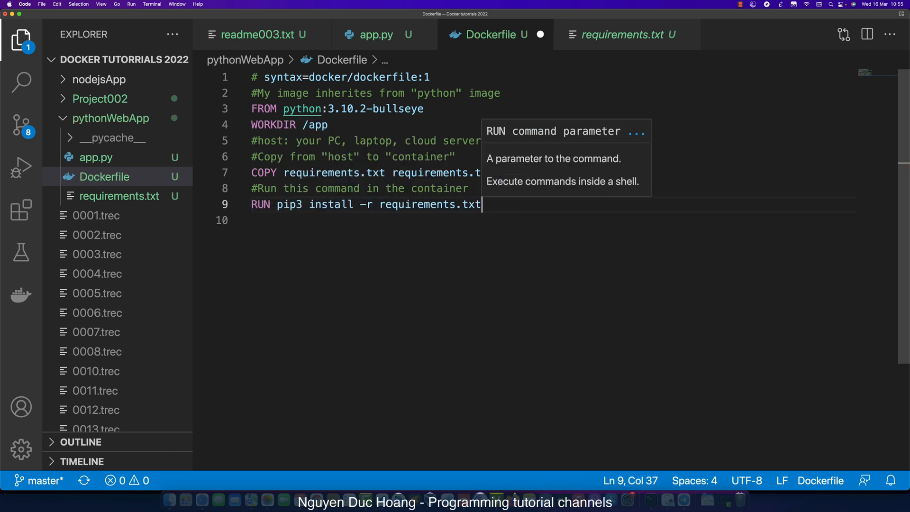
{"action": "key", "text": "enter"}
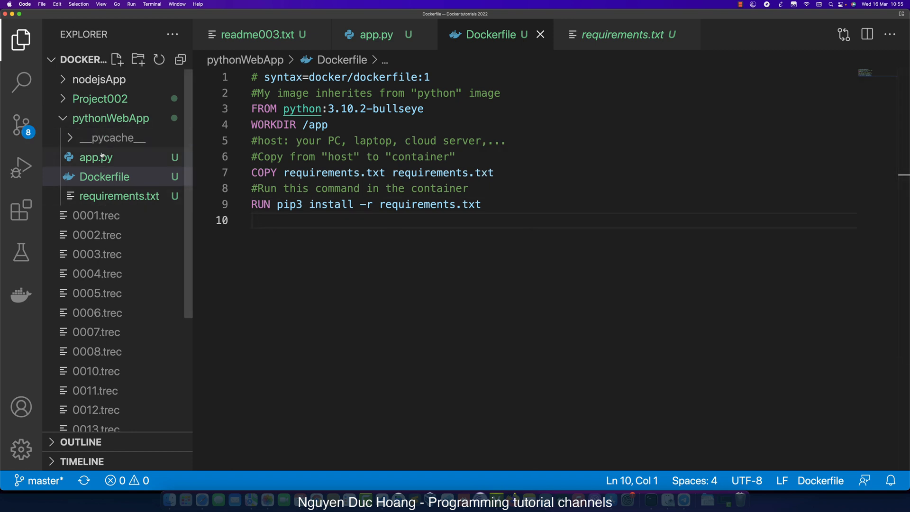
Add a saved COPY . . line, then begin a '#Run comm' comment below it
{"action": "type", "text": "COPY"}
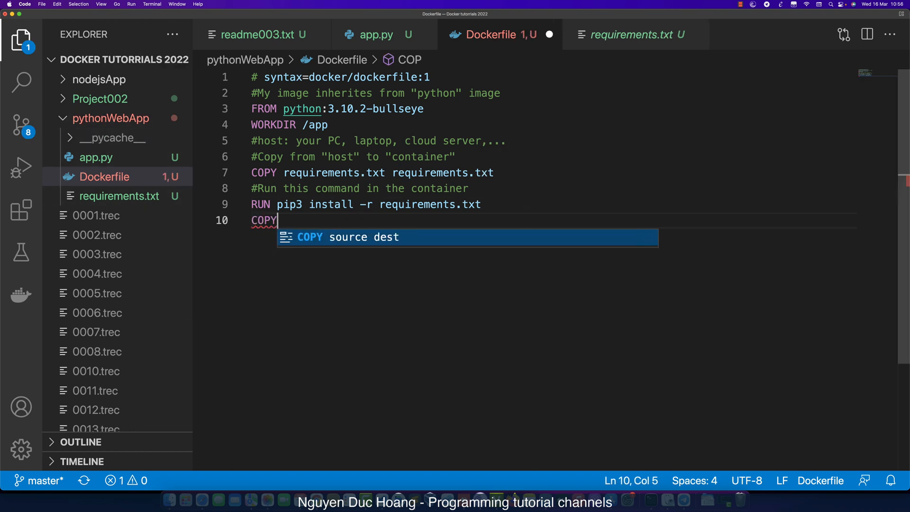
{"action": "type", "text": ". ."}
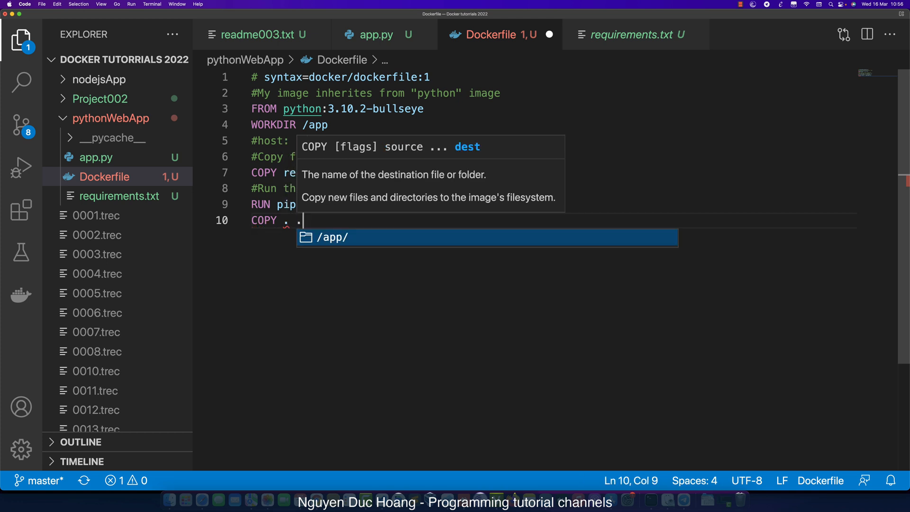
{"action": "key", "text": "Escape"}
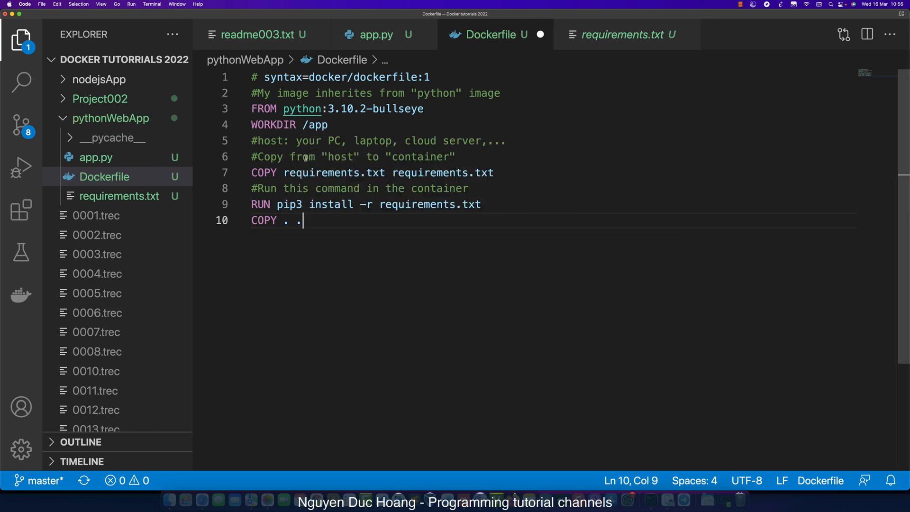
{"action": "triple_click", "coordinate": [352, 156]}
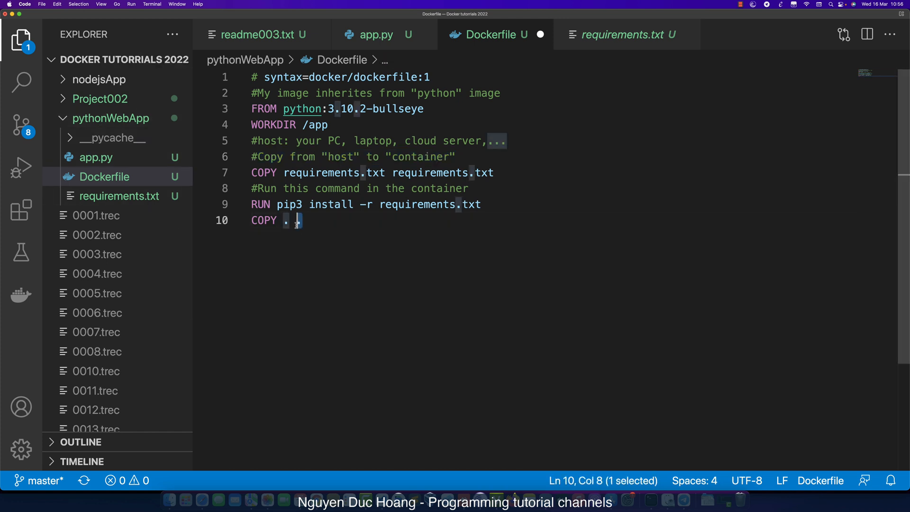
{"action": "type", "text": "."}
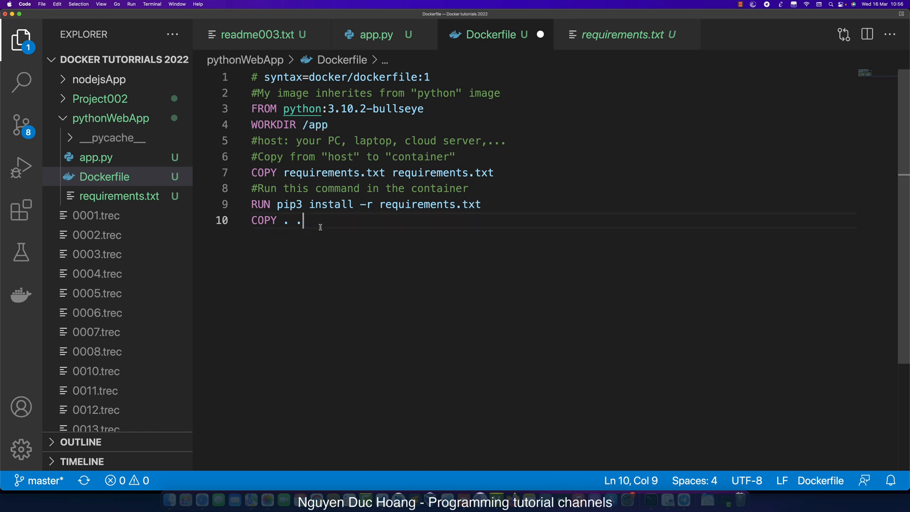
{"action": "key", "text": "cmd+s"}
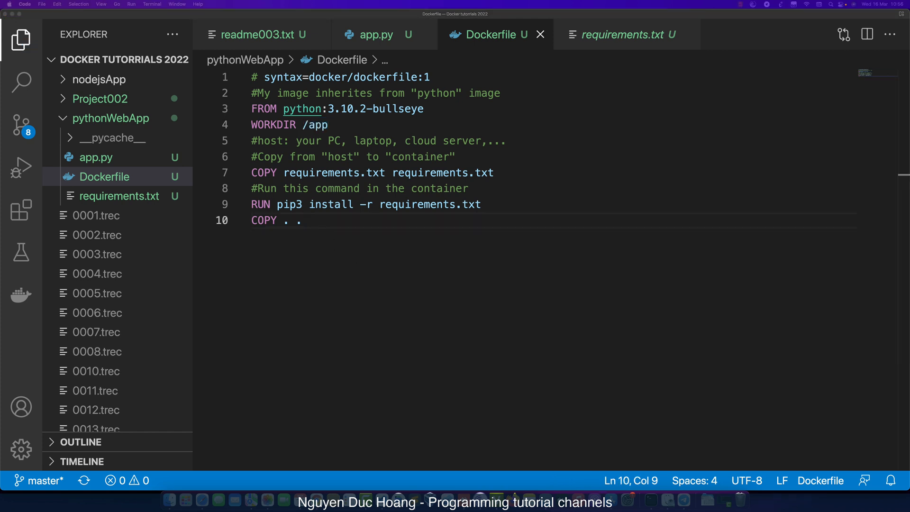
{"action": "type", "text": "#Run command in container"}
{"action": "type", "text": "python3 -m flask run"}
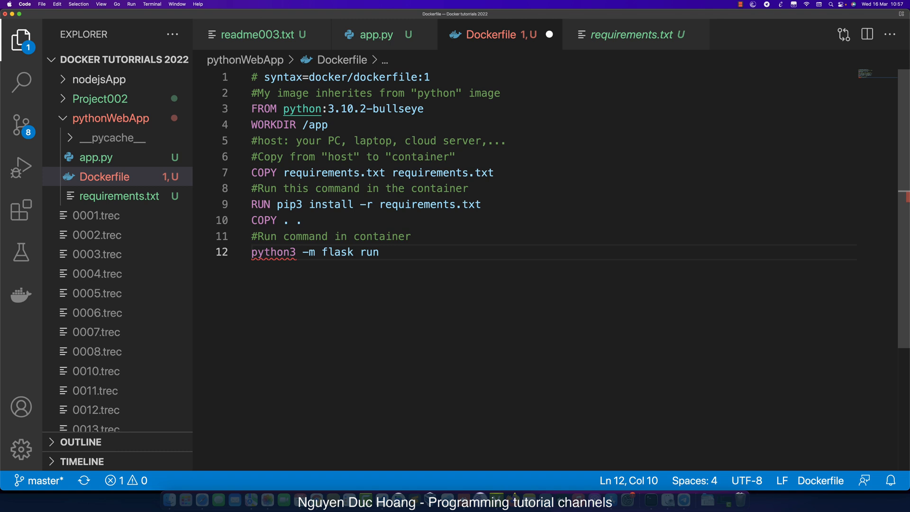
Write CMD ["python3", "-m", "flask", "run", "--host=0.0.0.0"] as the Dockerfile's final line
{"action": "type", "text": "CMD ["}
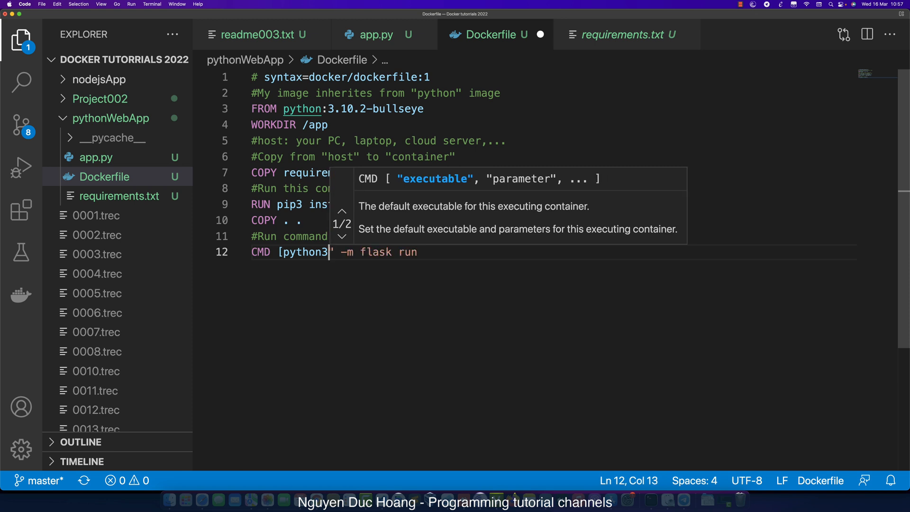
{"action": "type", "text": "\"python3\" \"-m"}
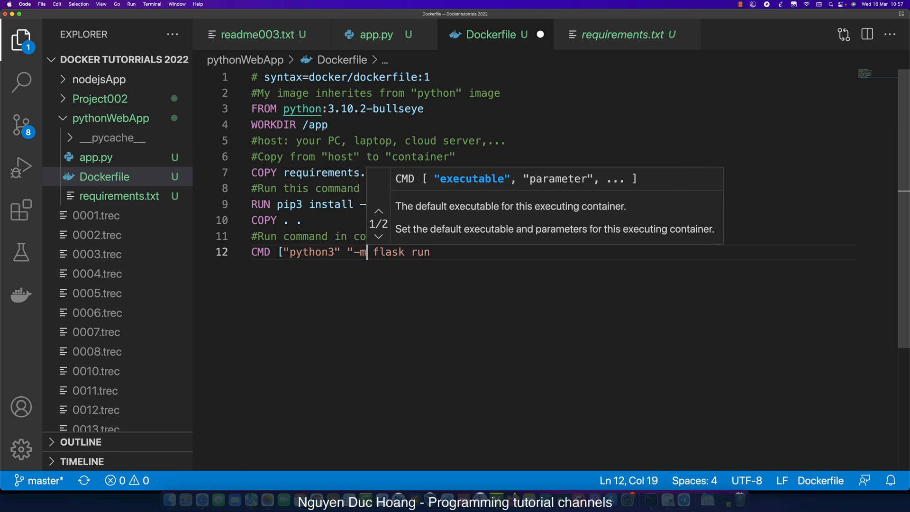
{"action": "type", "text": "\","}
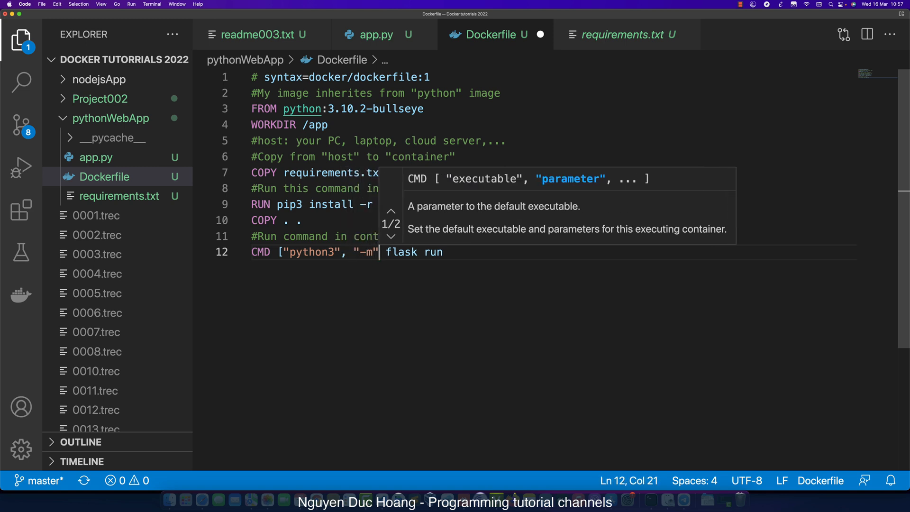
{"action": "type", "text": ",\""}
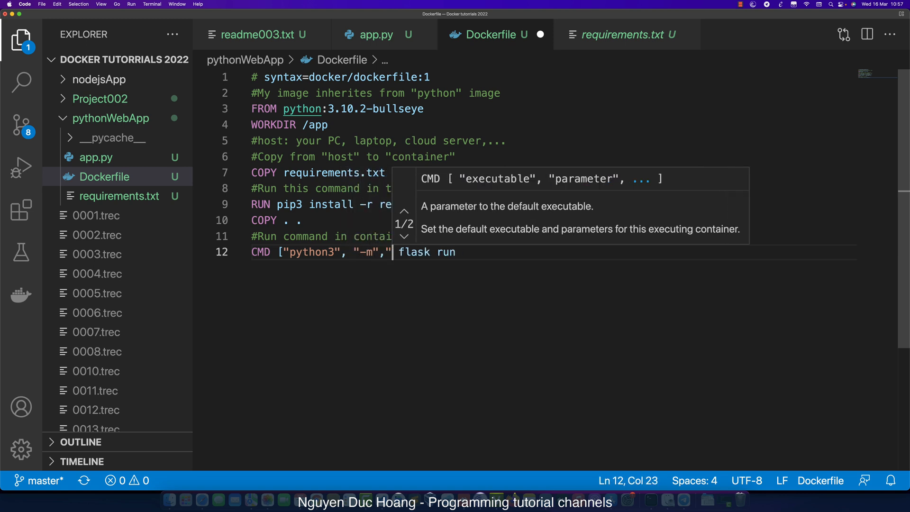
{"action": "type", "text": "flask"}
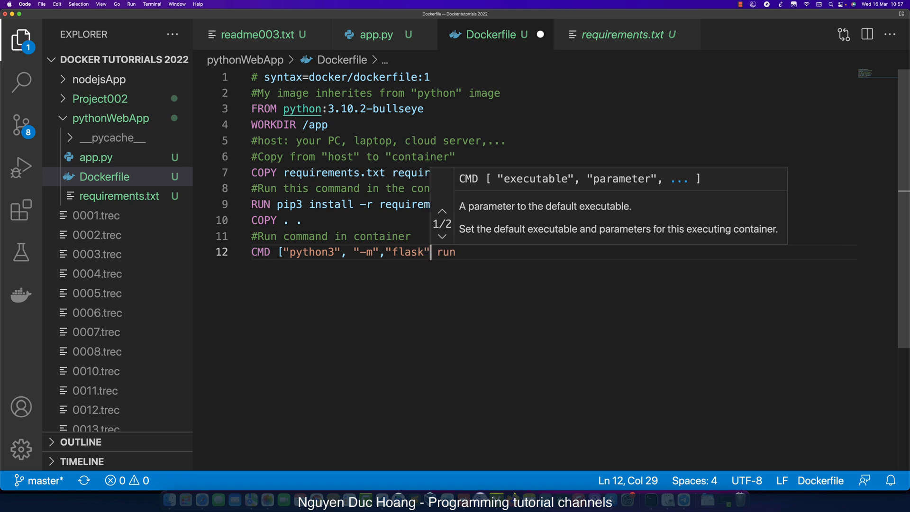
{"action": "type", "text": ",\"\""}
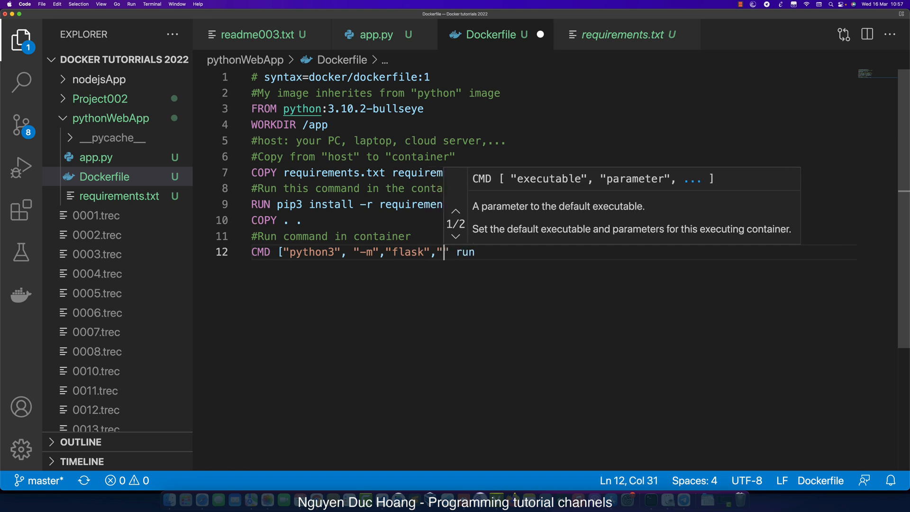
{"action": "type", "text": "ru"}
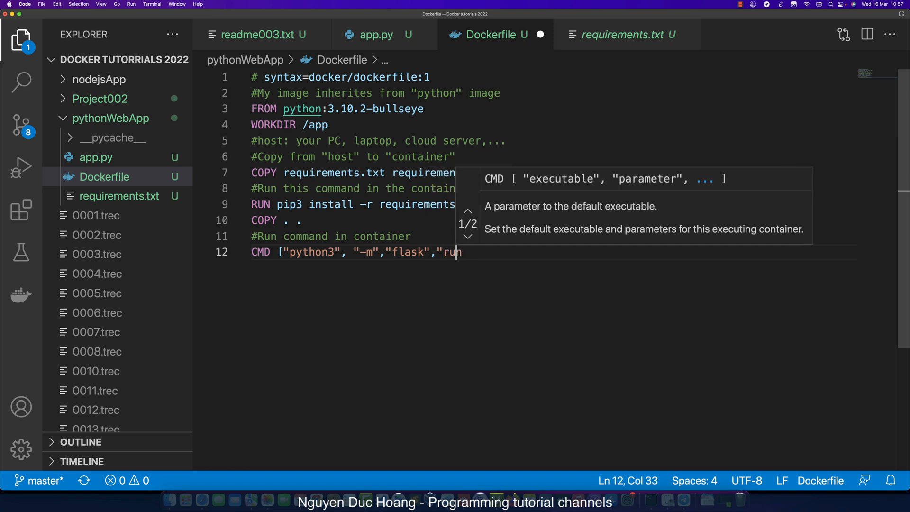
{"action": "type", "text": "n\""}
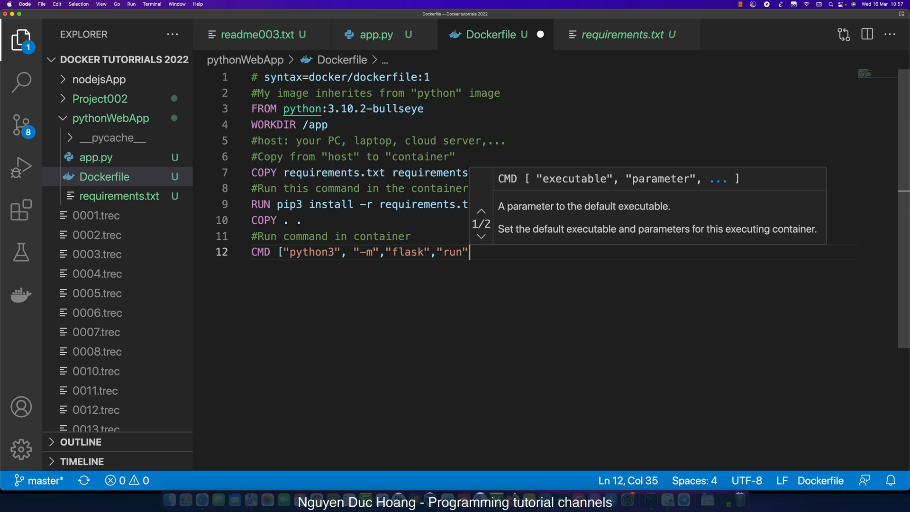
{"action": "type", "text": ", \"\""}
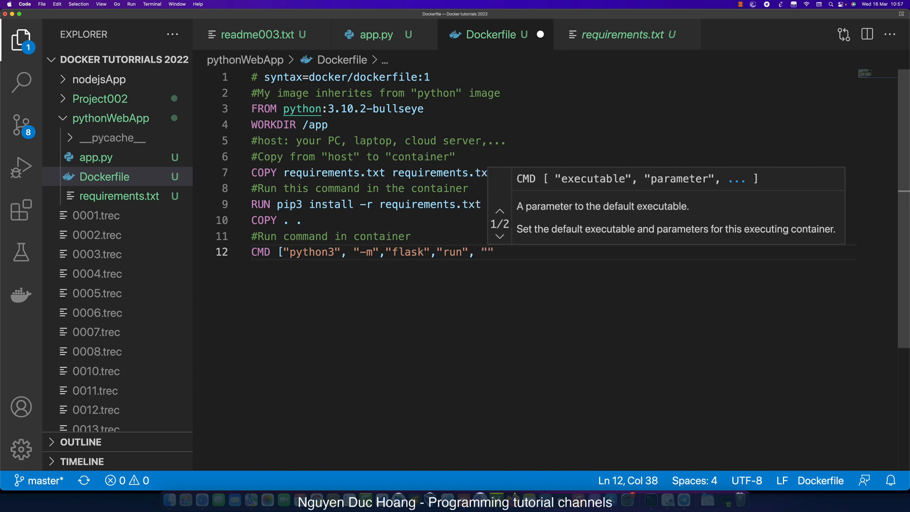
{"action": "type", "text": "--host="}
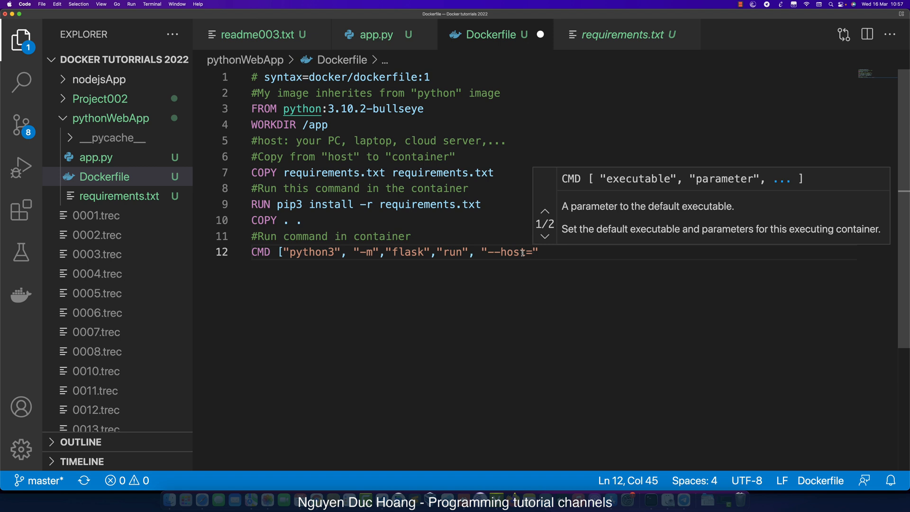
{"action": "type", "text": "0.0.0."}
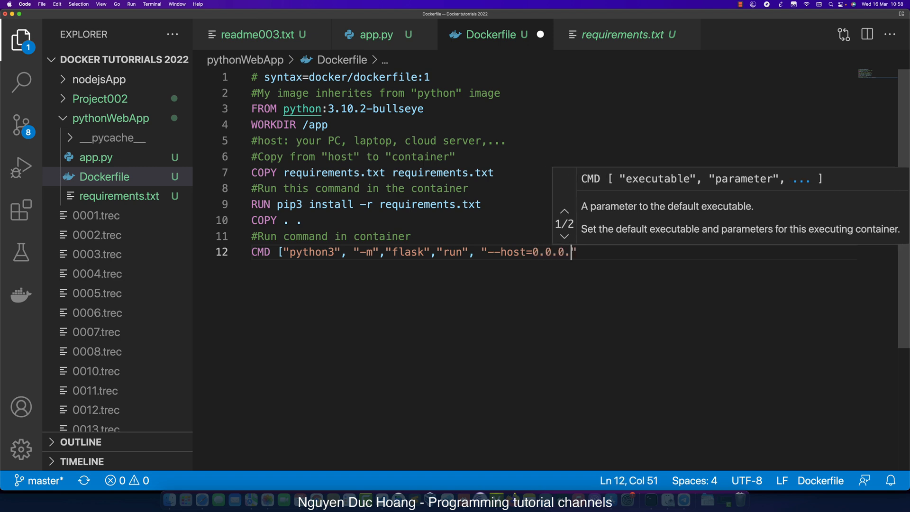
{"action": "type", "text": "0\""}
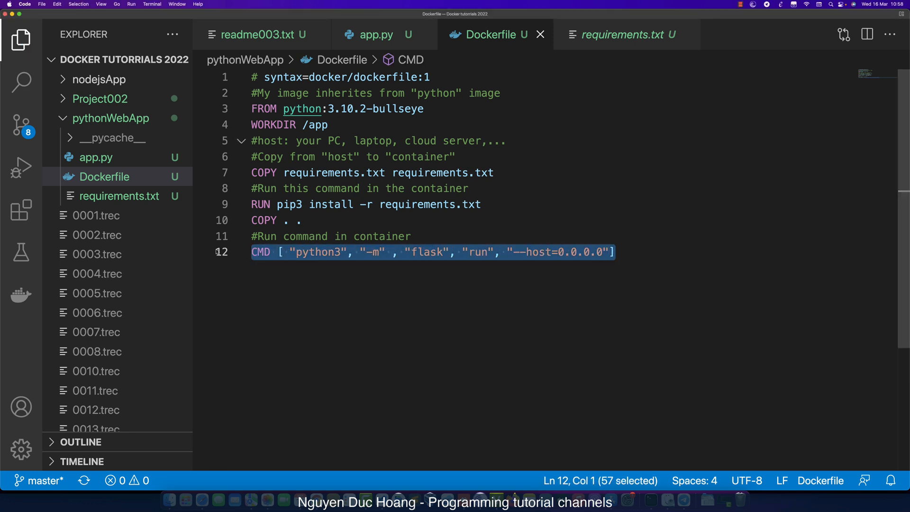
{"action": "left_click", "coordinate": [457, 173]}
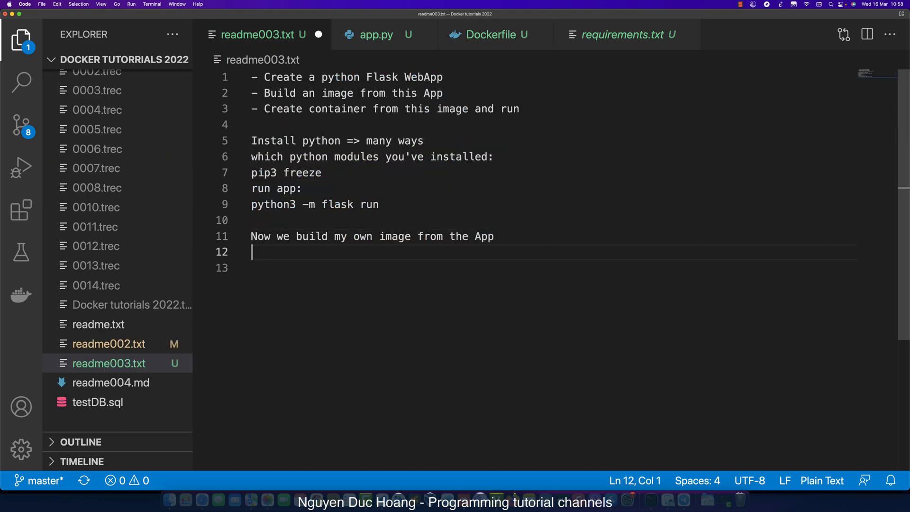
Note 'docker build --tag python-flask-app .' in readme003.txt
{"action": "type", "text": "docker bu"}
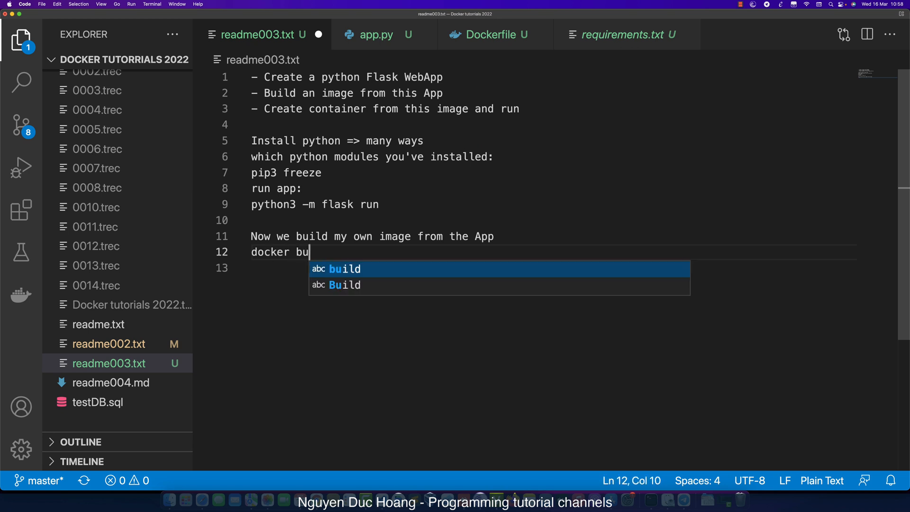
{"action": "key", "text": "Tab"}
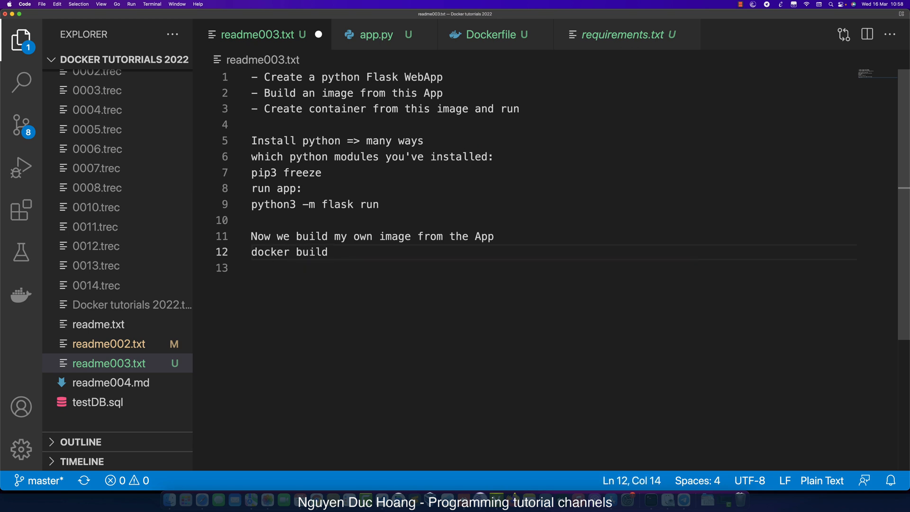
{"action": "type", "text": "--tag"}
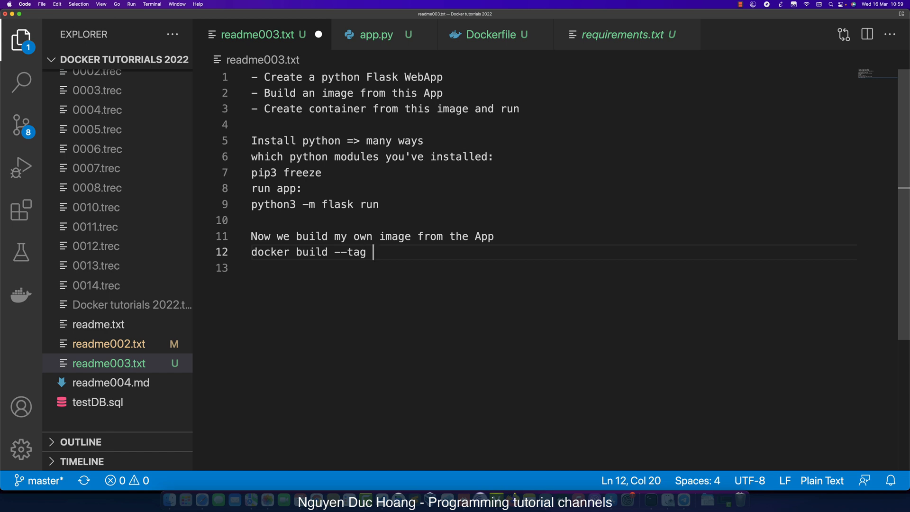
{"action": "type", "text": "pytho"}
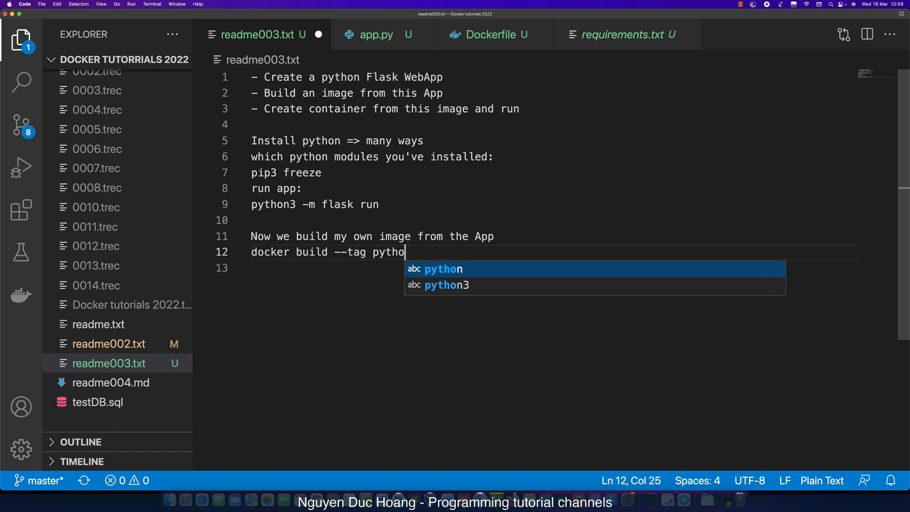
{"action": "type", "text": "n-flask"}
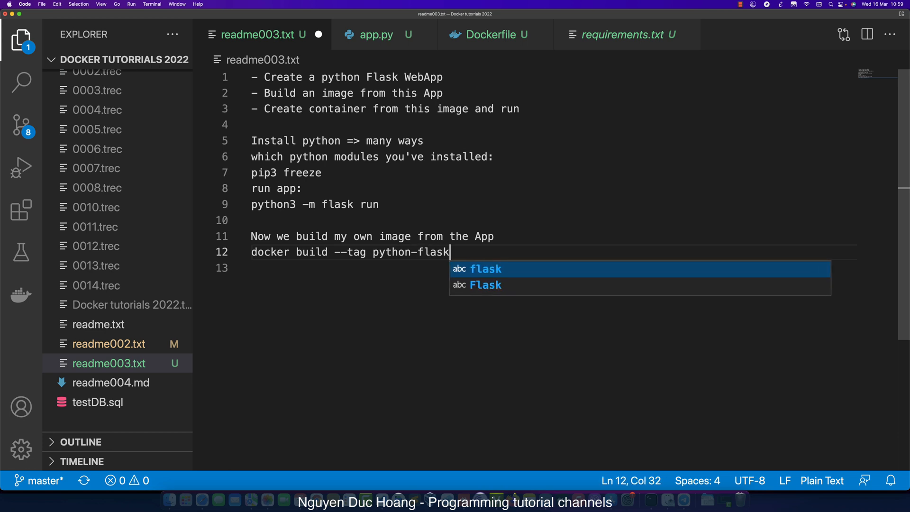
{"action": "type", "text": "-app"}
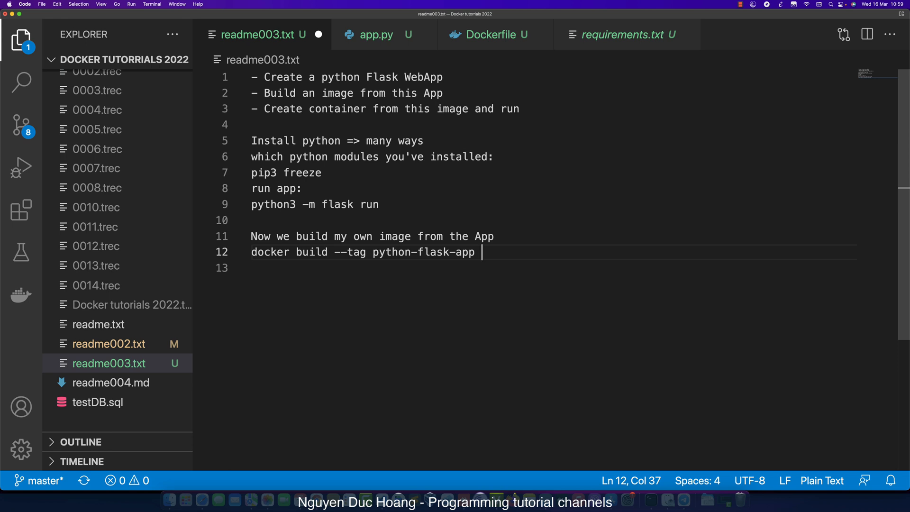
{"action": "type", "text": "."}
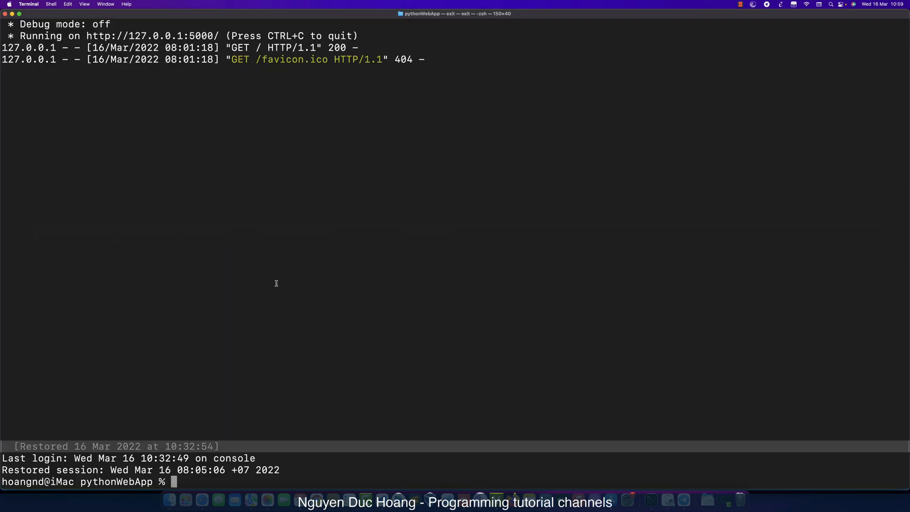
Clear the terminal and run 'docker build --tag python-flask-app .' in the pythonWebApp folder
{"action": "type", "text": "clear"}
{"action": "type", "text": "ls"}
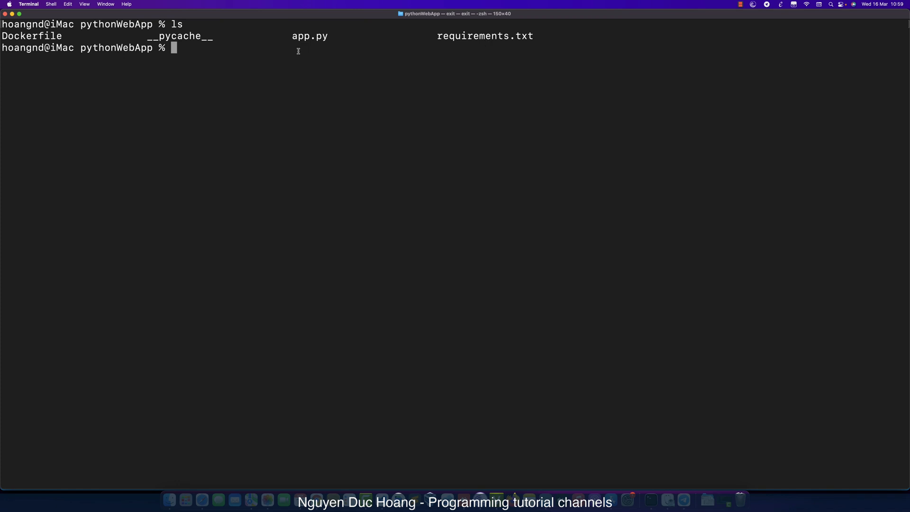
{"action": "double_click", "coordinate": [59, 36]}
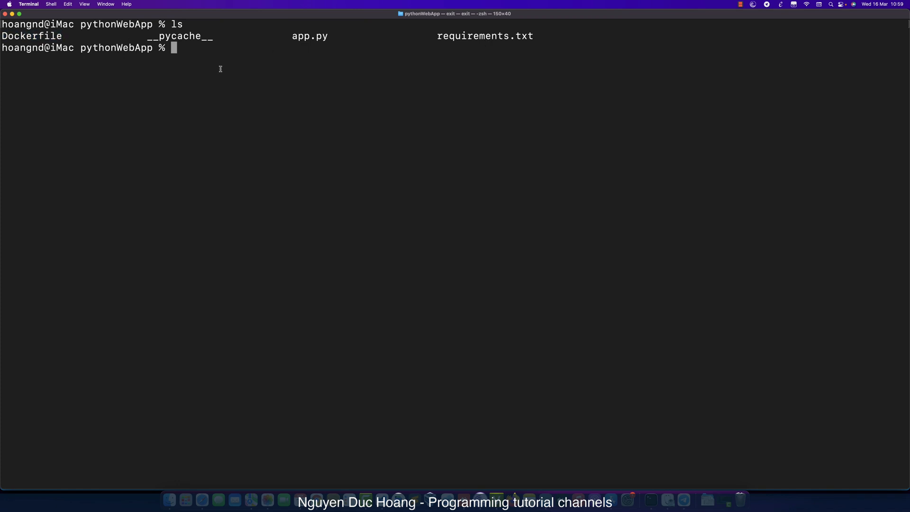
{"action": "type", "text": "docker build --tag python-flask-app ."}
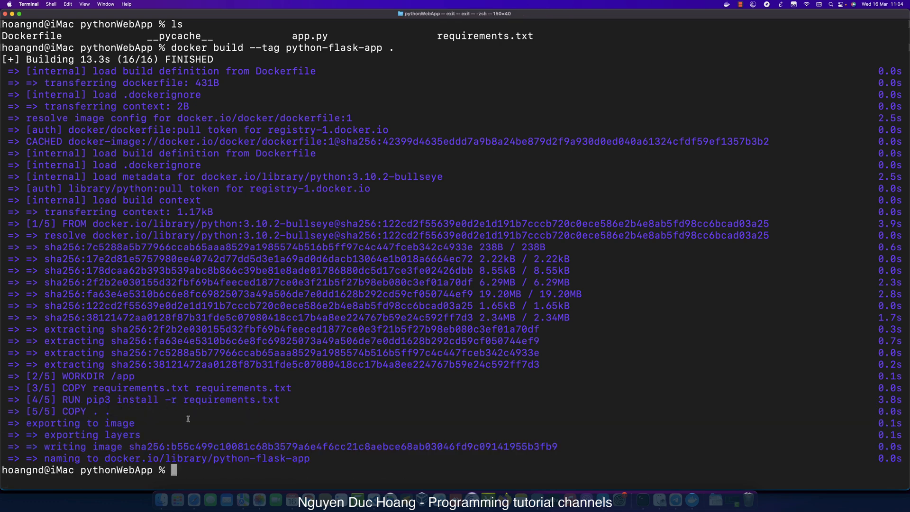
{"action": "left_click_drag", "start_coordinate": [128, 247], "coordinate": [314, 457]}
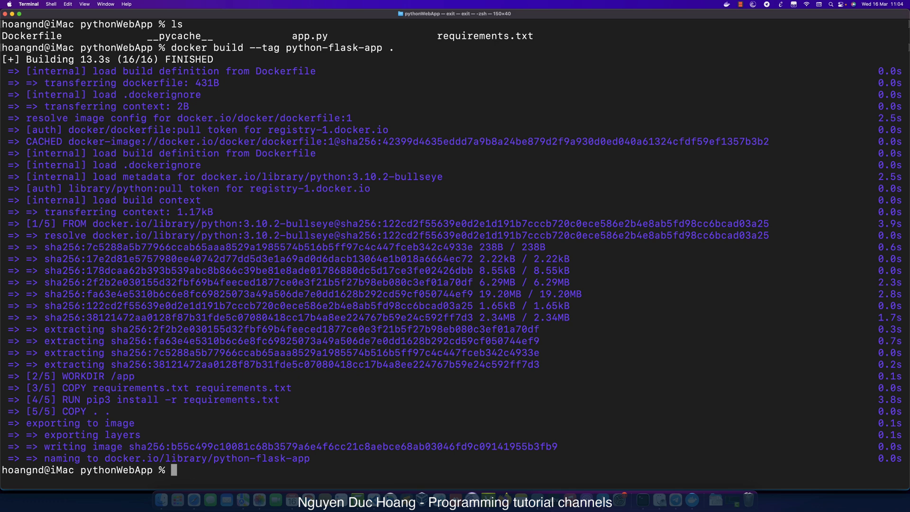
{"action": "mouse_move", "coordinate": [459, 379]}
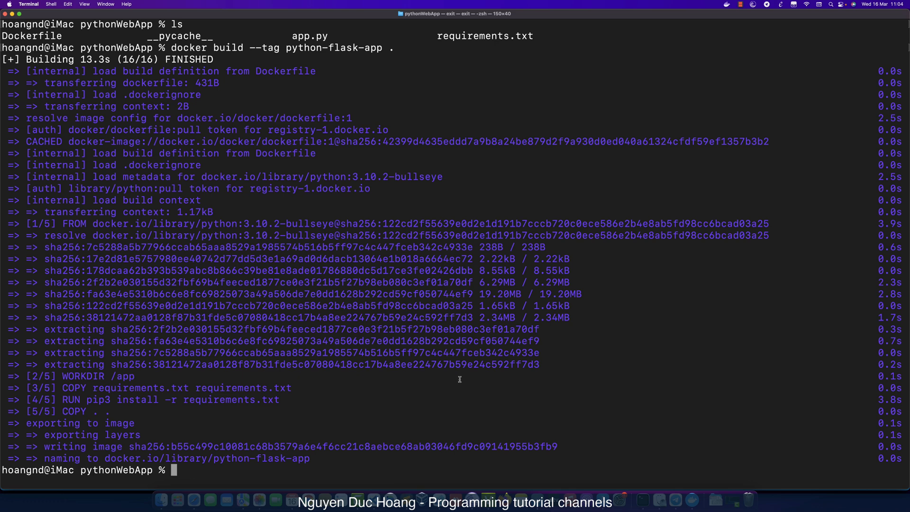
{"action": "type", "text": "d"}
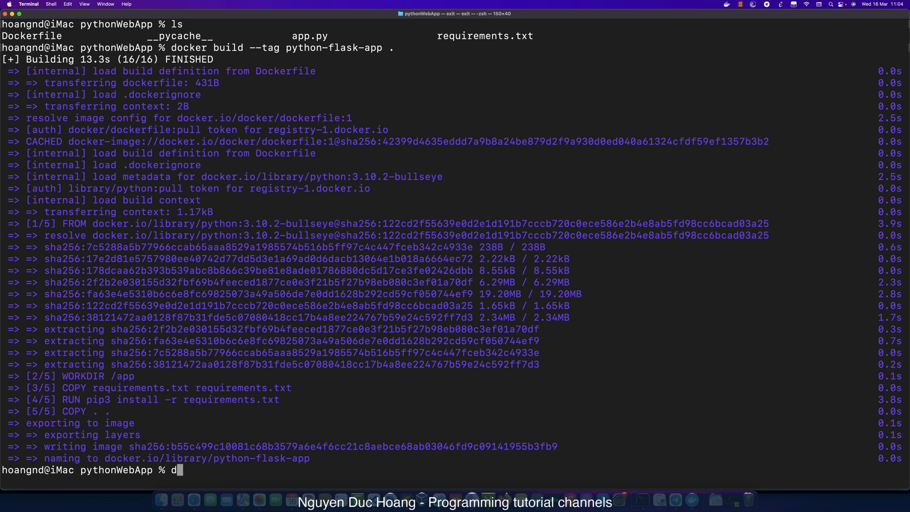
Run 'docker image ls' and highlight the python-flask-app image with its latest tag
{"action": "type", "text": "ocker image ls"}
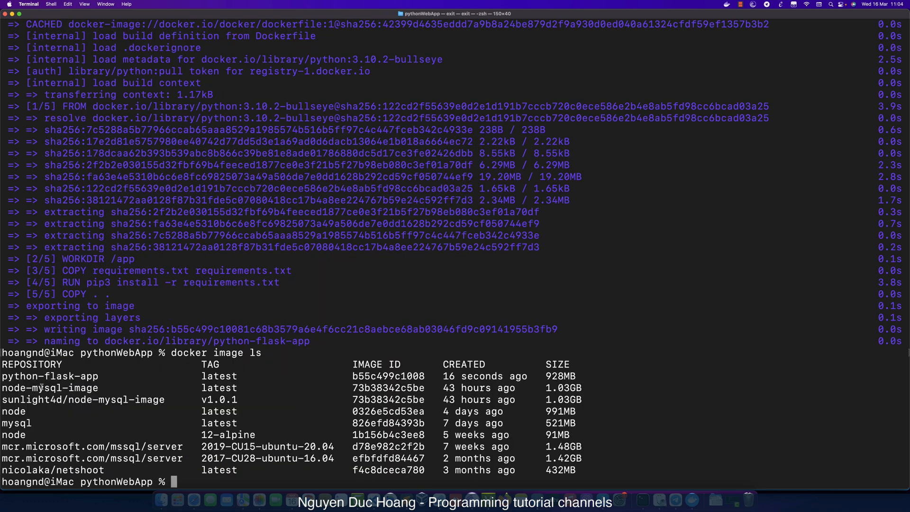
{"action": "double_click", "coordinate": [49, 376]}
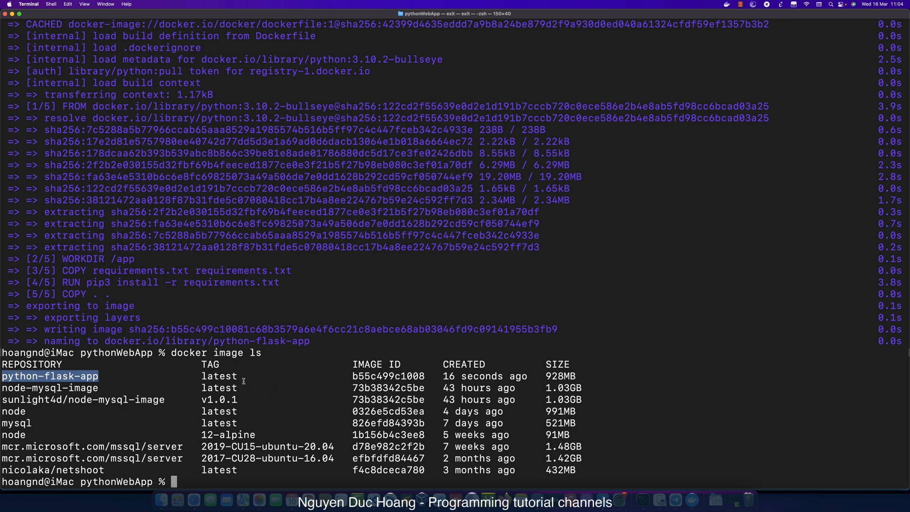
{"action": "double_click", "coordinate": [219, 376]}
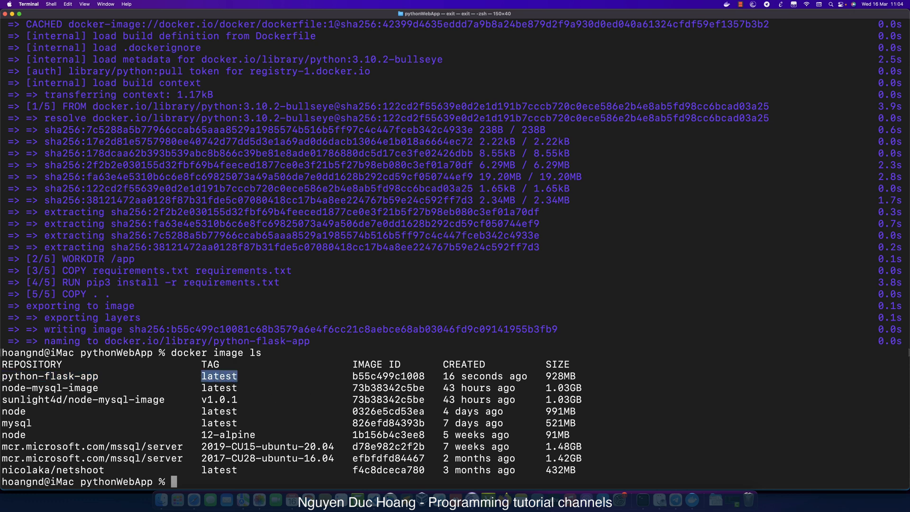